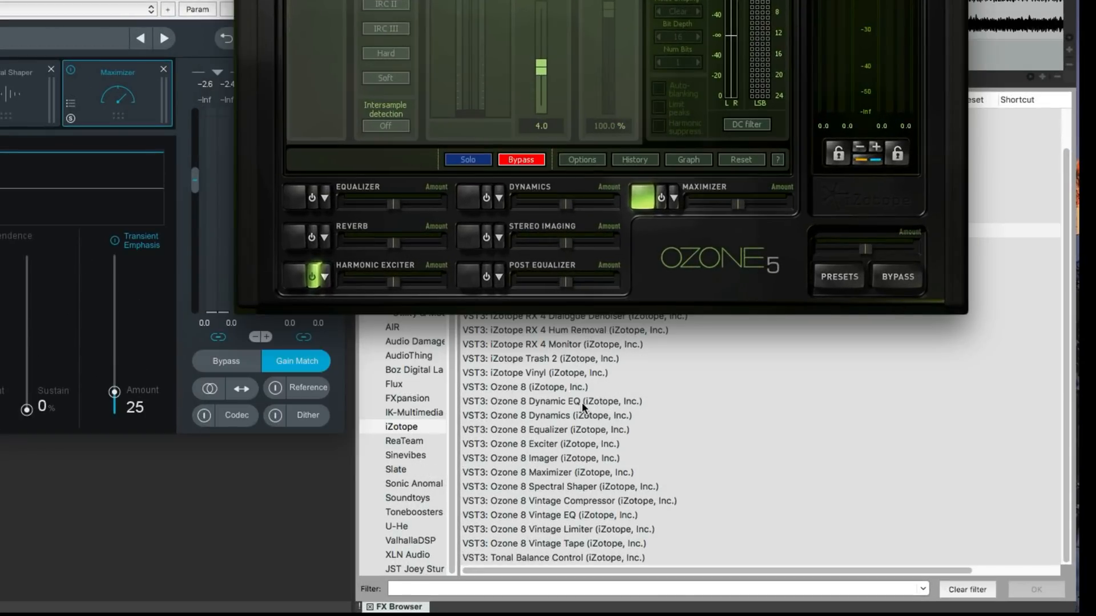
Browse the Ozone 8 component plugin entries, then load the <Default> preset: Equalizer, Dynamics, Maximizer
left_click(546, 415)
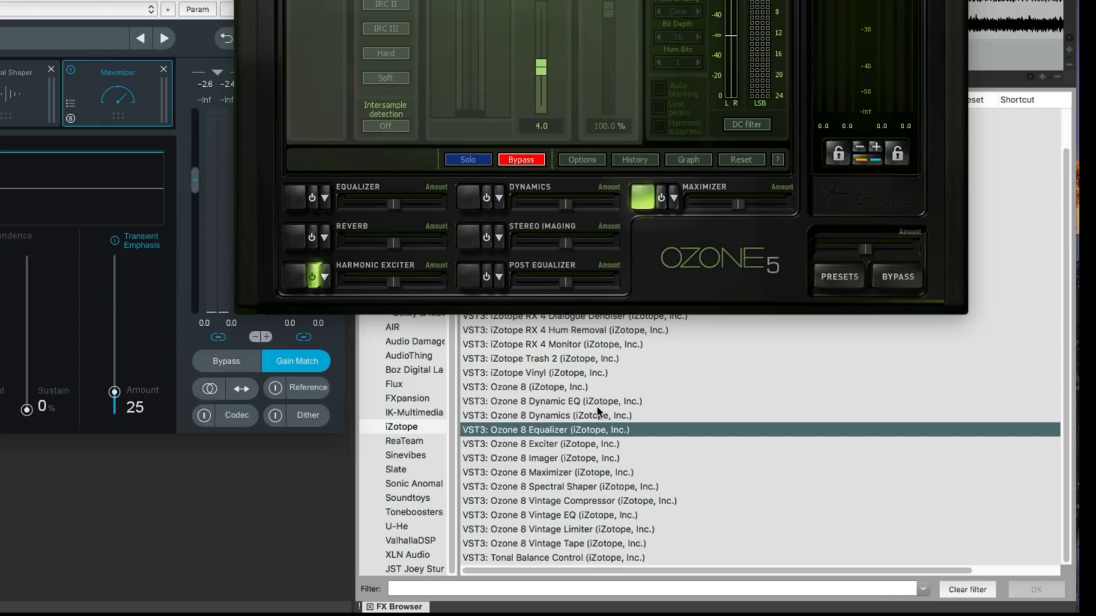
left_click(547, 444)
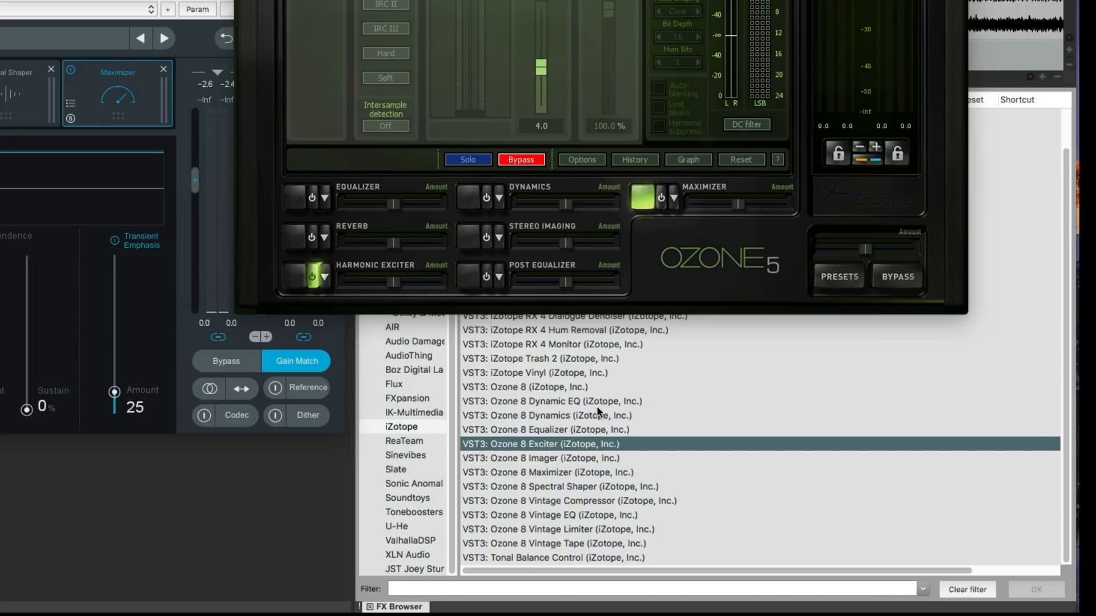
left_click(549, 486)
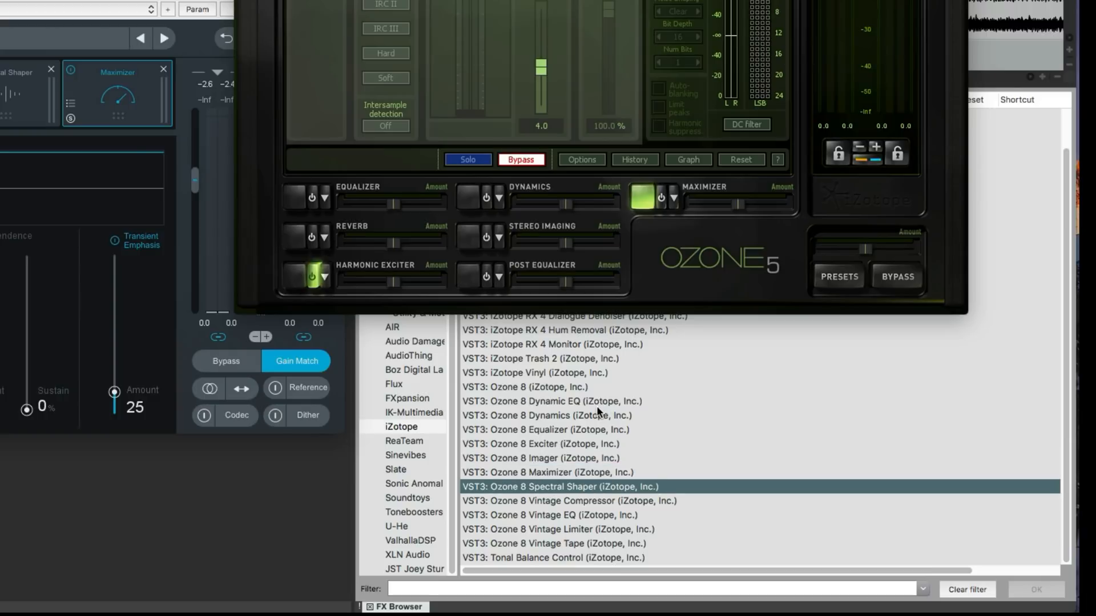
left_click(566, 501)
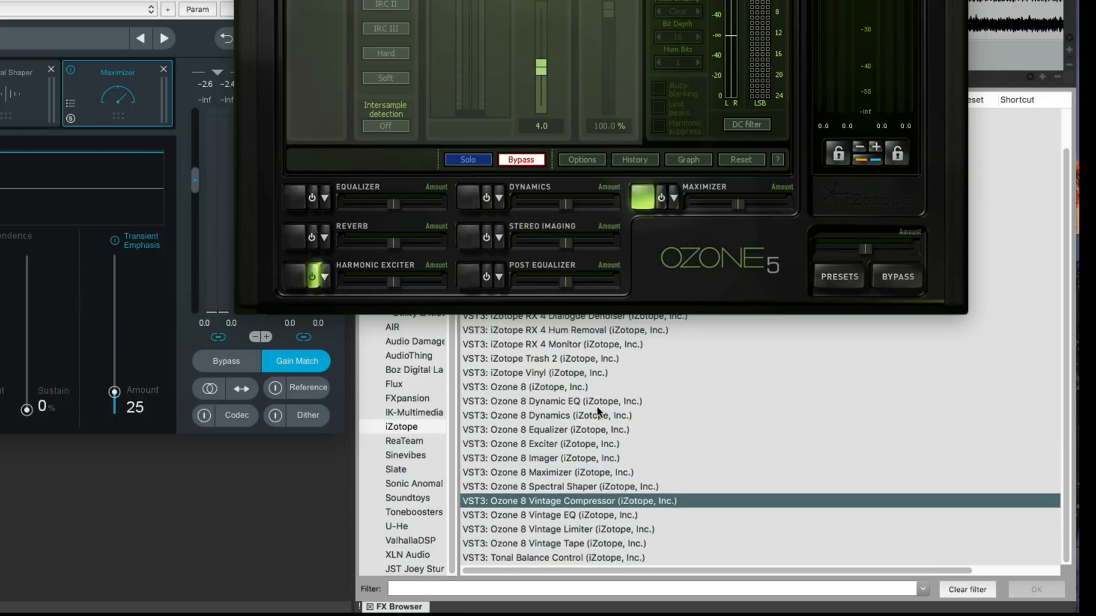
left_click(557, 529)
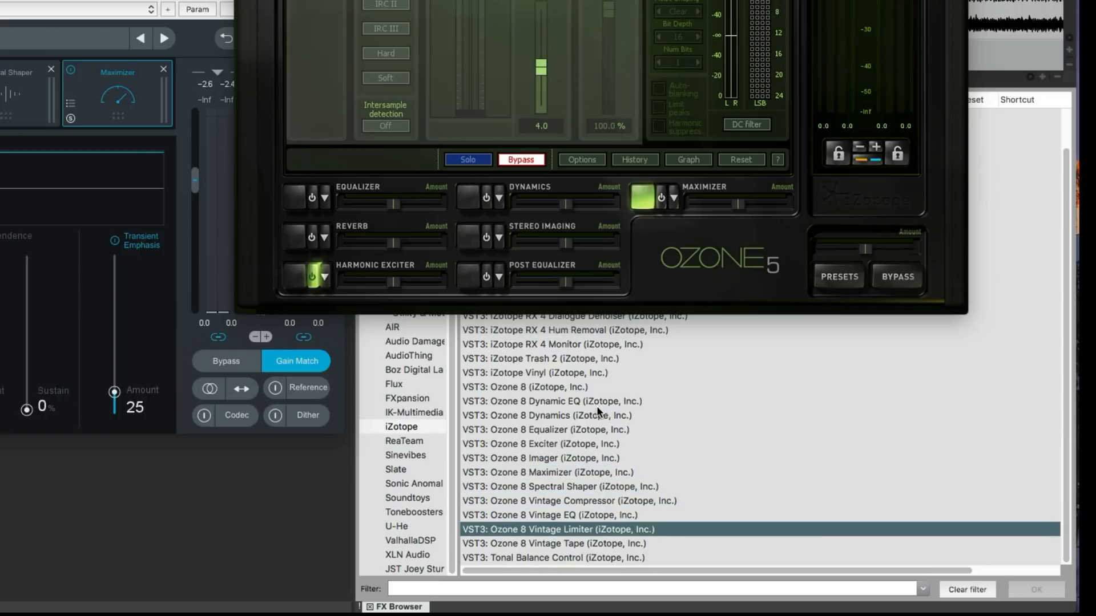
left_click(551, 543)
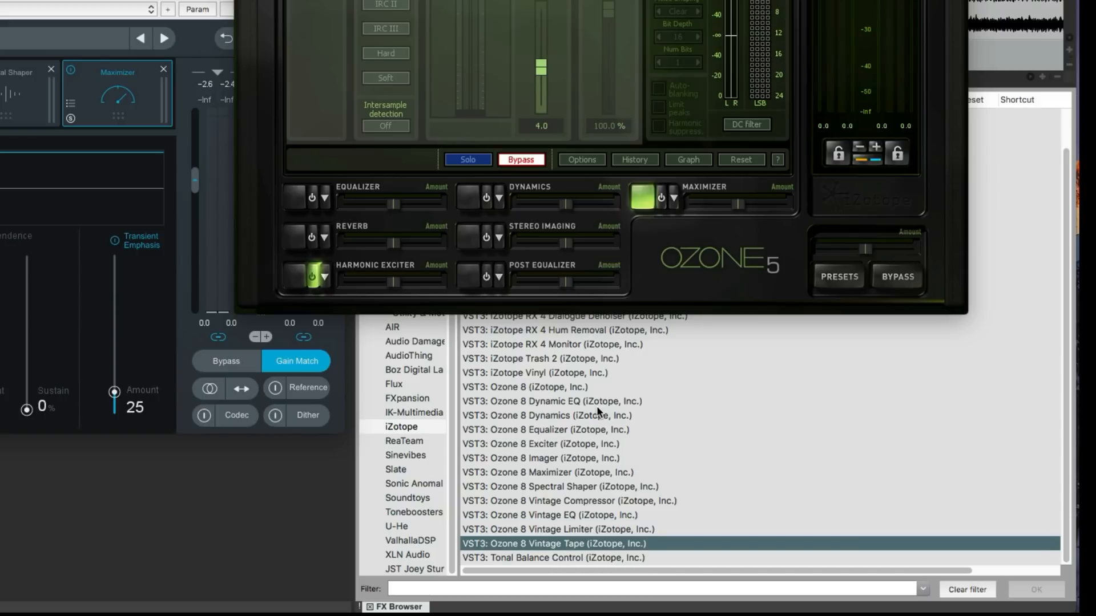
left_click(552, 558)
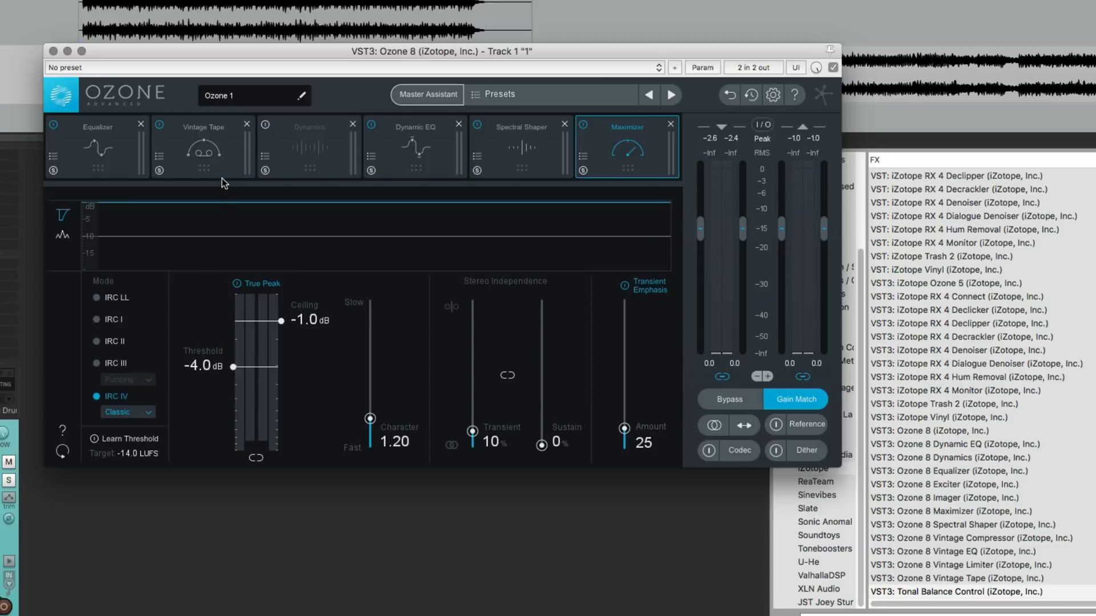
mouse_move(232, 190)
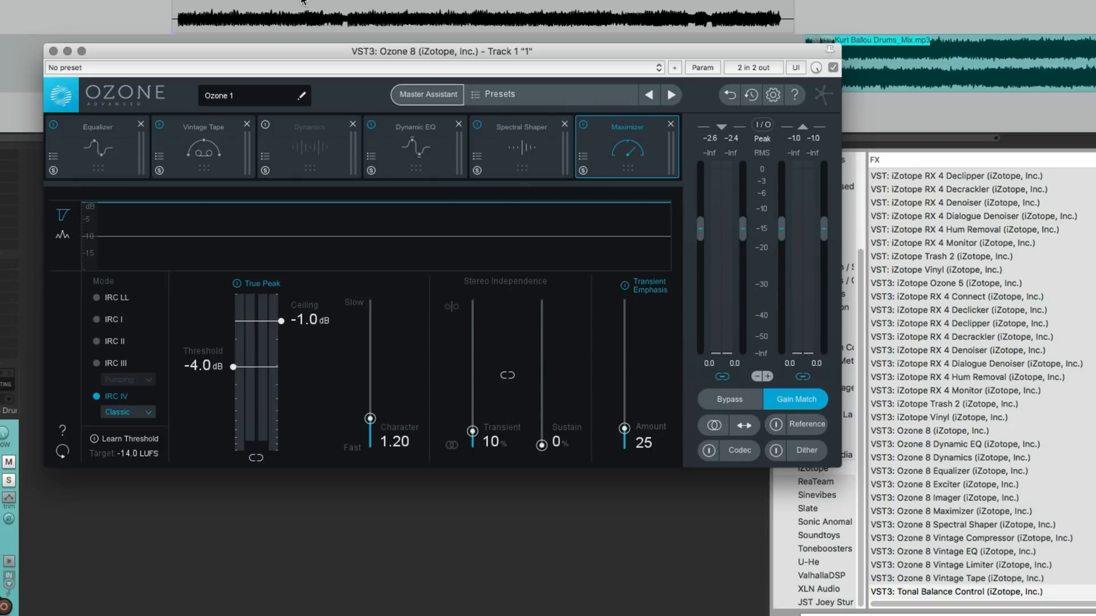
left_click(499, 95)
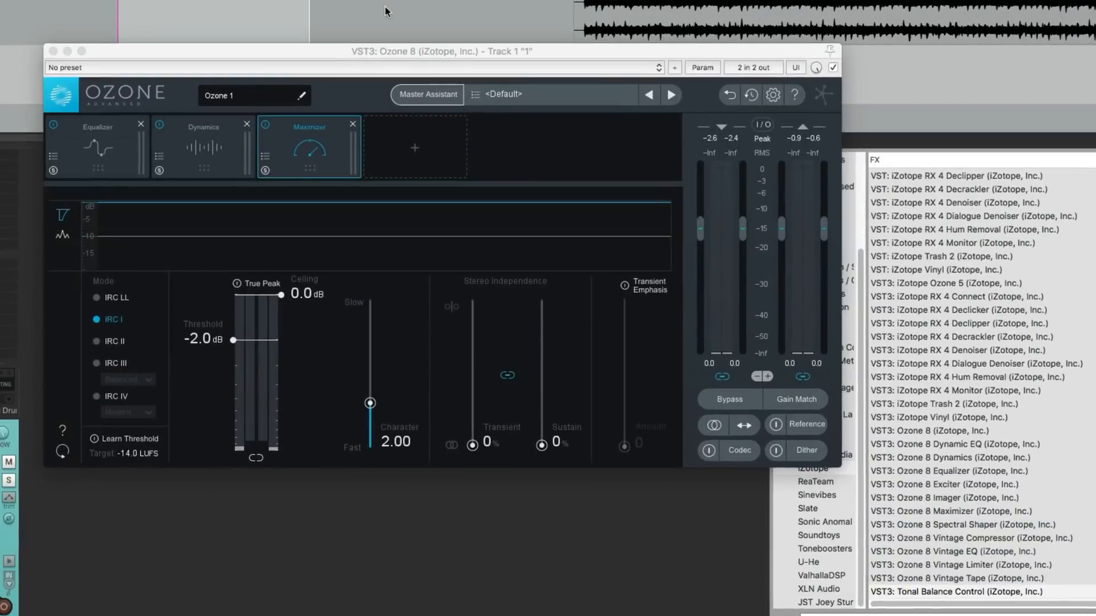
Run Master Assistant for Streaming on the playing track and accept its suggested chain
left_click(425, 95)
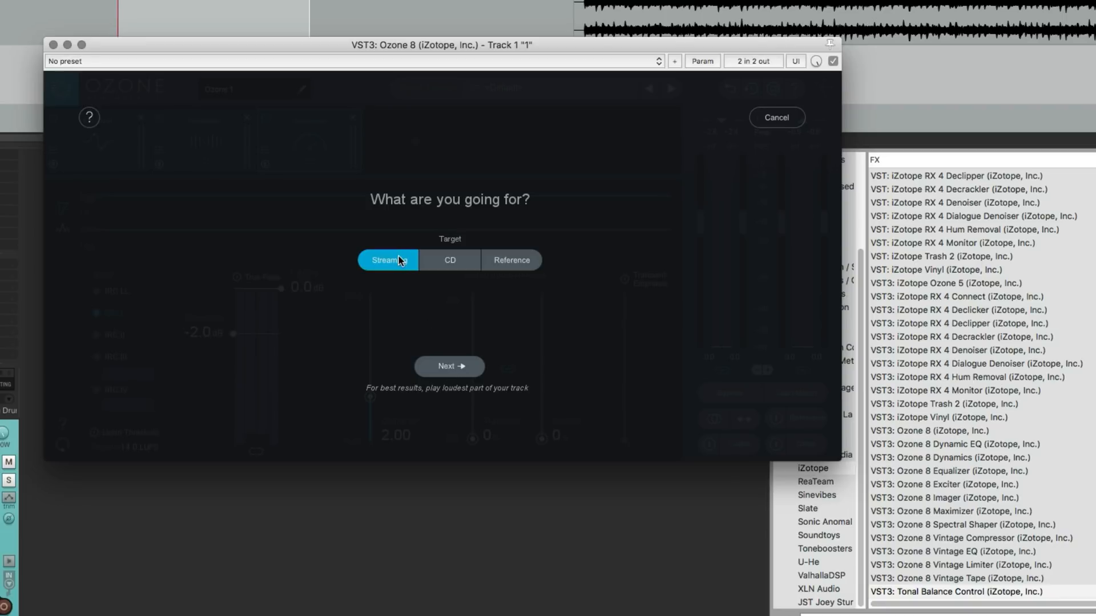
mouse_move(388, 260)
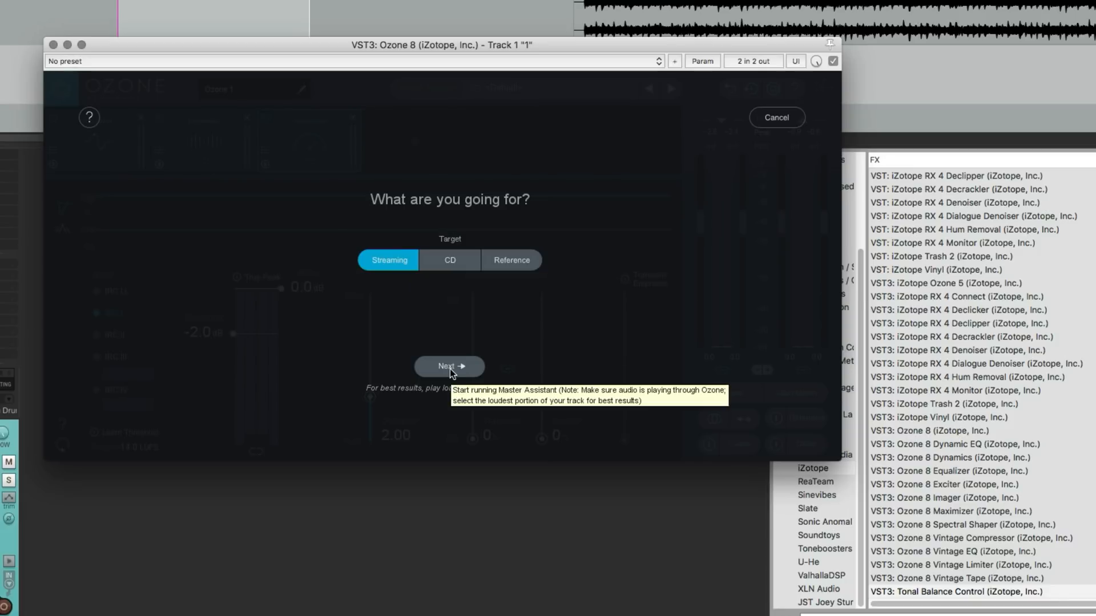
left_click(449, 366)
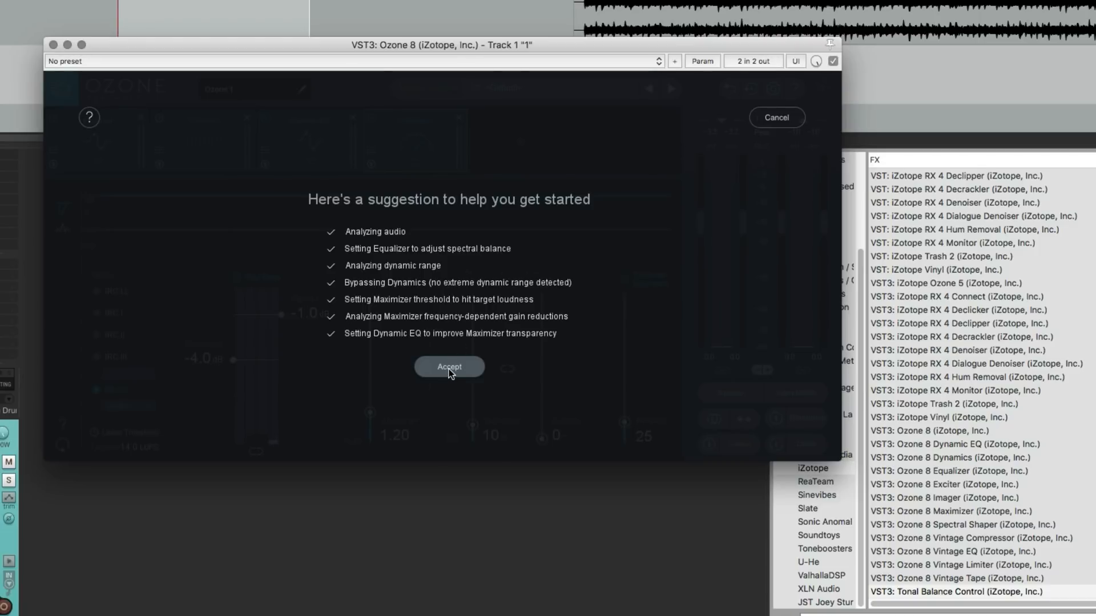
left_click(449, 367)
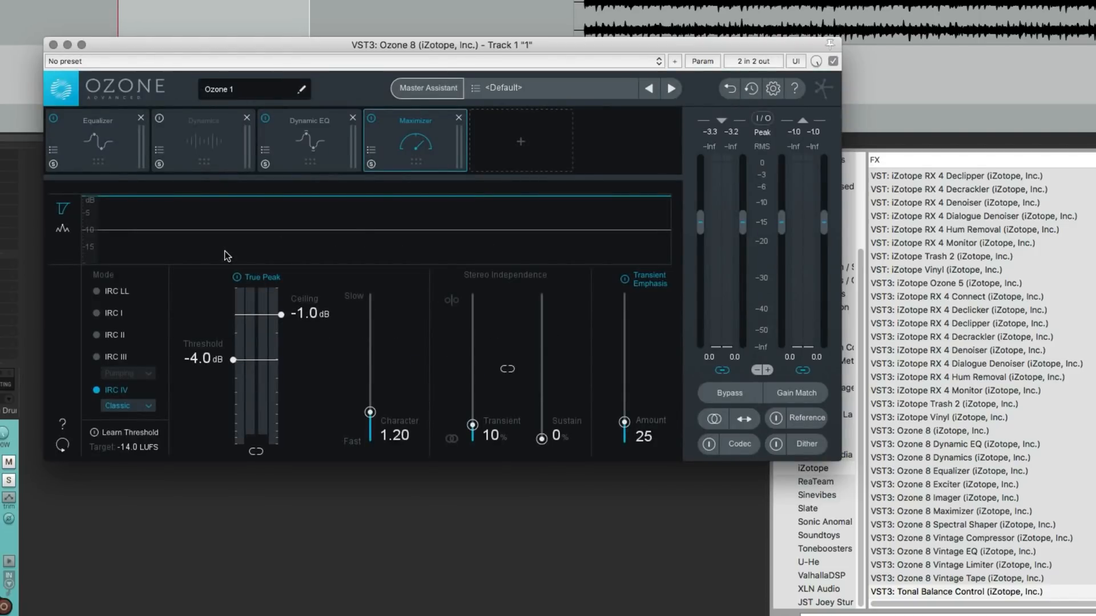
left_click(97, 120)
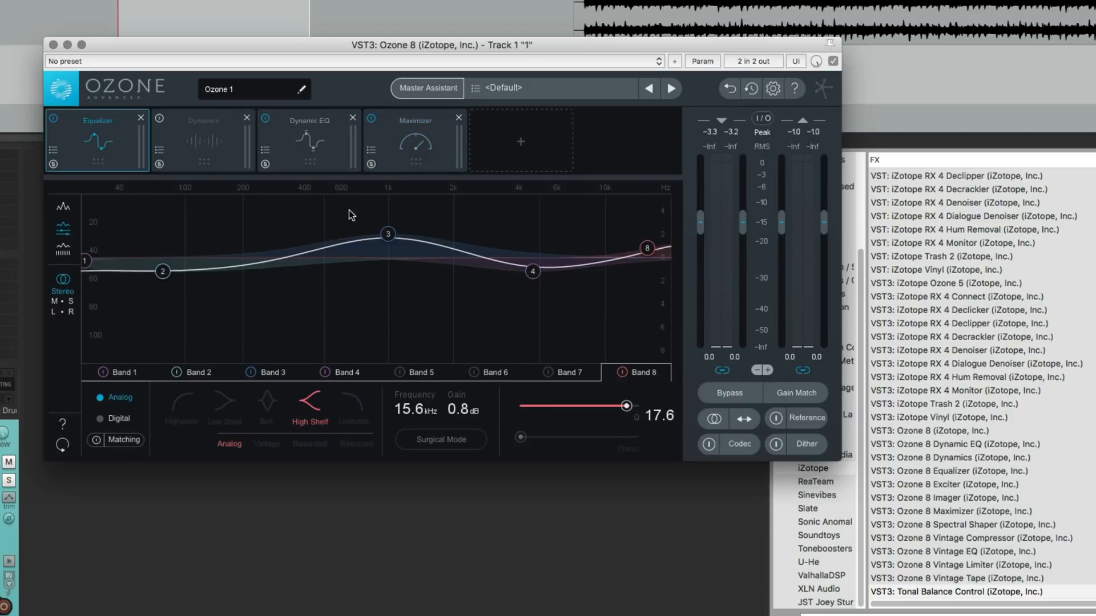
left_click(388, 234)
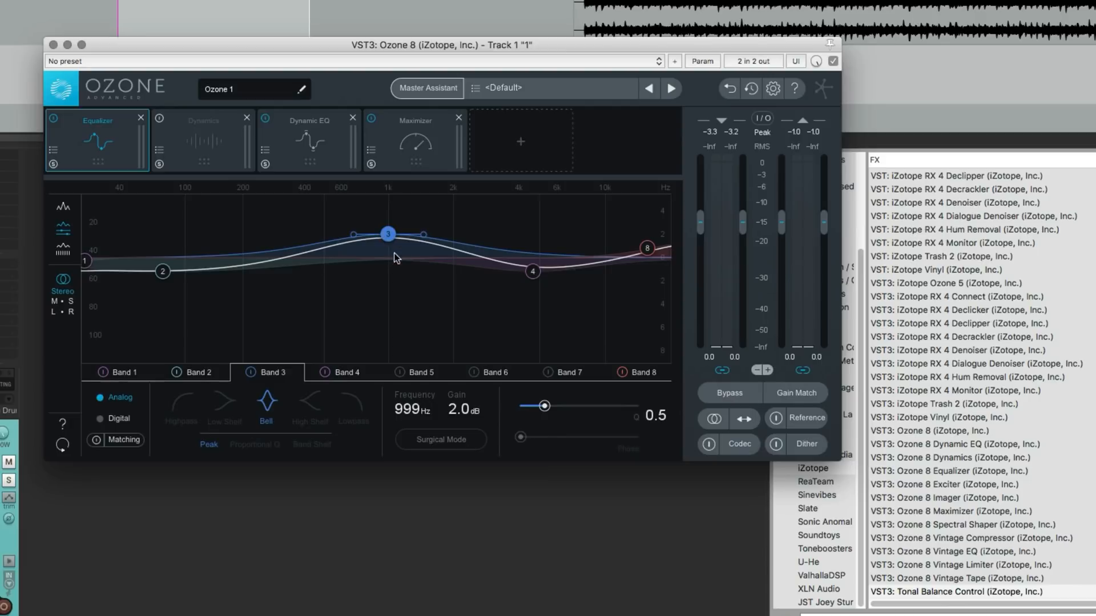
mouse_move(216, 277)
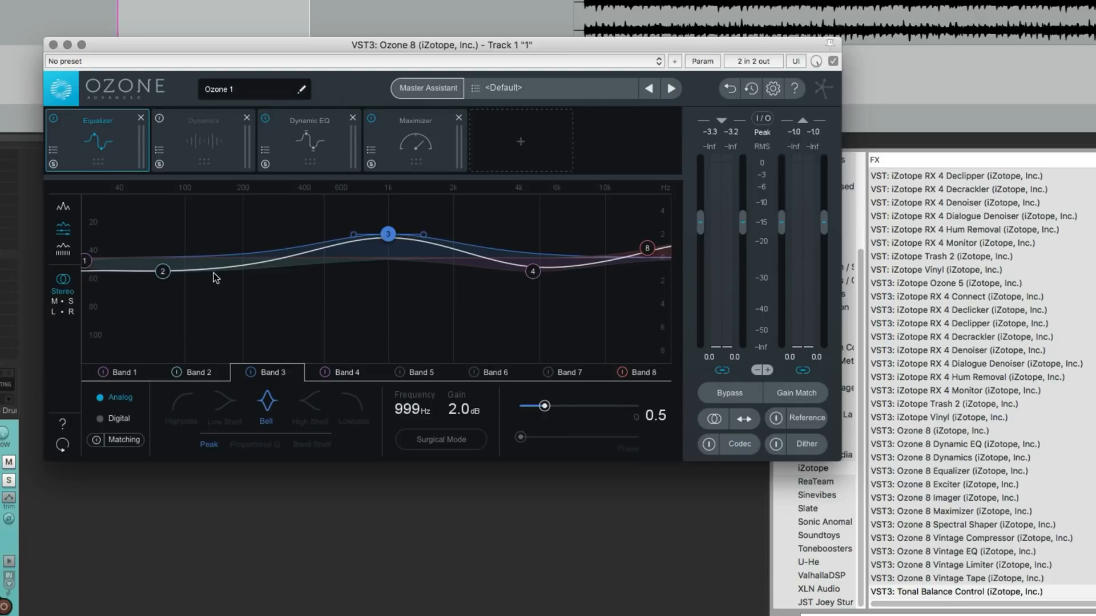
mouse_move(127, 378)
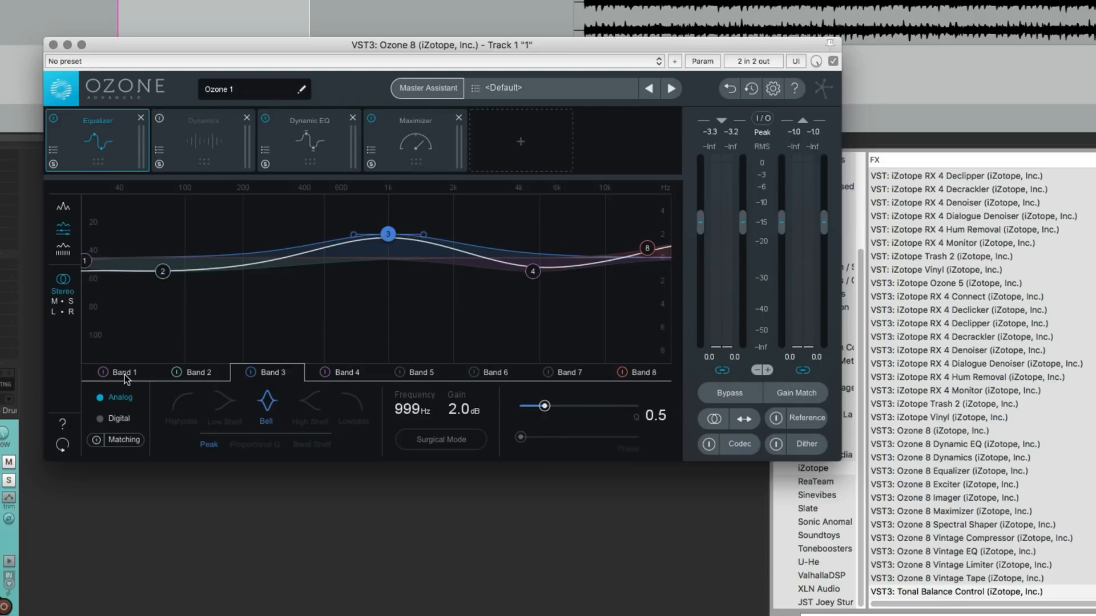
left_click(126, 372)
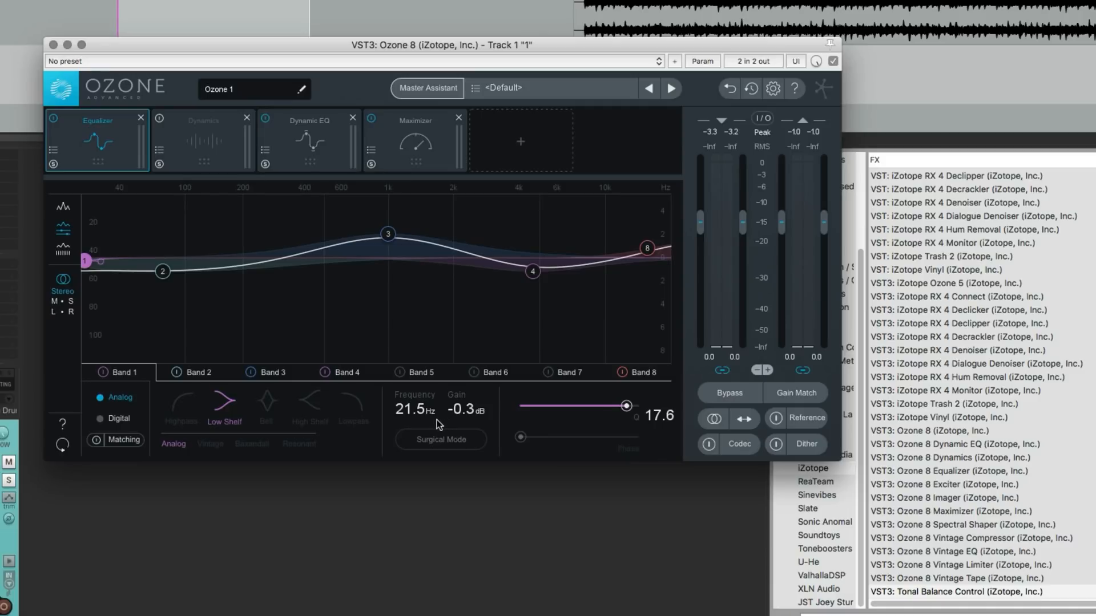
mouse_move(210, 372)
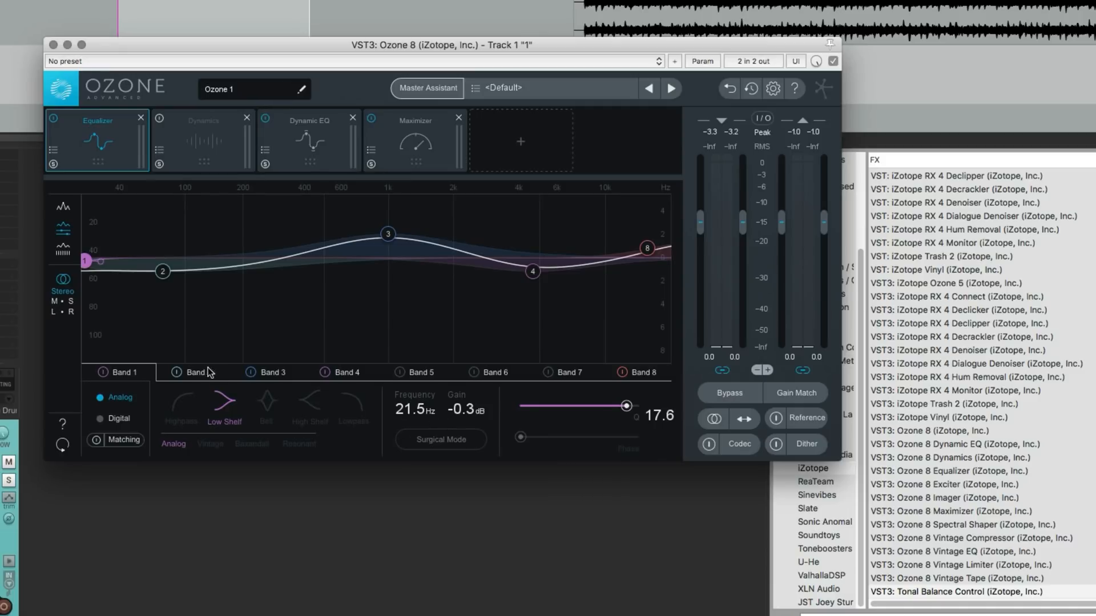
left_click(195, 373)
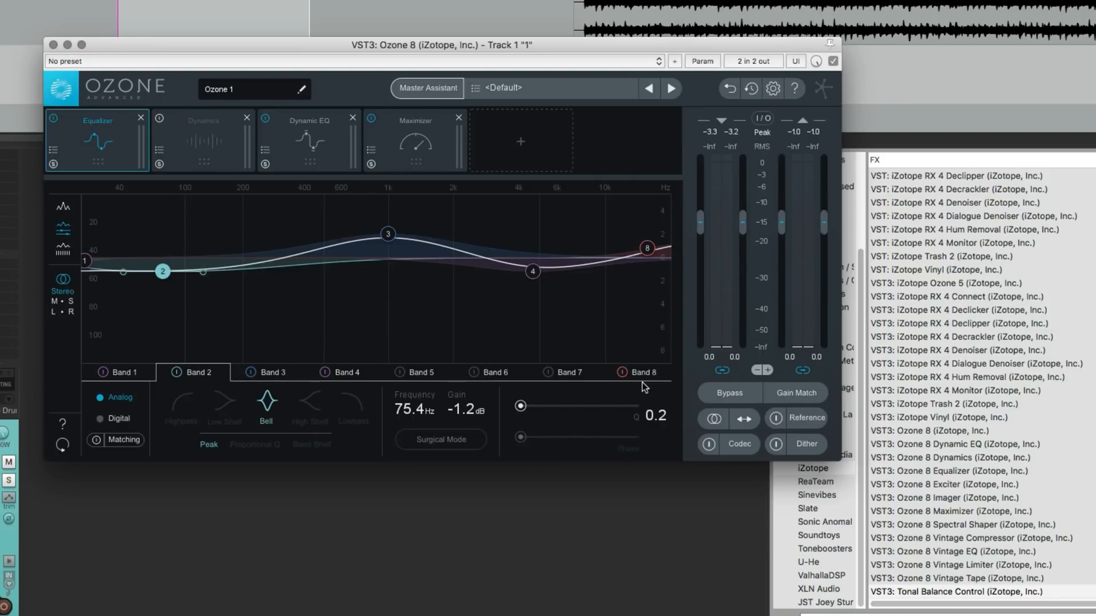
left_click(646, 247)
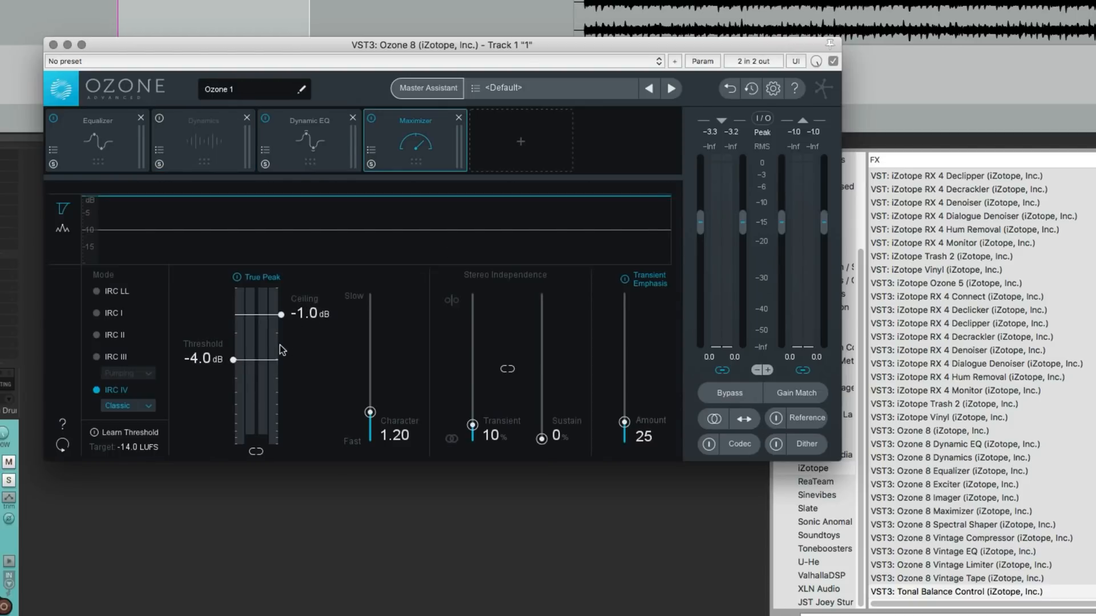
left_click(308, 139)
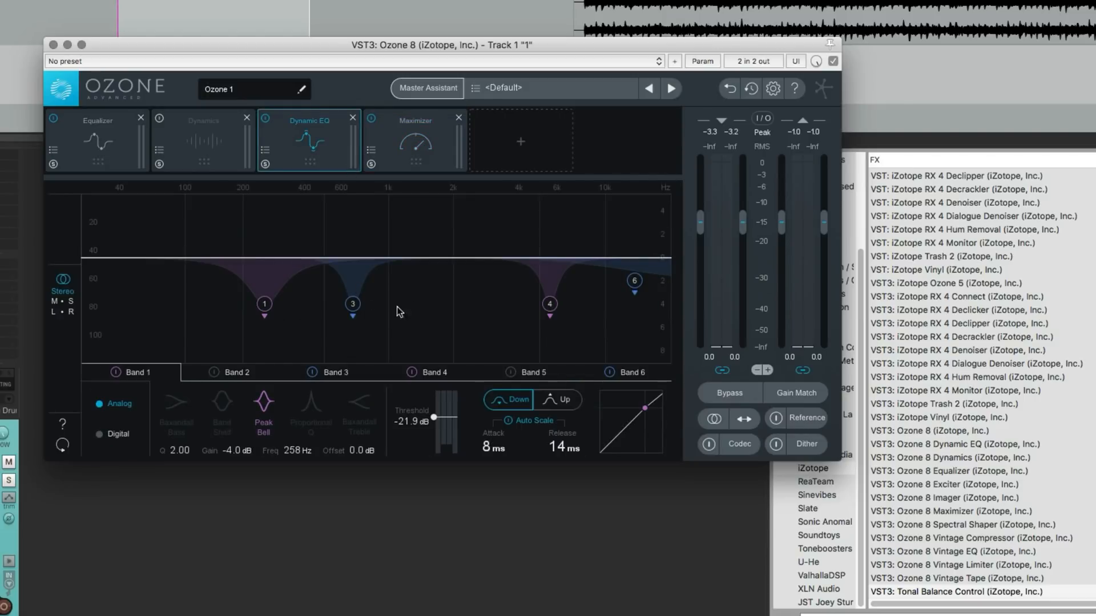
mouse_move(466, 321)
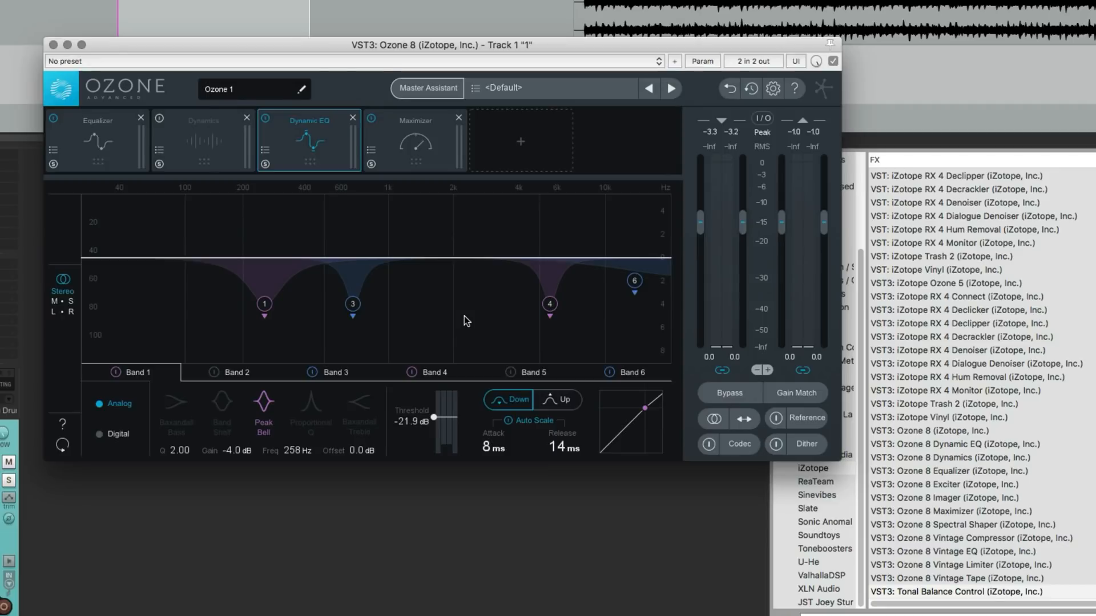
mouse_move(427, 310)
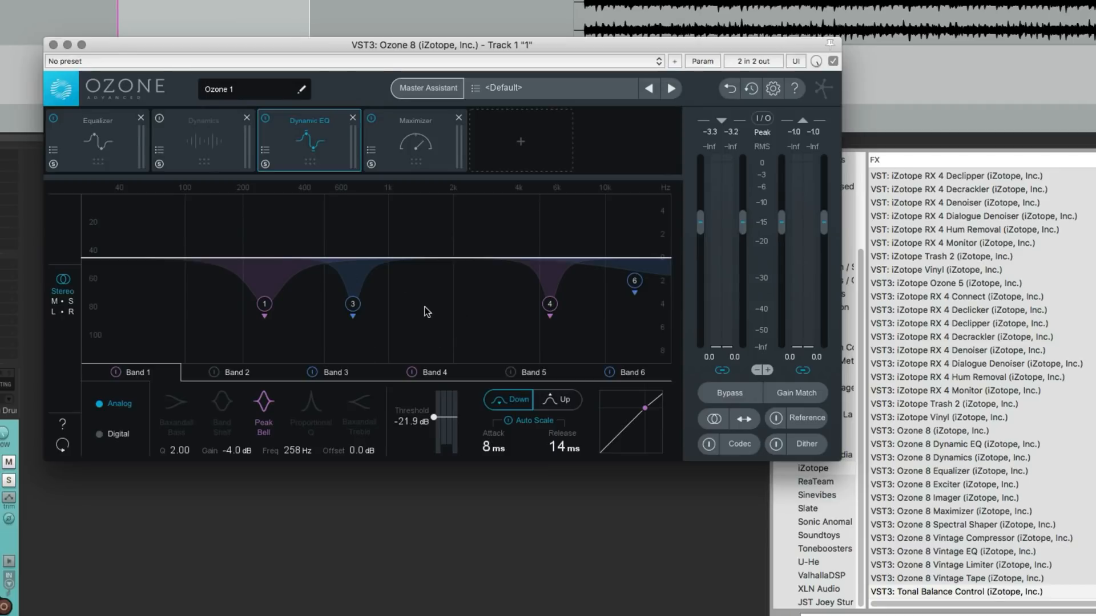
mouse_move(412, 322)
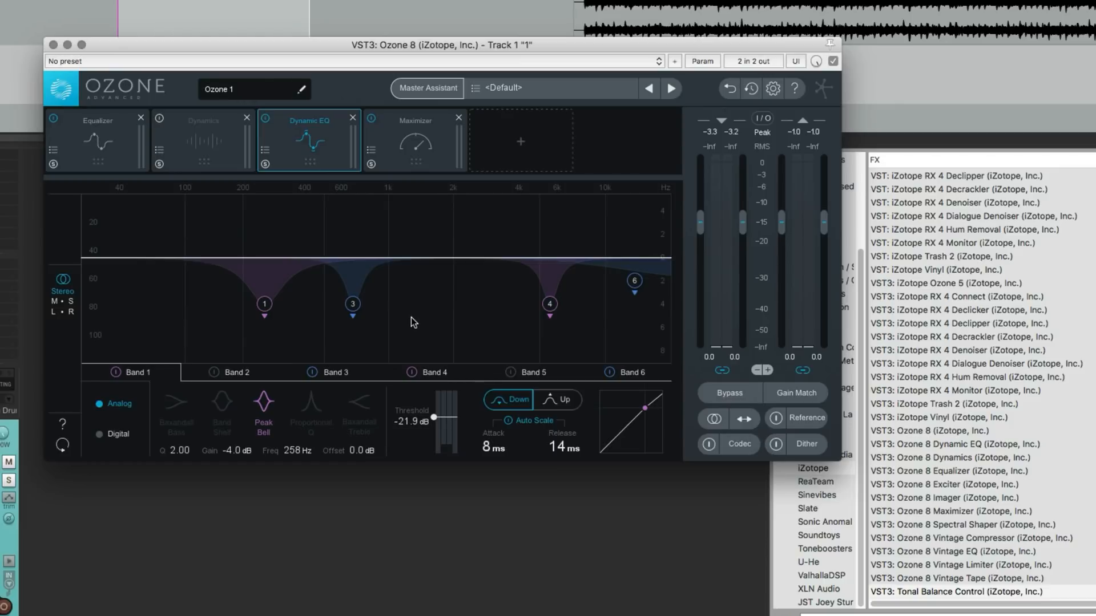
mouse_move(402, 287)
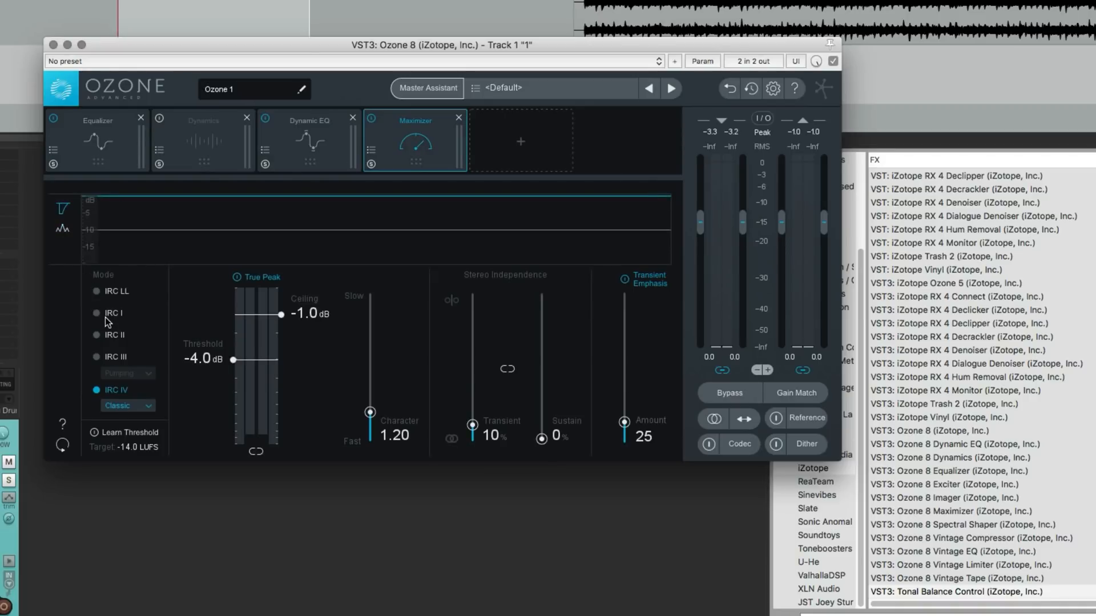
mouse_move(260, 275)
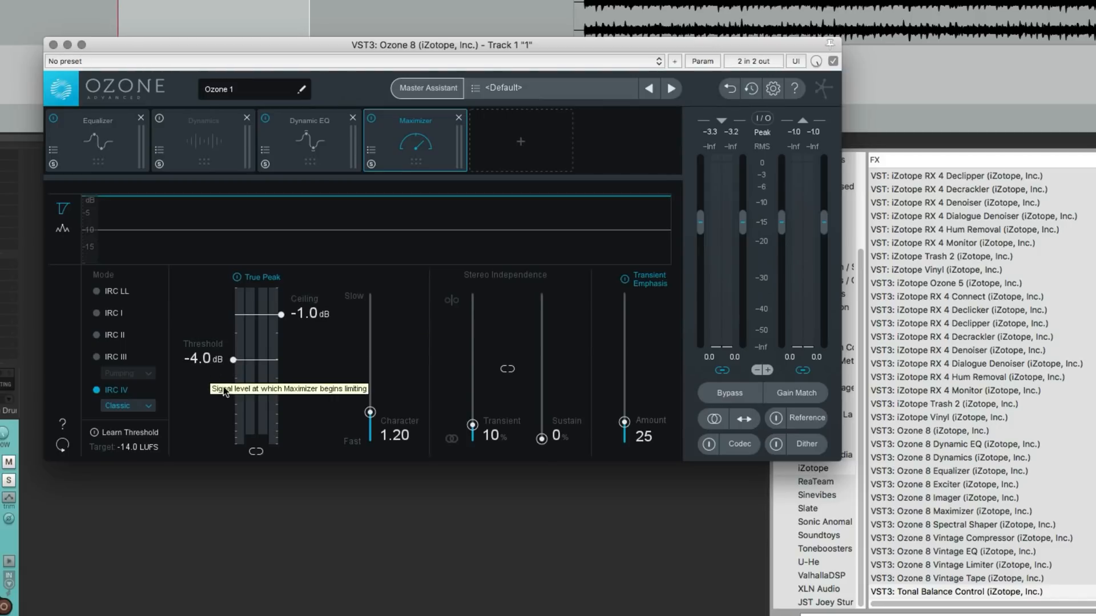
mouse_move(242, 340)
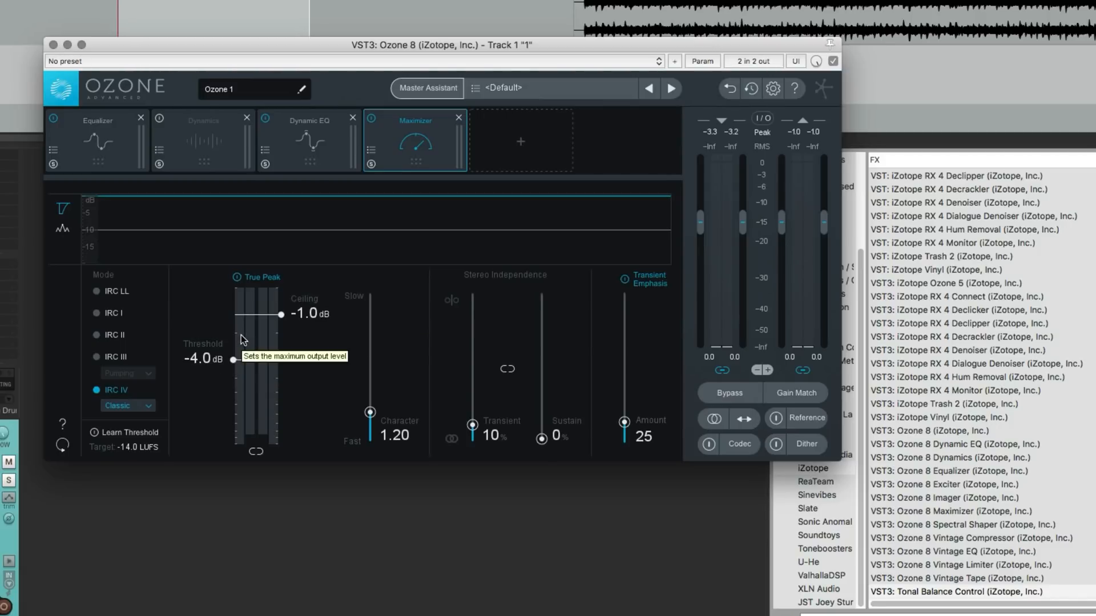
mouse_move(437, 362)
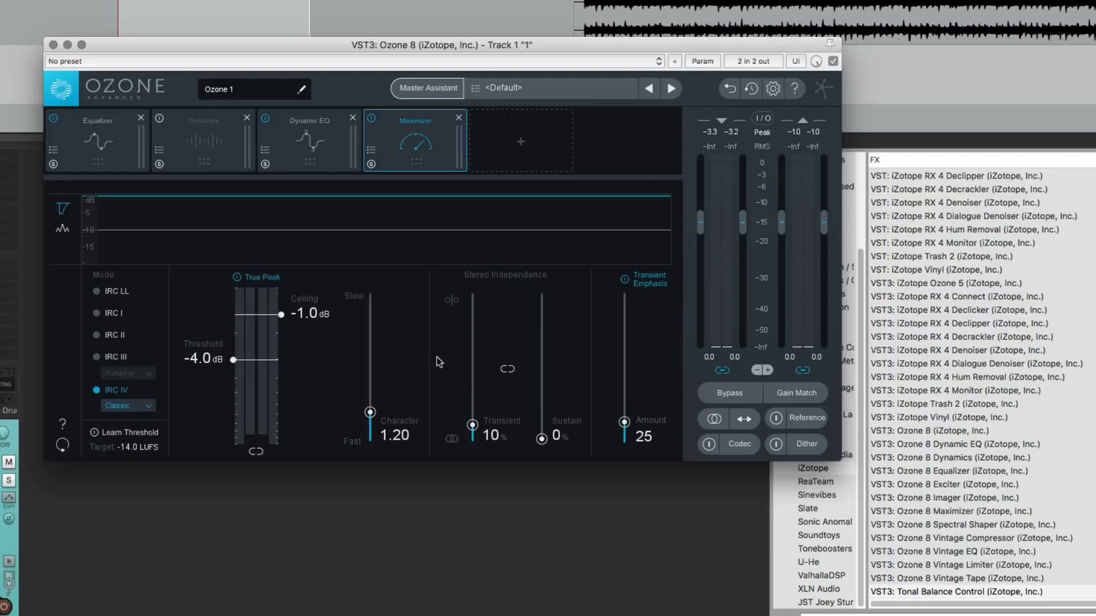
mouse_move(795, 403)
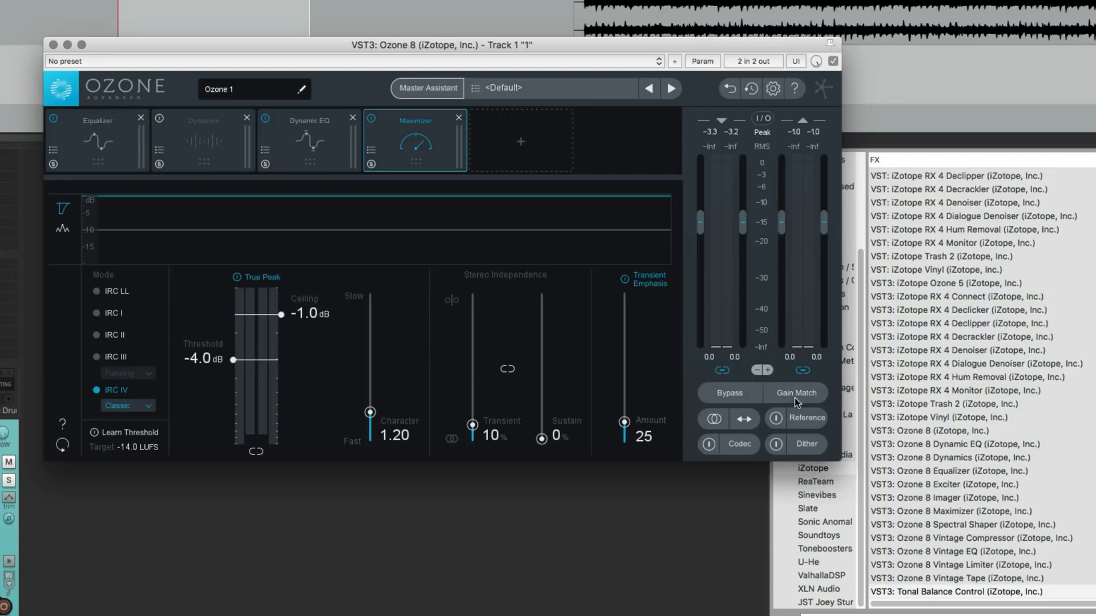
Enable Gain Match and A/B the processed sound against full bypass several times
left_click(795, 393)
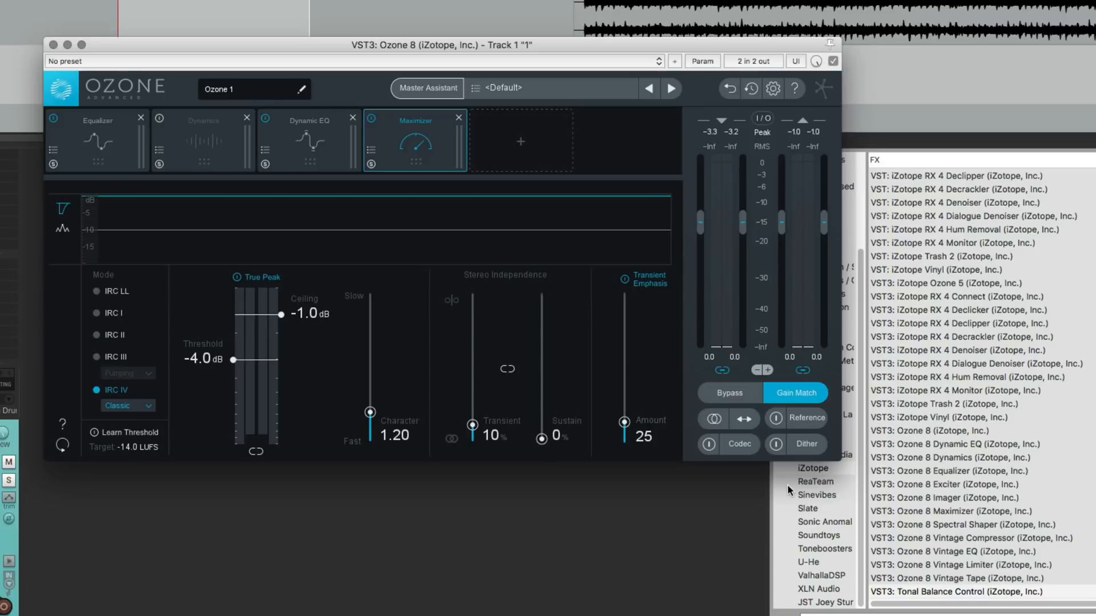
left_click(729, 391)
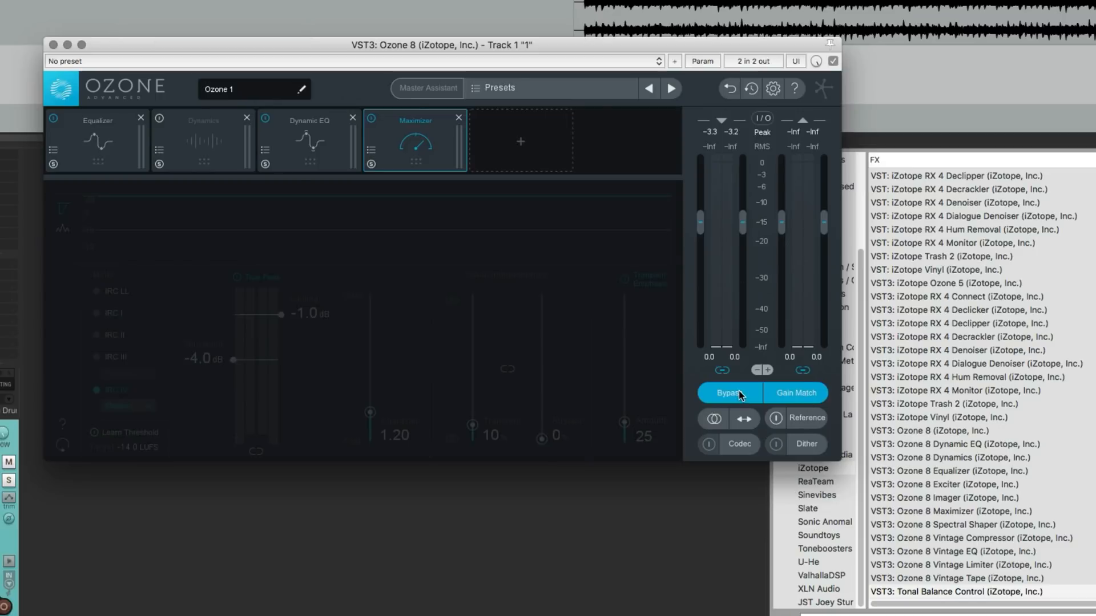
mouse_move(729, 391)
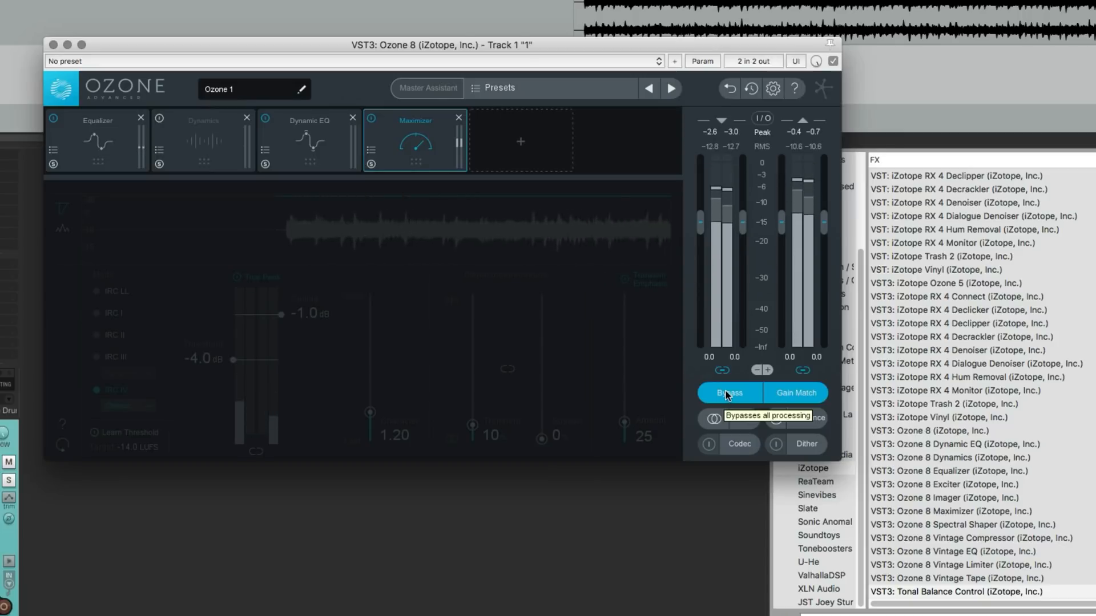
left_click(729, 392)
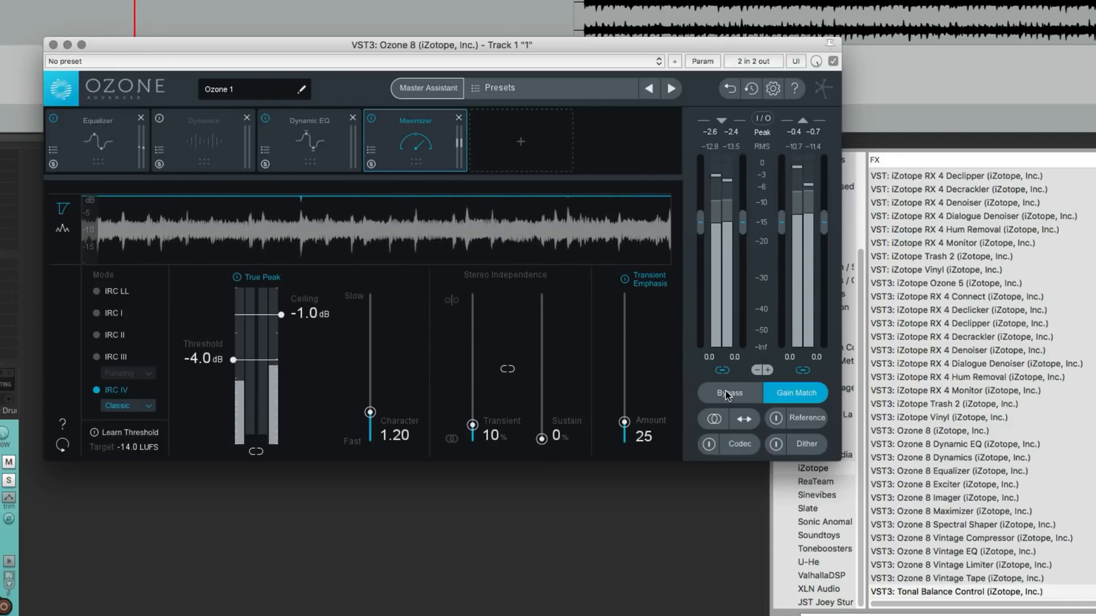
left_click(728, 393)
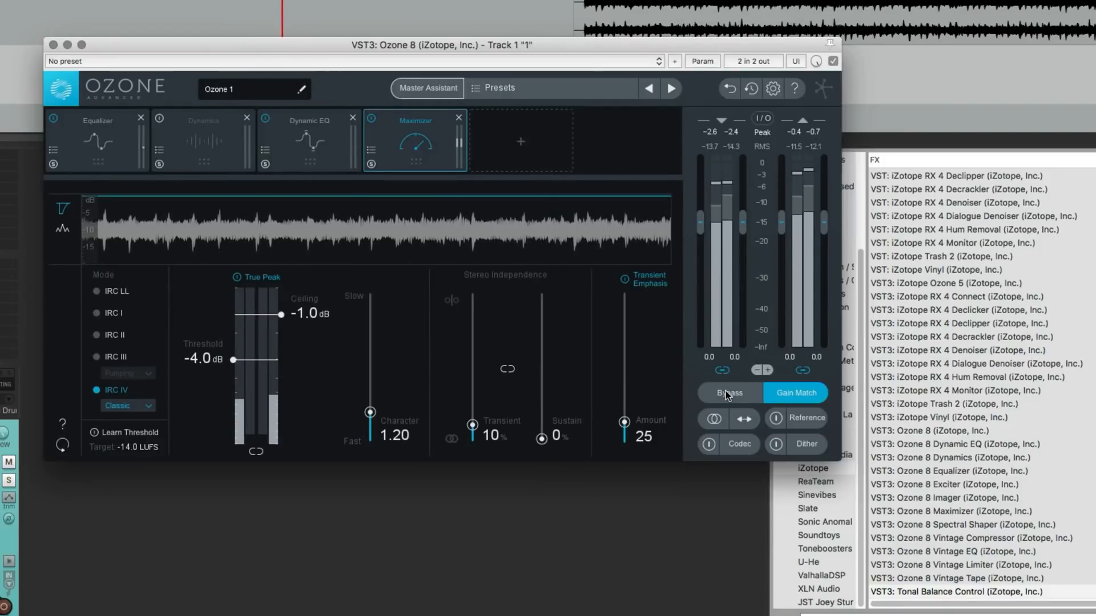
left_click(728, 393)
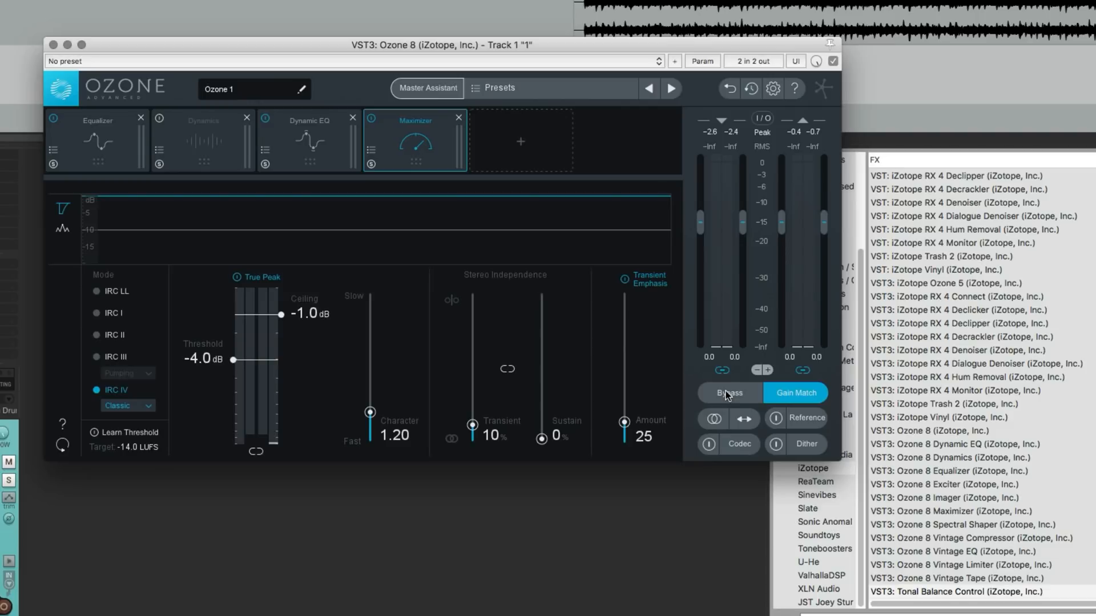
Show the Equalizer's Band 3 settings and bypass-compare once more
left_click(98, 120)
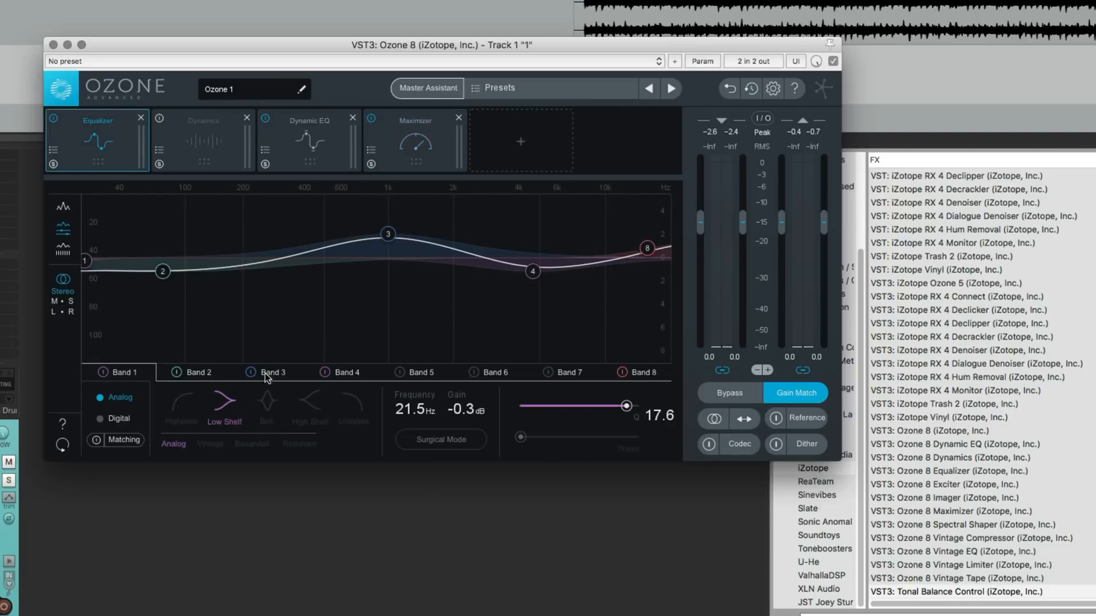
left_click(271, 372)
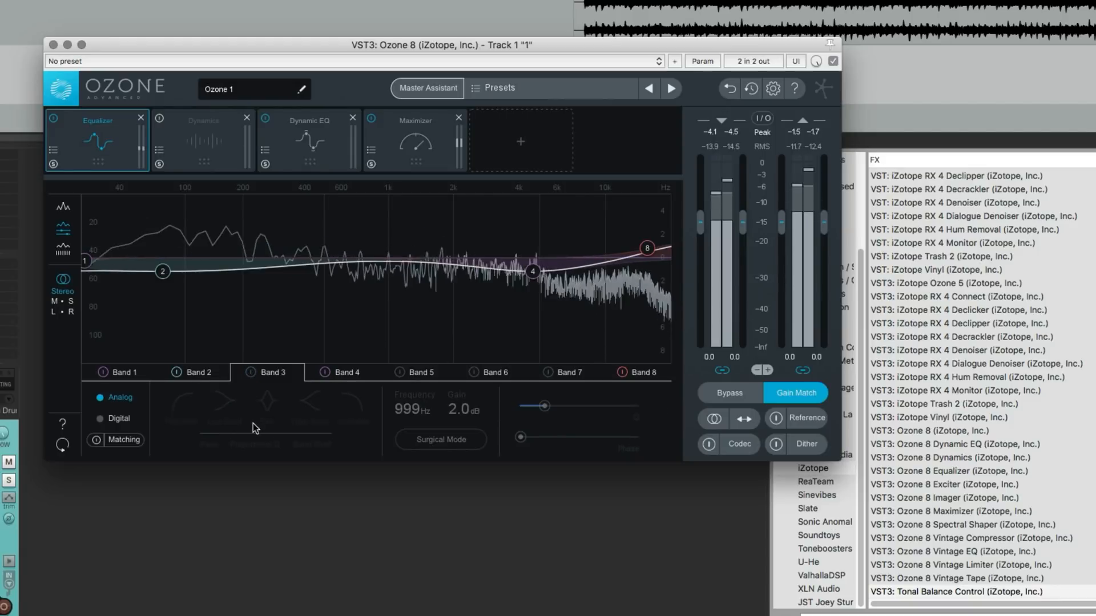
left_click(729, 392)
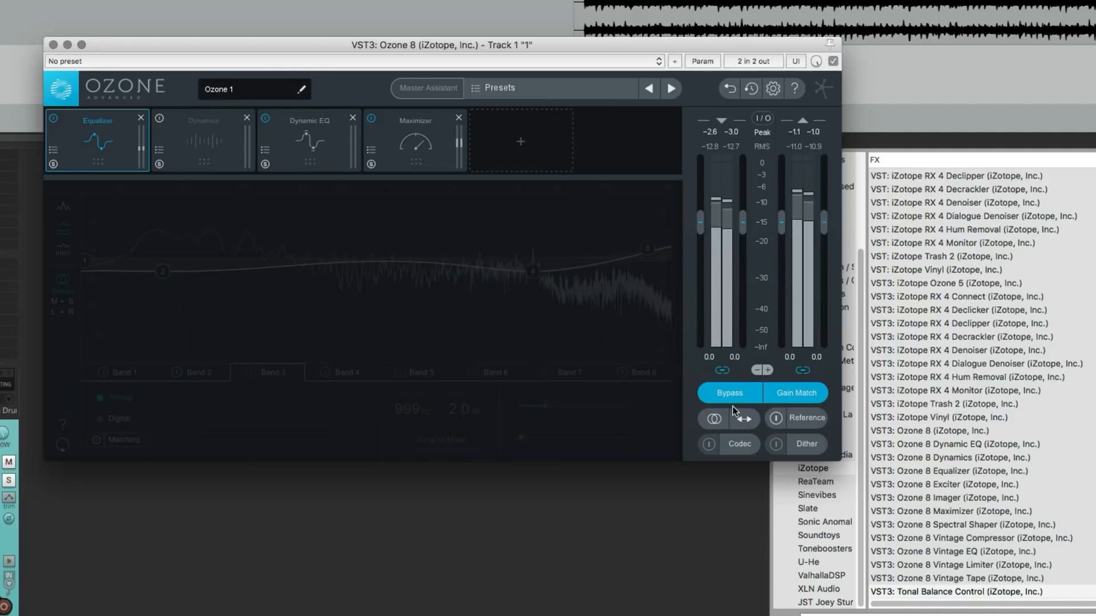
mouse_move(730, 393)
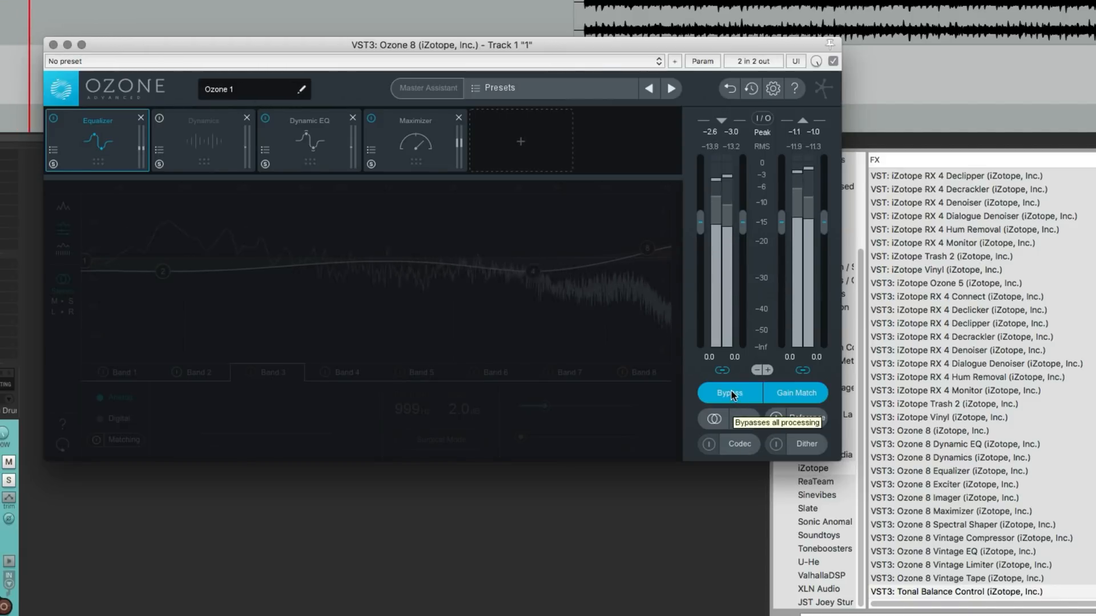
left_click(729, 392)
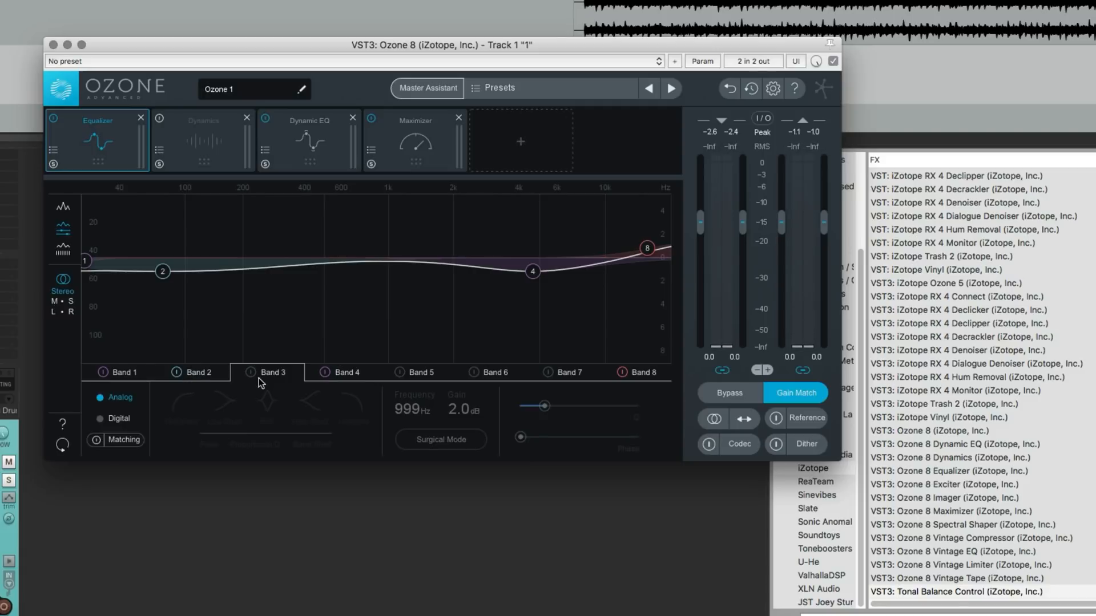
Compare bypass without Gain Match, then re-enable Gain Match and leave processing bypassed
left_click(795, 392)
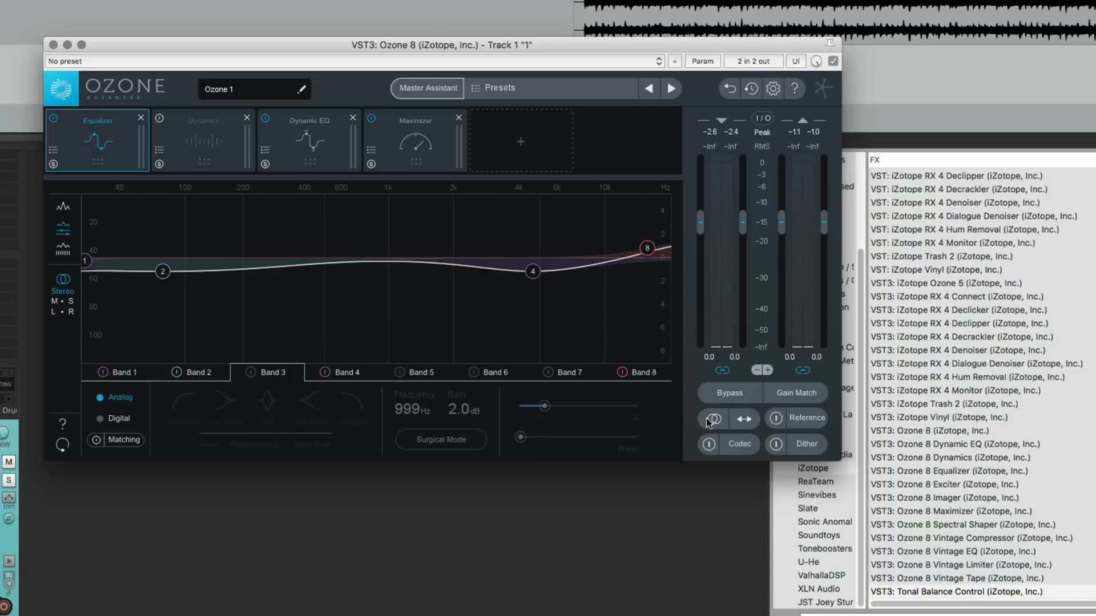
left_click(729, 392)
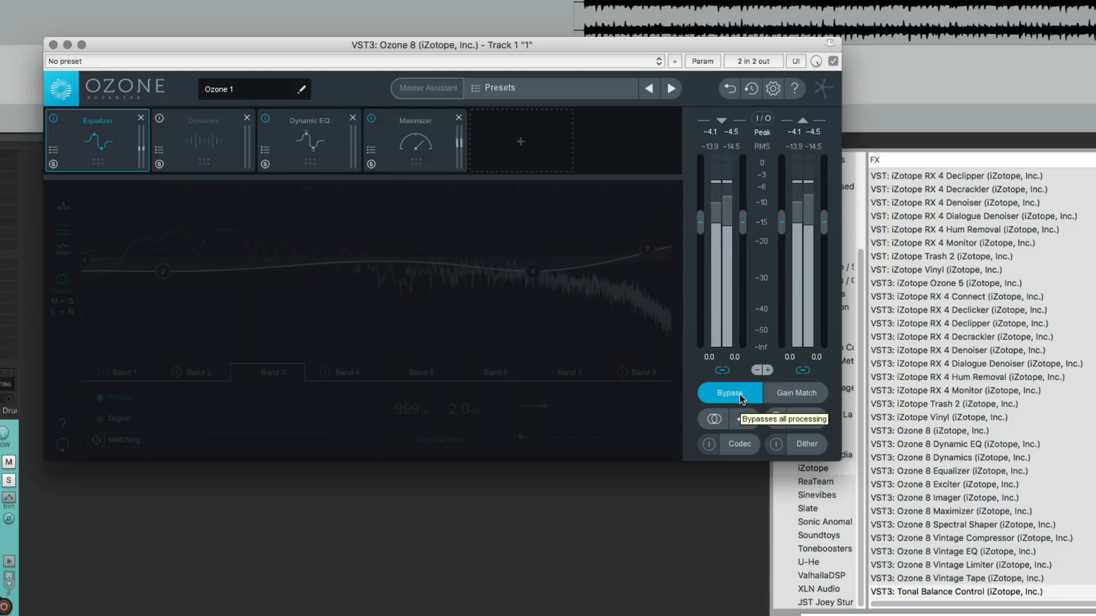
left_click(729, 392)
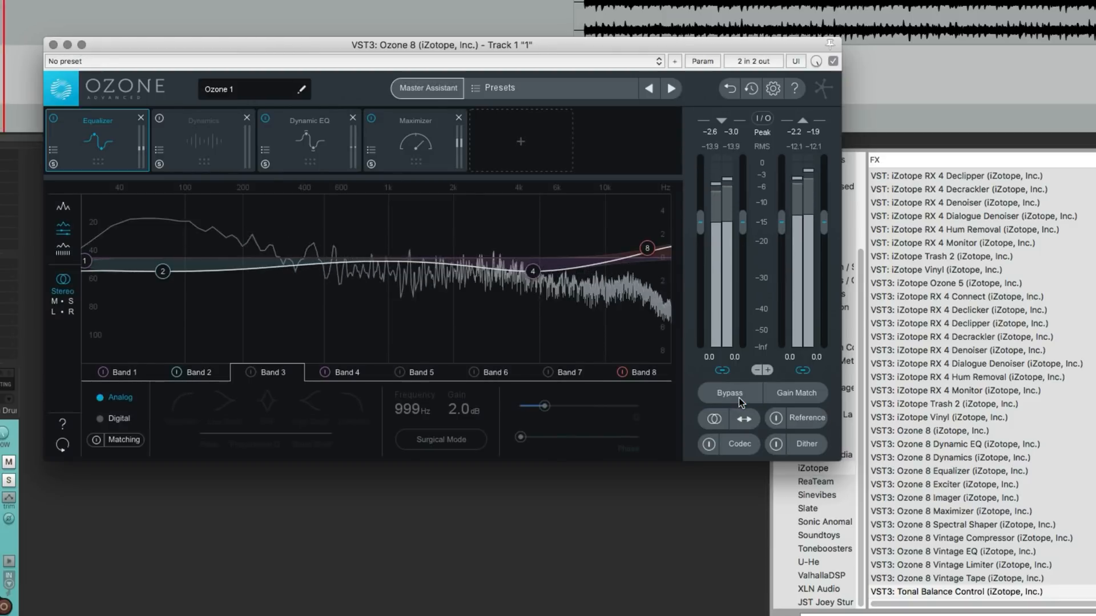
left_click(730, 392)
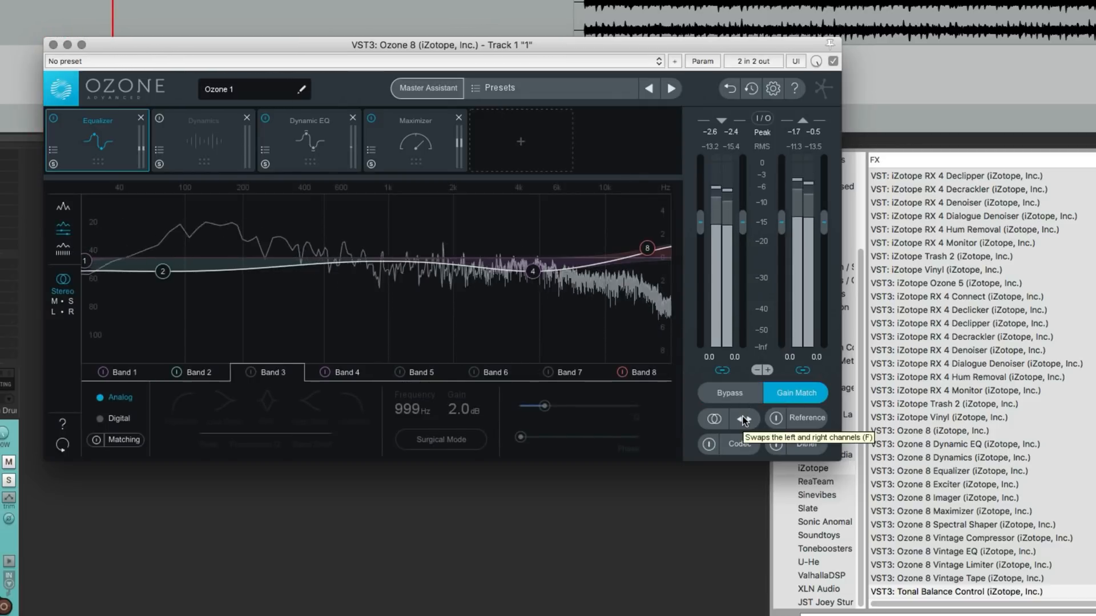
left_click(743, 419)
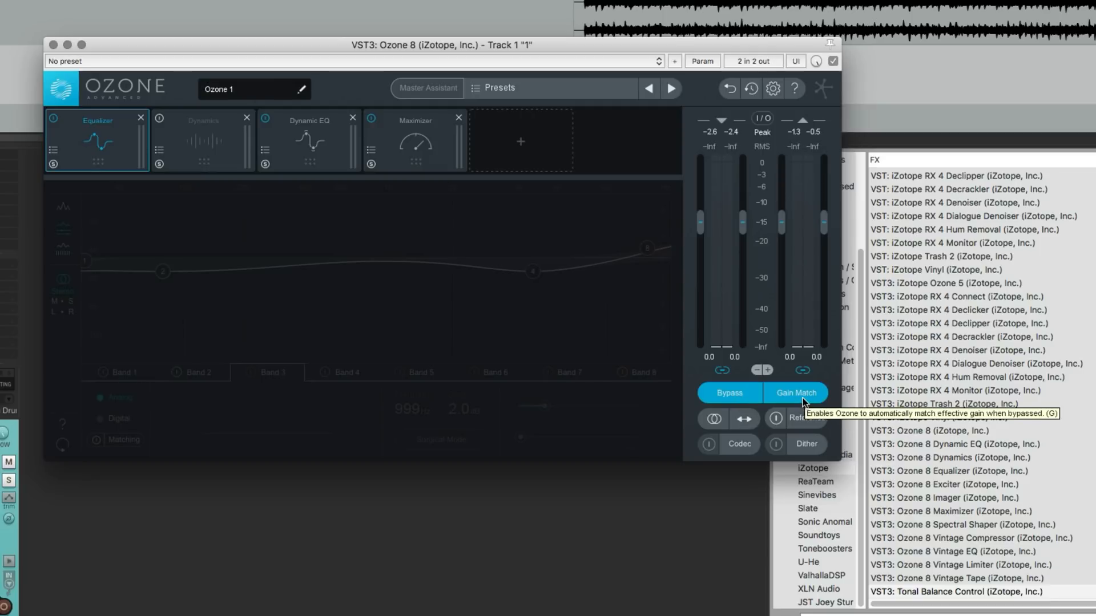
mouse_move(642, 252)
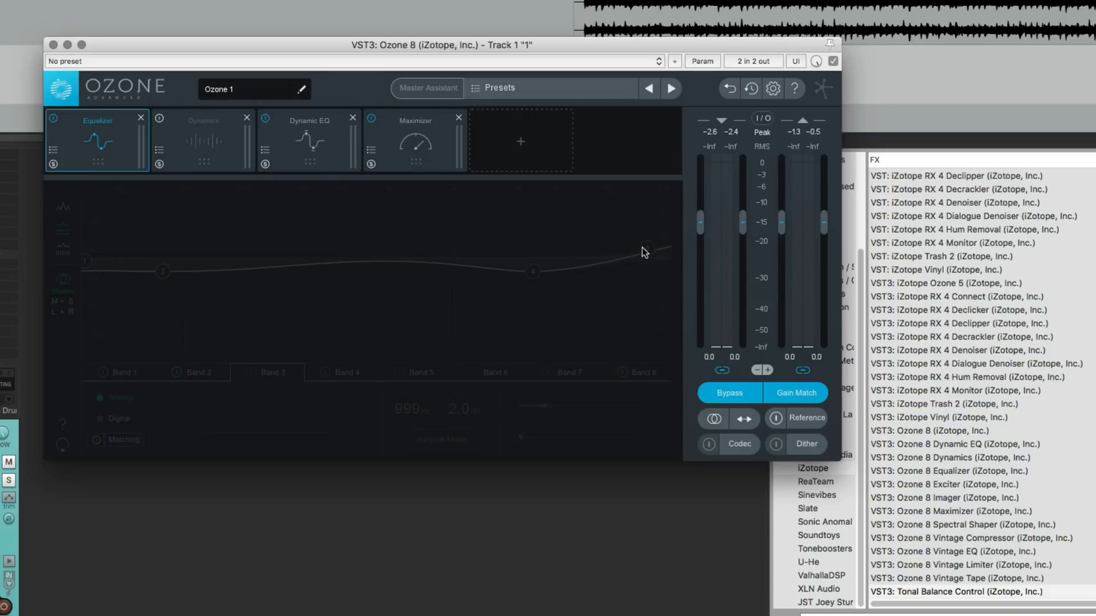
mouse_move(425, 95)
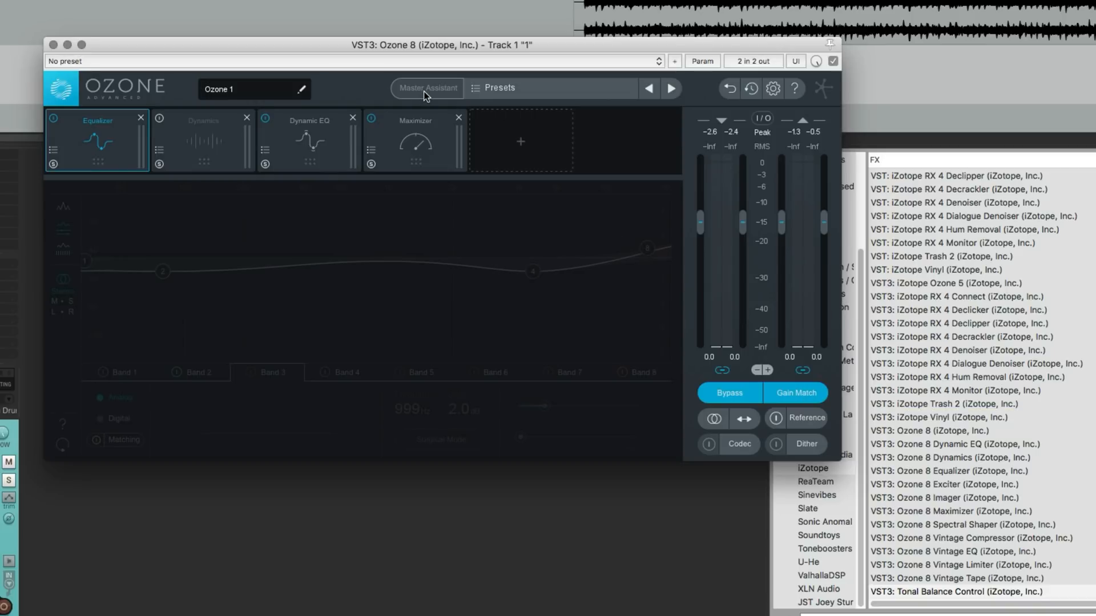
mouse_move(426, 88)
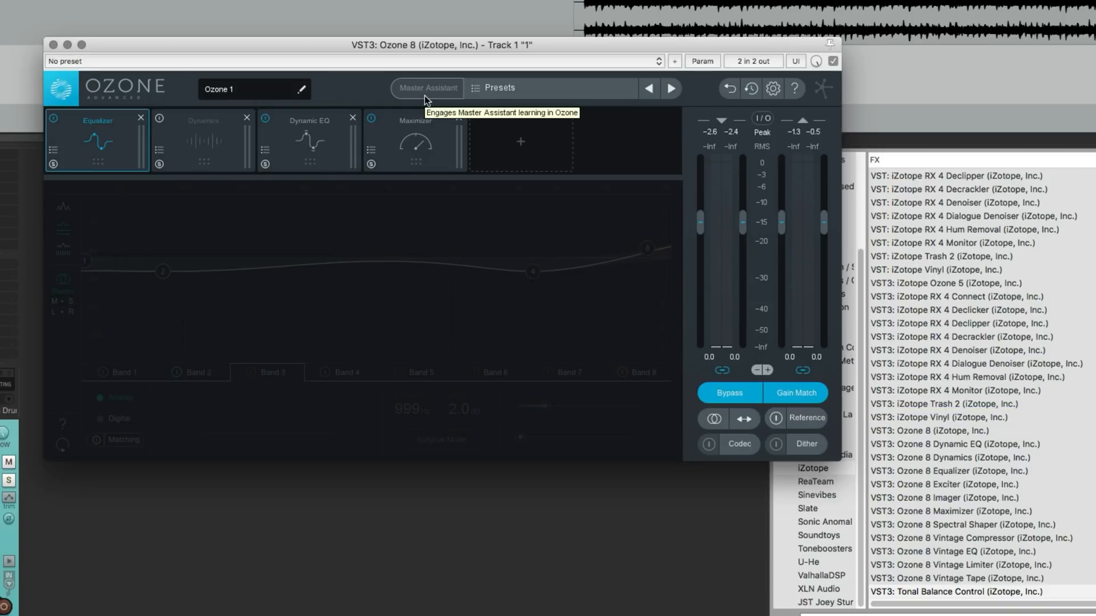
Add a Vintage Tape module and move it directly after the Equalizer
left_click(521, 141)
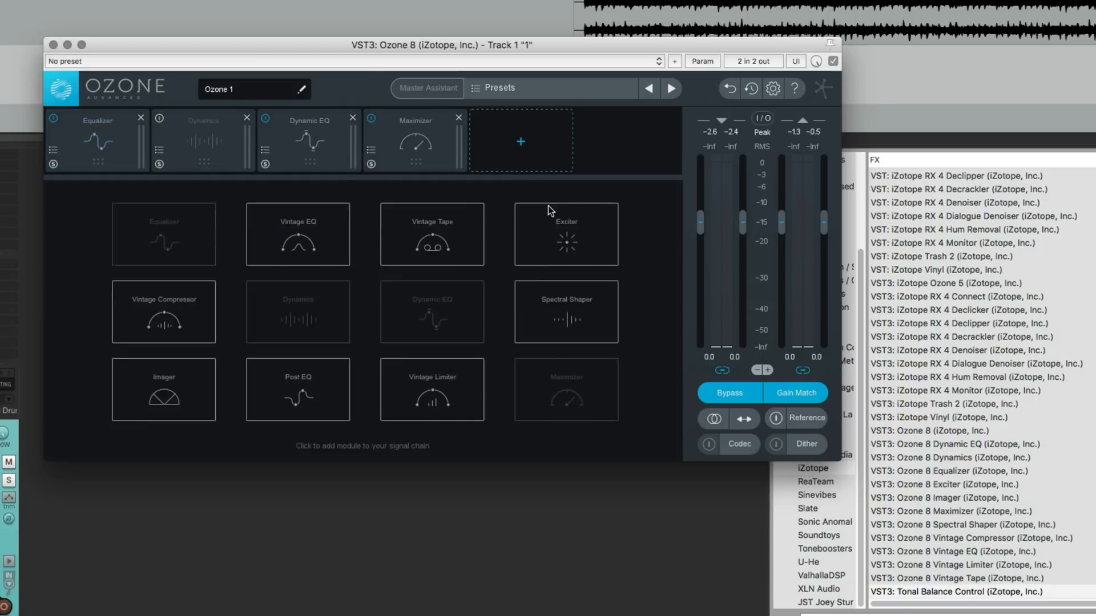
left_click(431, 234)
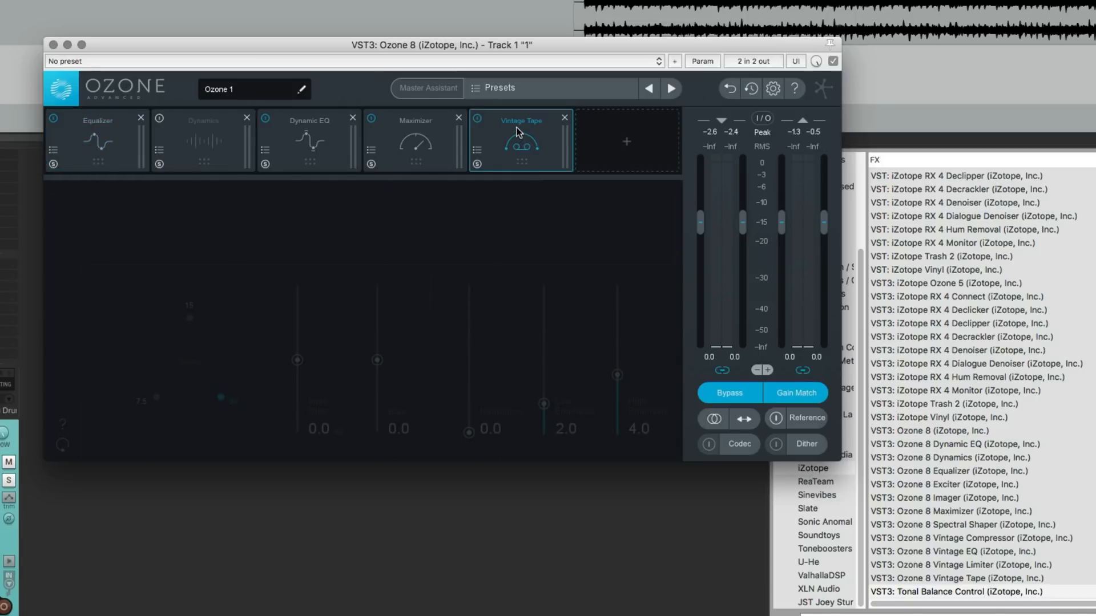
left_click_drag(521, 139, 197, 139)
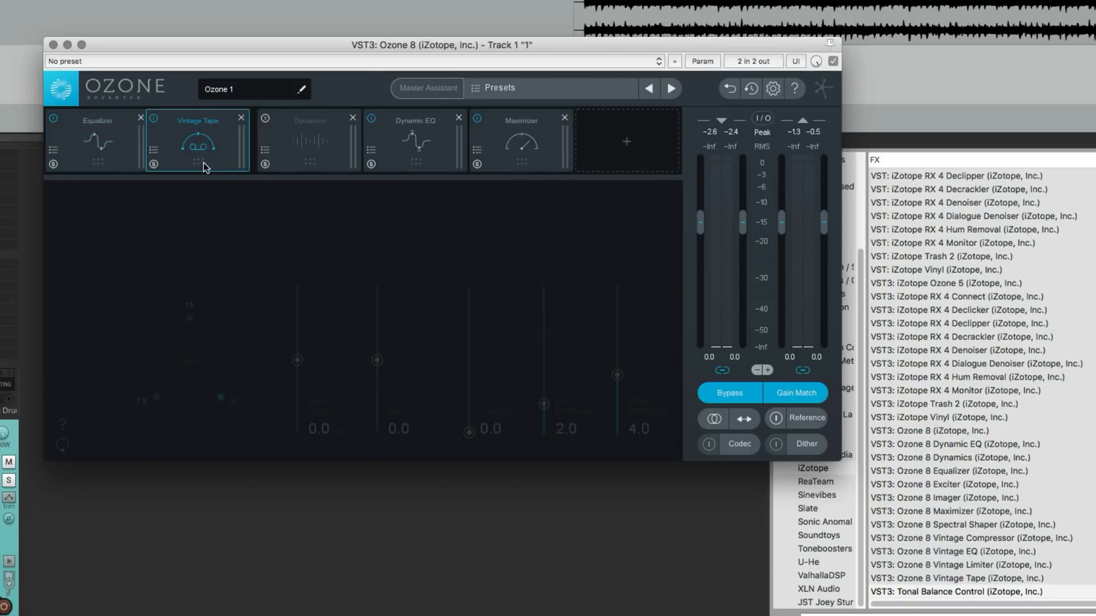
left_click(202, 139)
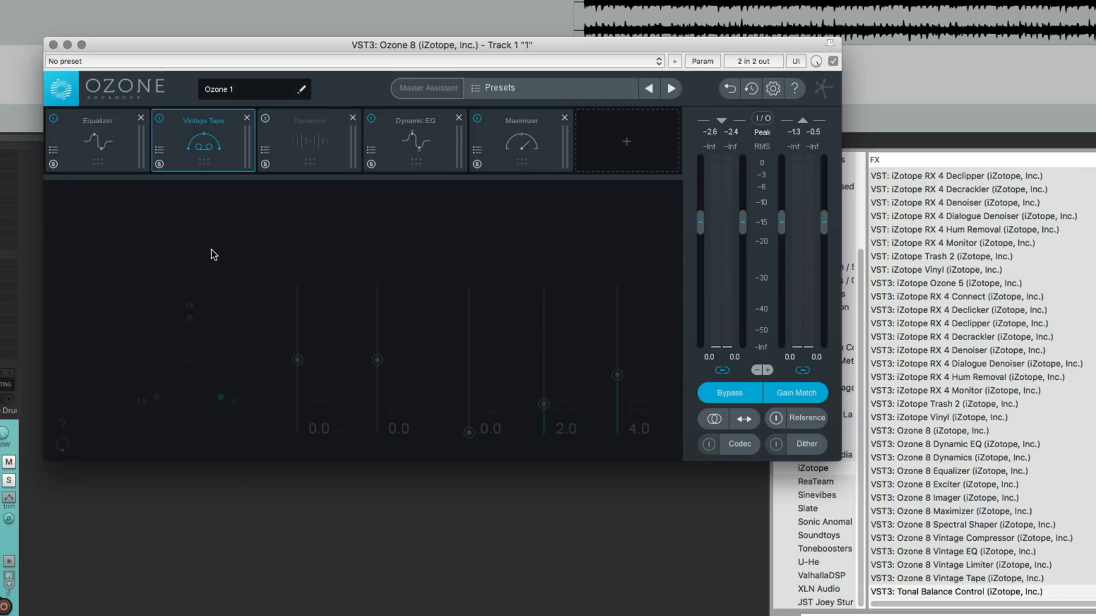
Set Vintage Tape to speed 15, 4.4 dB input drive and 3.3 harmonics
left_click(796, 392)
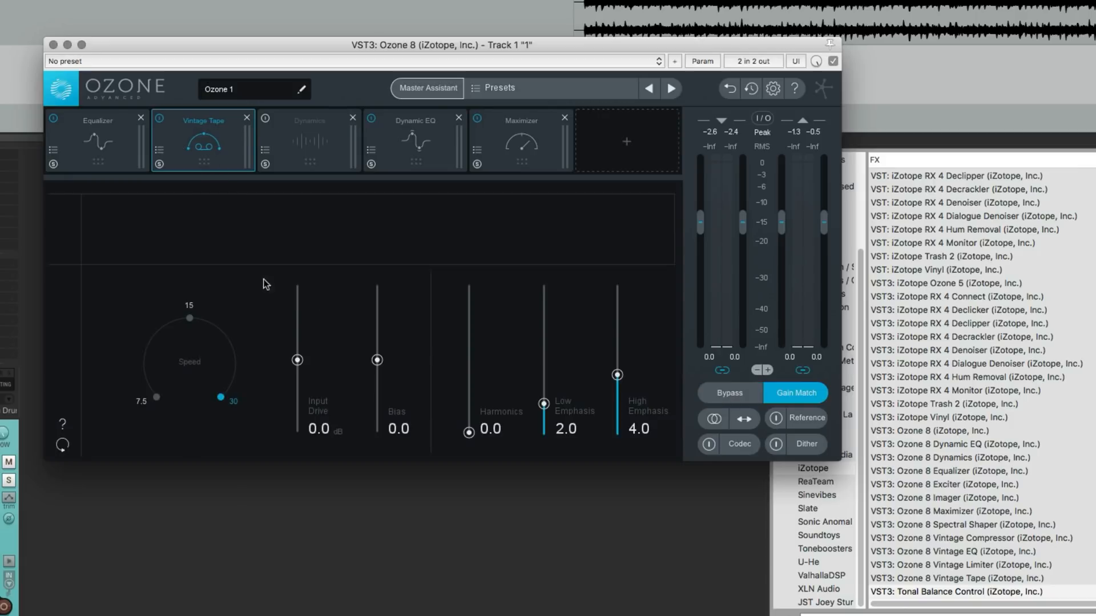
left_click_drag(189, 318, 188, 319)
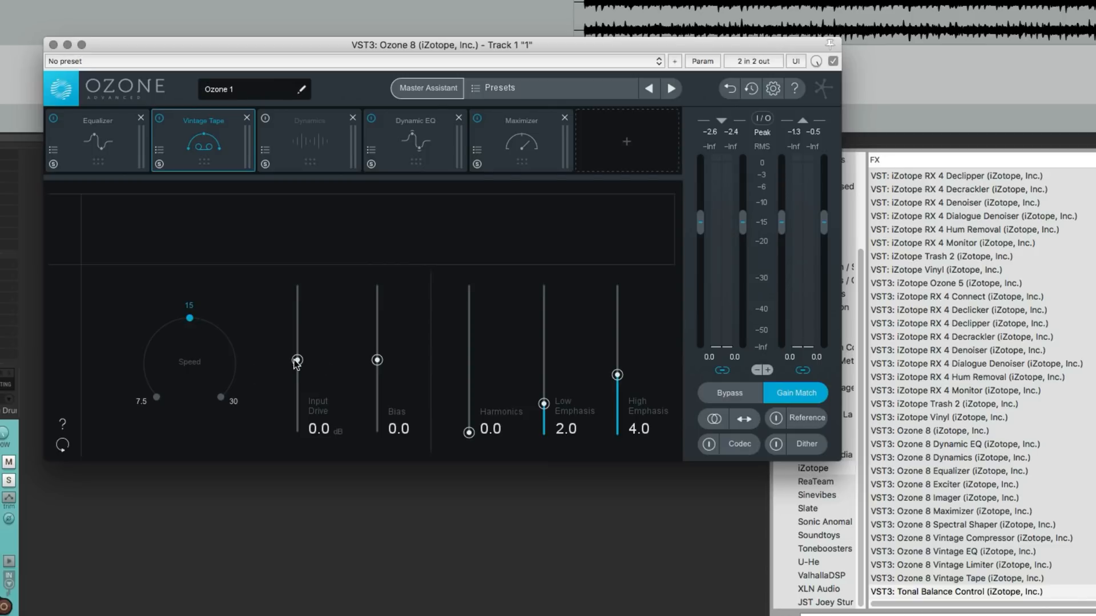
left_click_drag(296, 360, 297, 332)
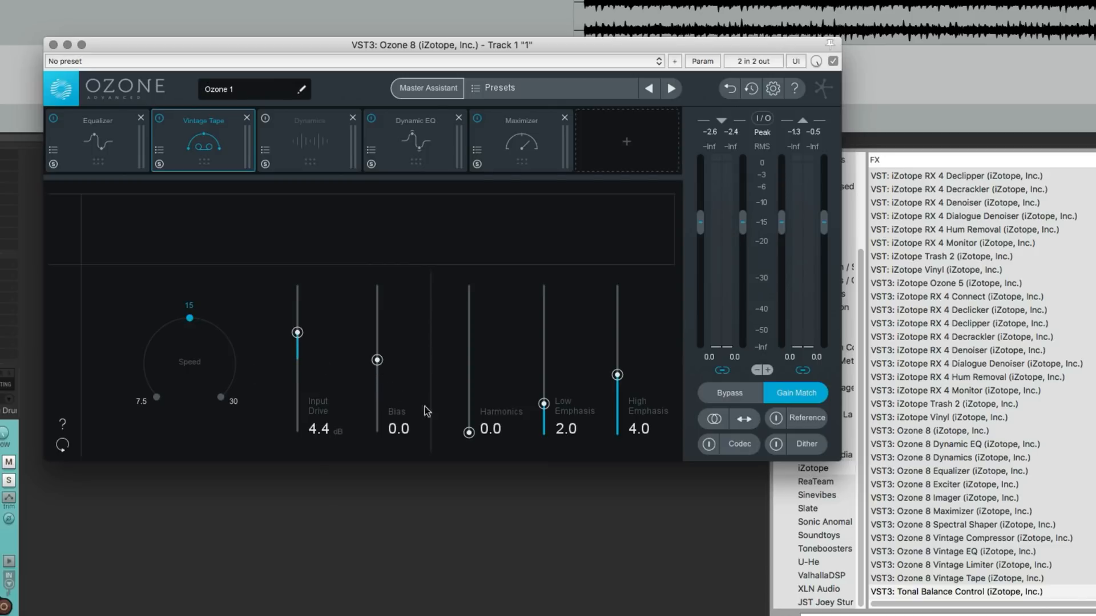
left_click_drag(468, 431, 468, 385)
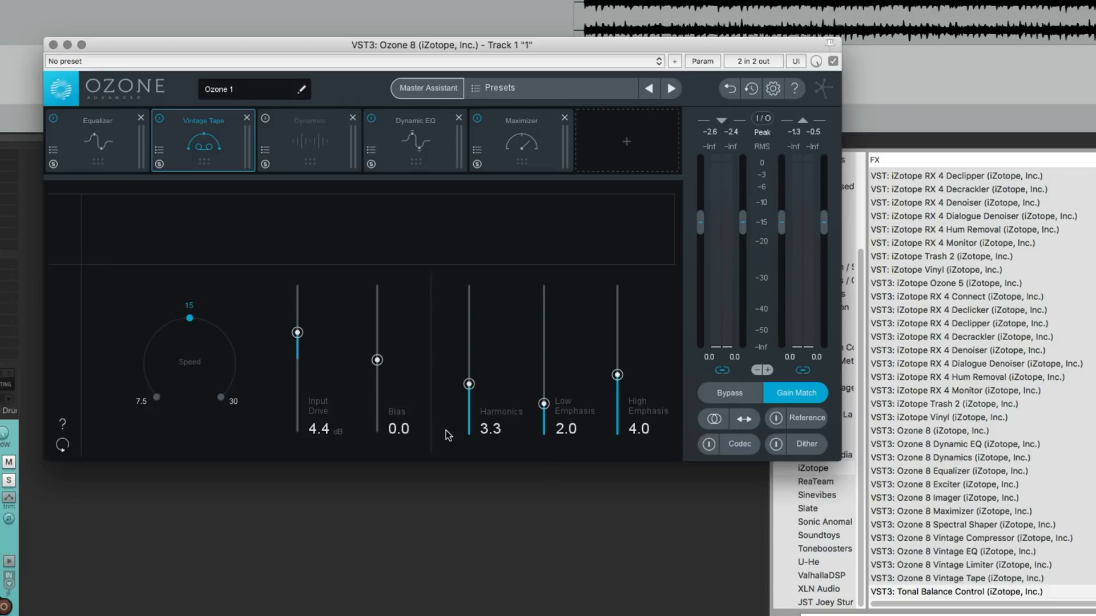
left_click(626, 139)
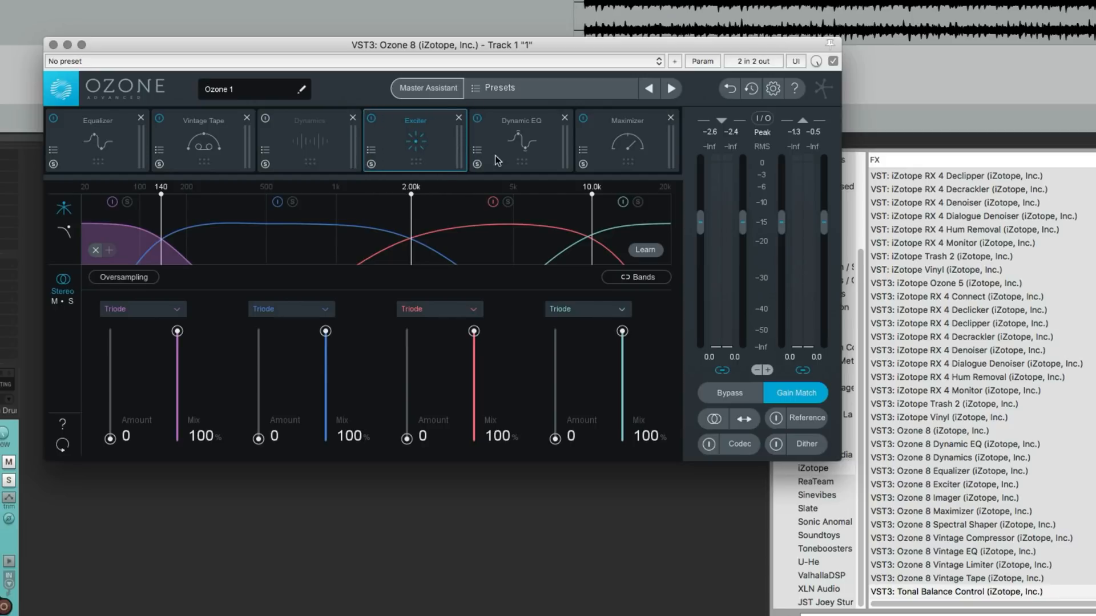
mouse_move(590, 287)
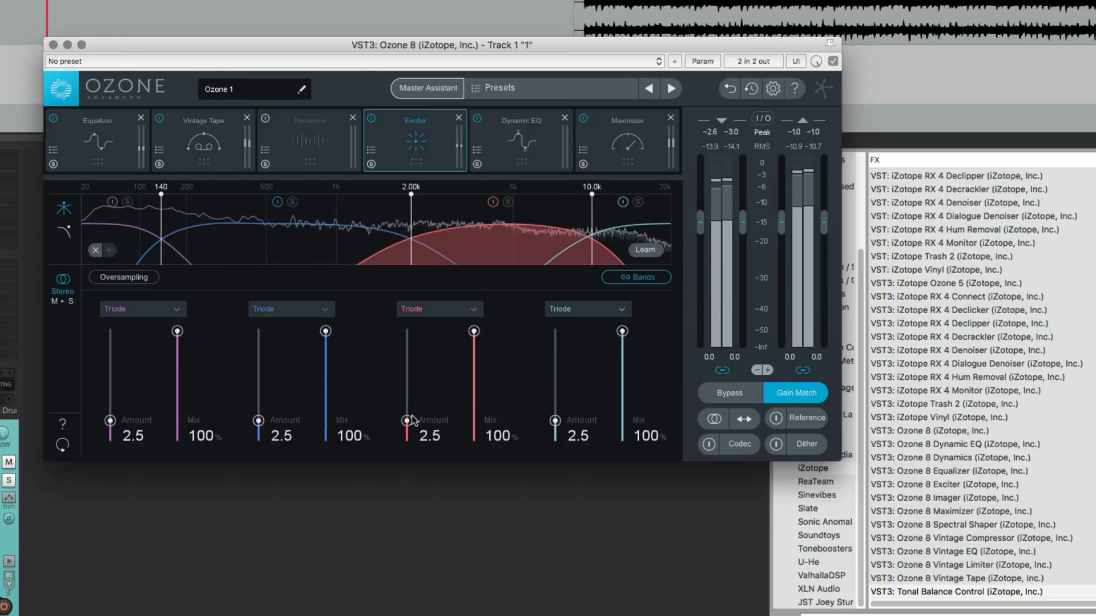
Set the Exciter to 3.5 amount on all bands, 82.4% mix, and choose a top-band saturation mode
left_click_drag(406, 428, 406, 401)
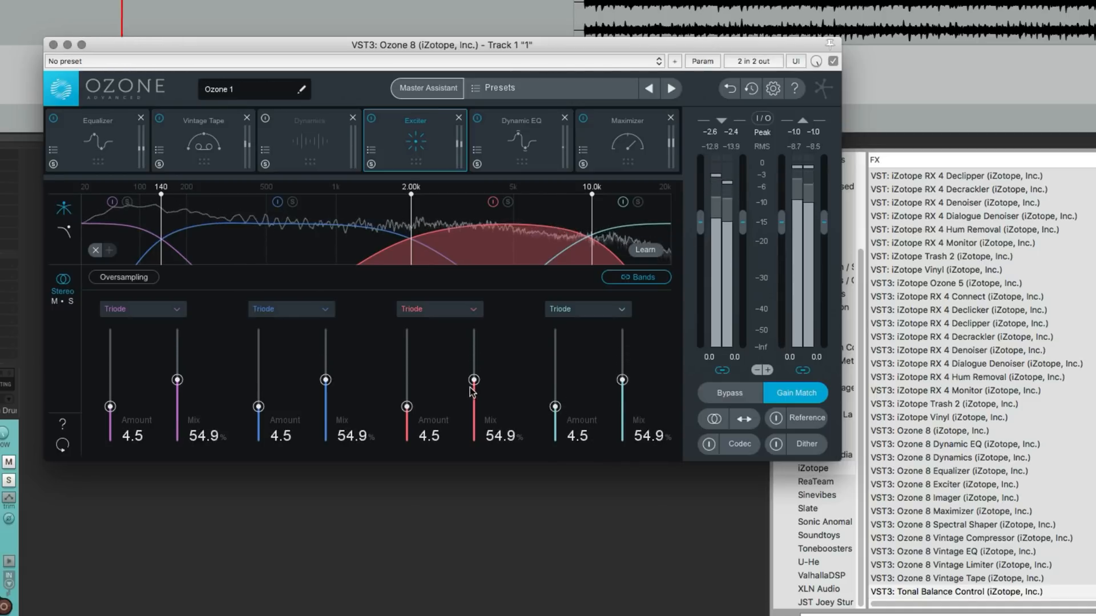
left_click_drag(473, 379, 472, 428)
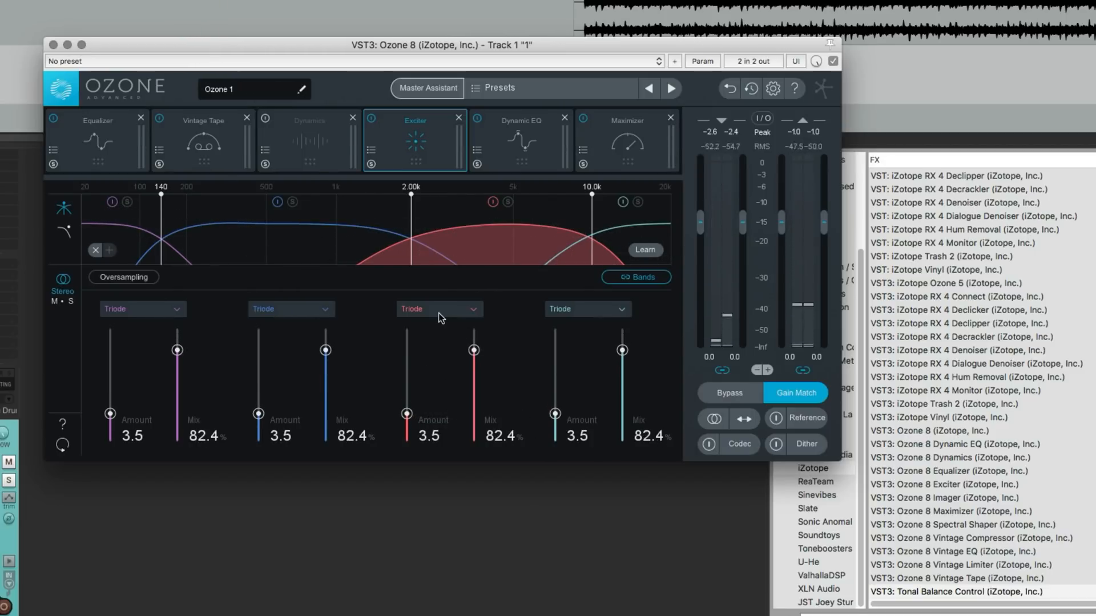
left_click(472, 309)
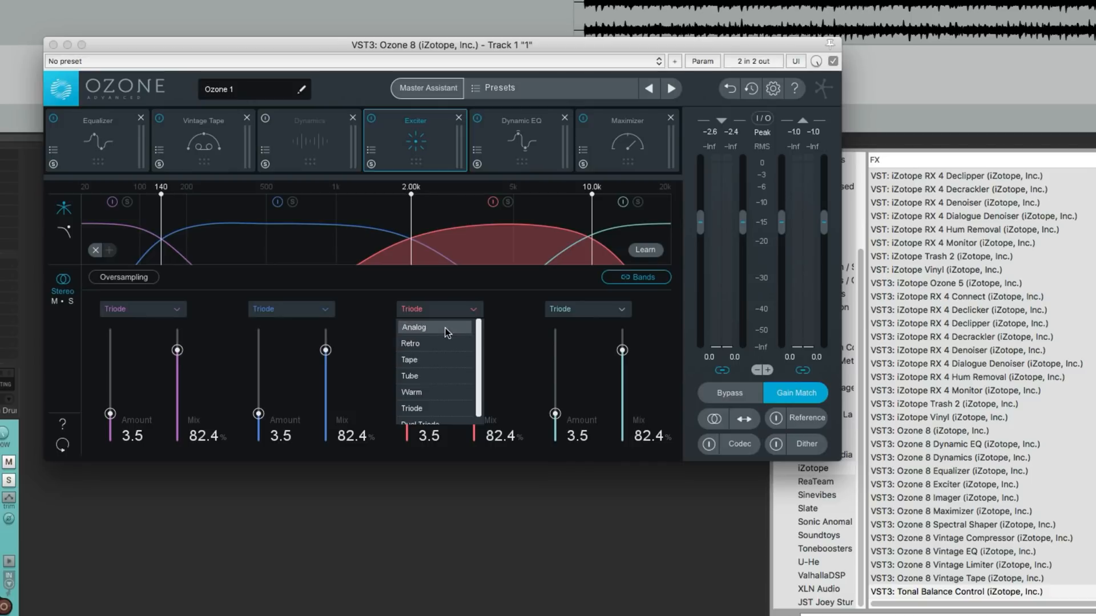
mouse_move(434, 376)
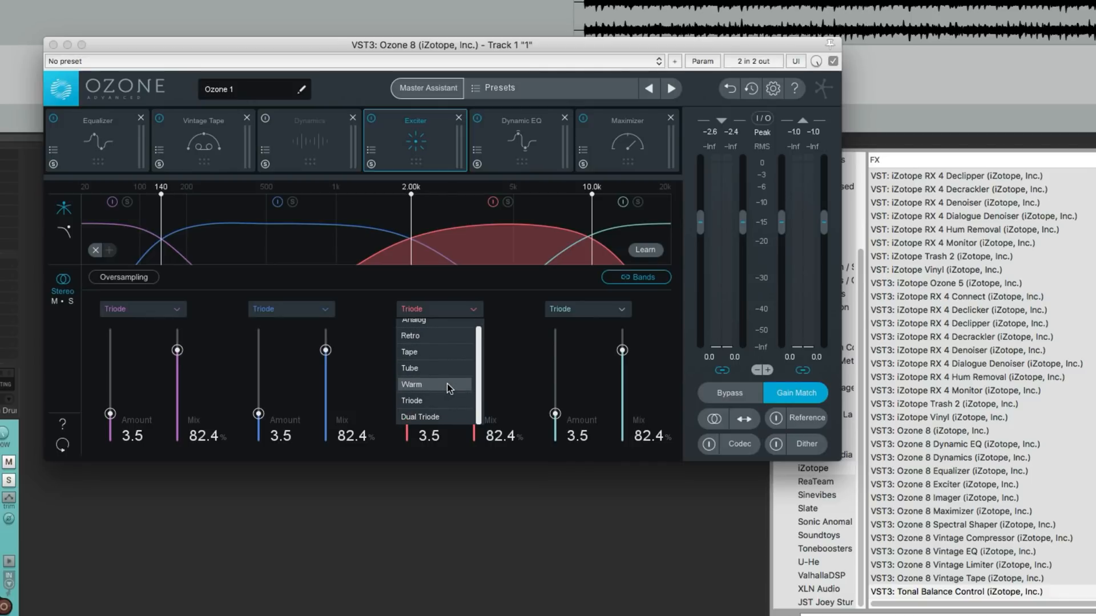
mouse_move(447, 417)
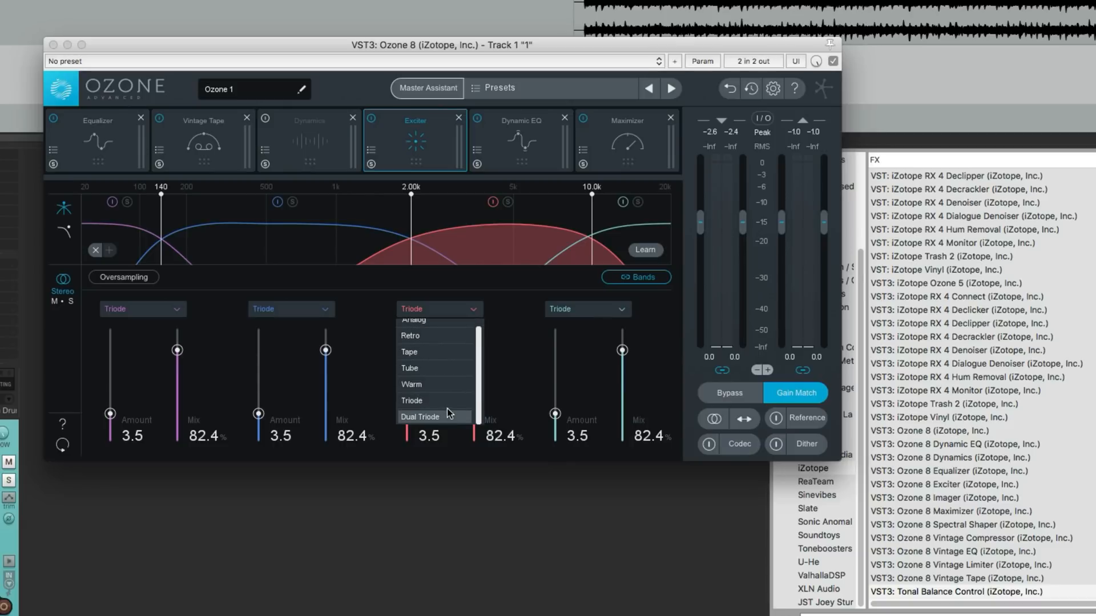
mouse_move(488, 418)
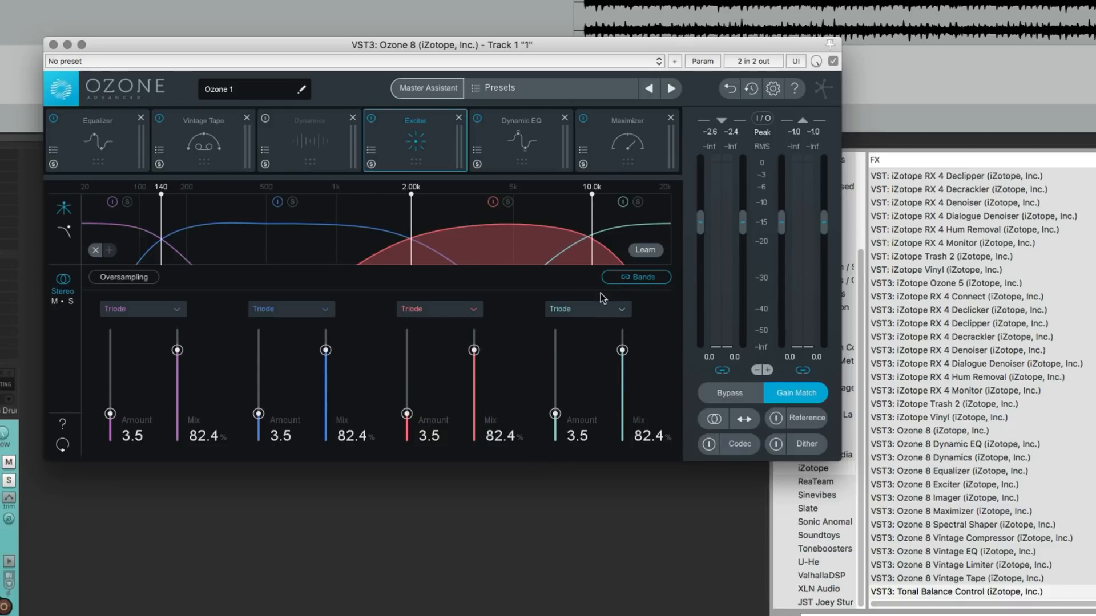
left_click(587, 309)
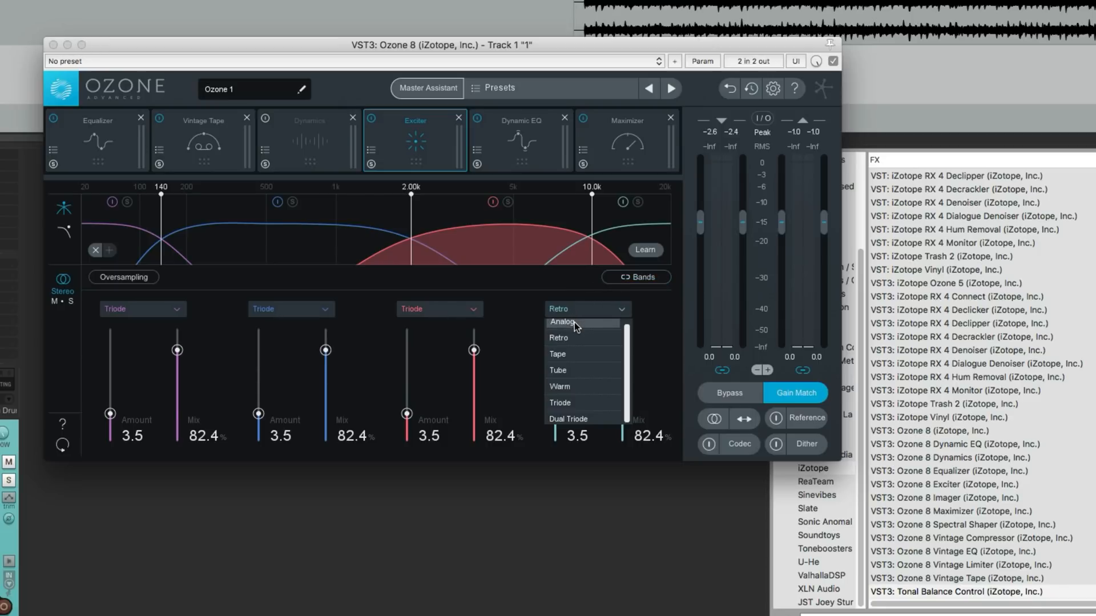
left_click(562, 322)
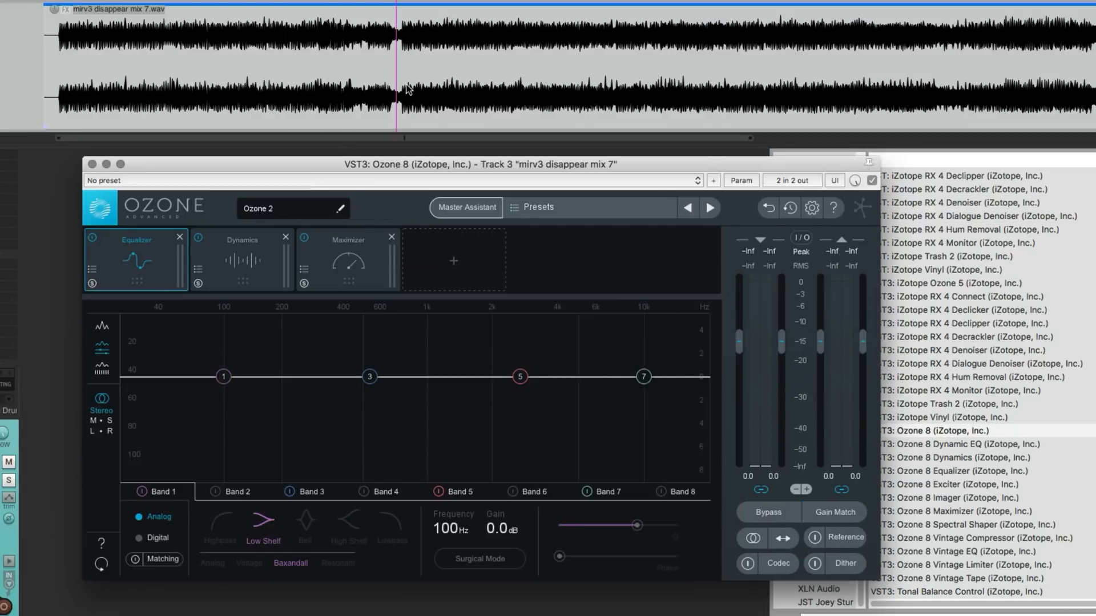
Select a loud song section and launch Master Assistant on Track 3's Ozone
left_click(767, 513)
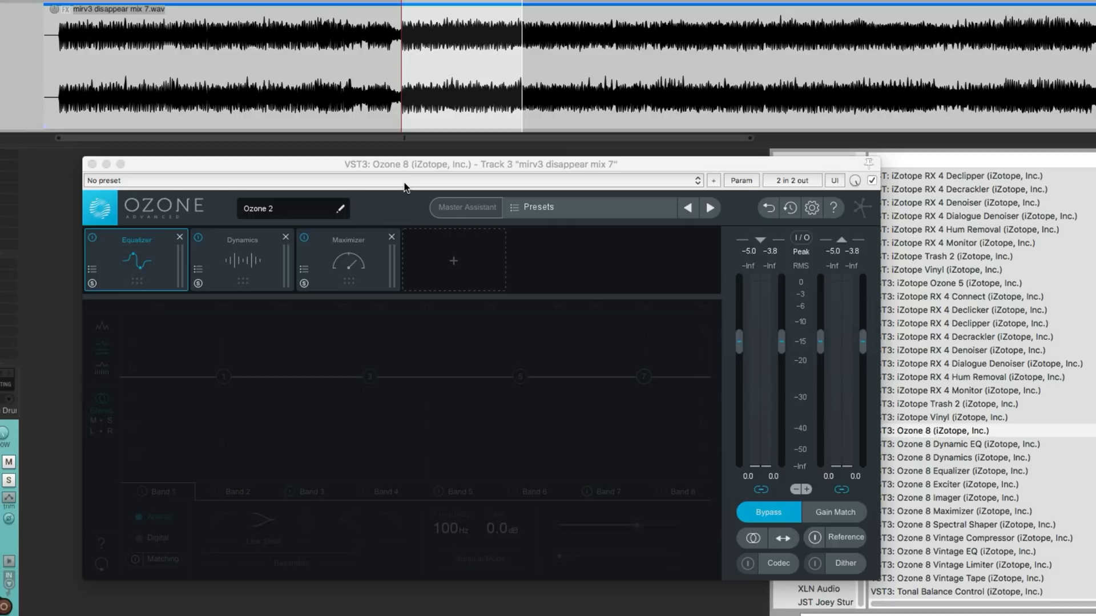
mouse_move(392, 222)
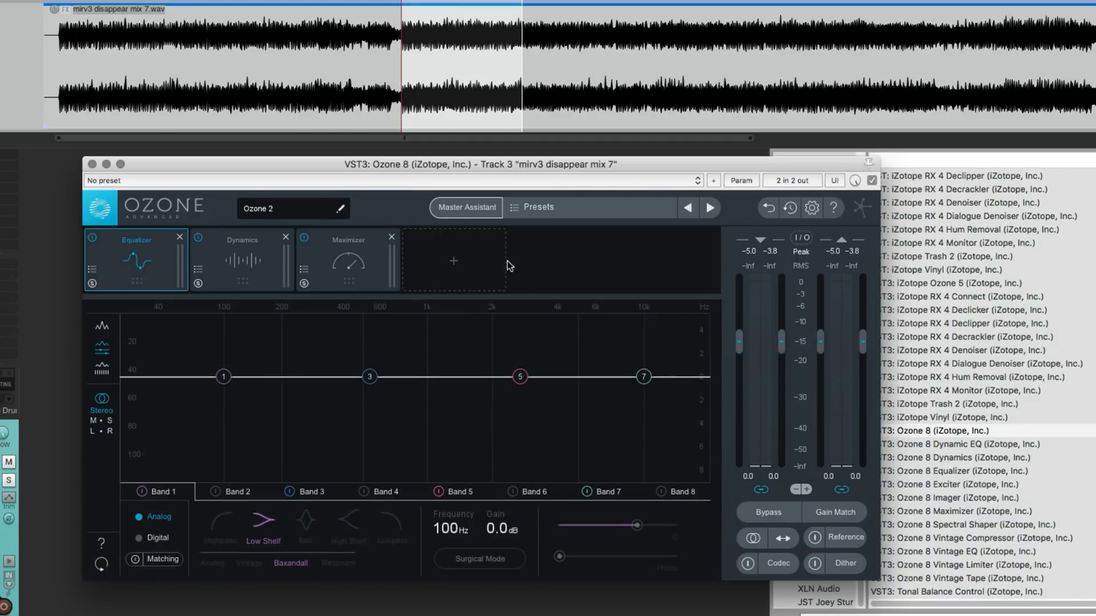
left_click(466, 207)
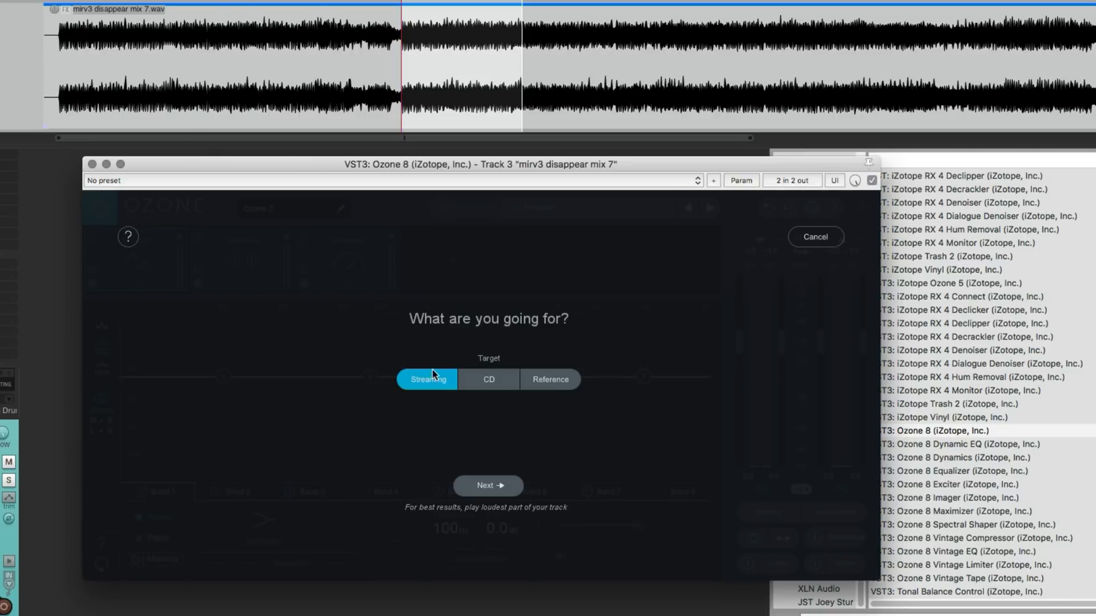
Choose Streaming as the target so the assistant analyses Track 3's mix
left_click(488, 486)
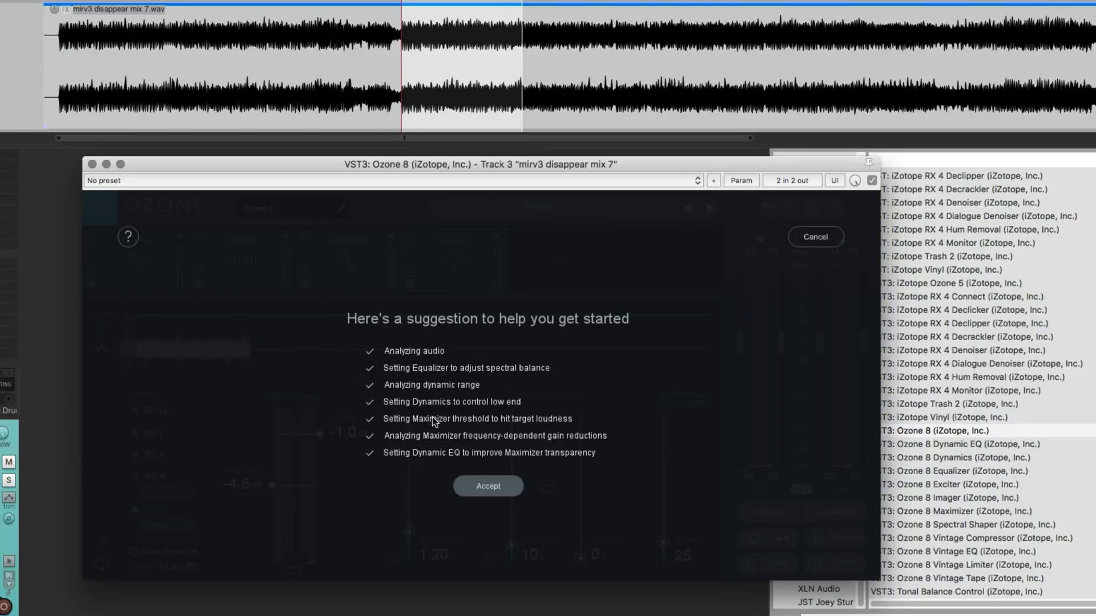
mouse_move(412, 423)
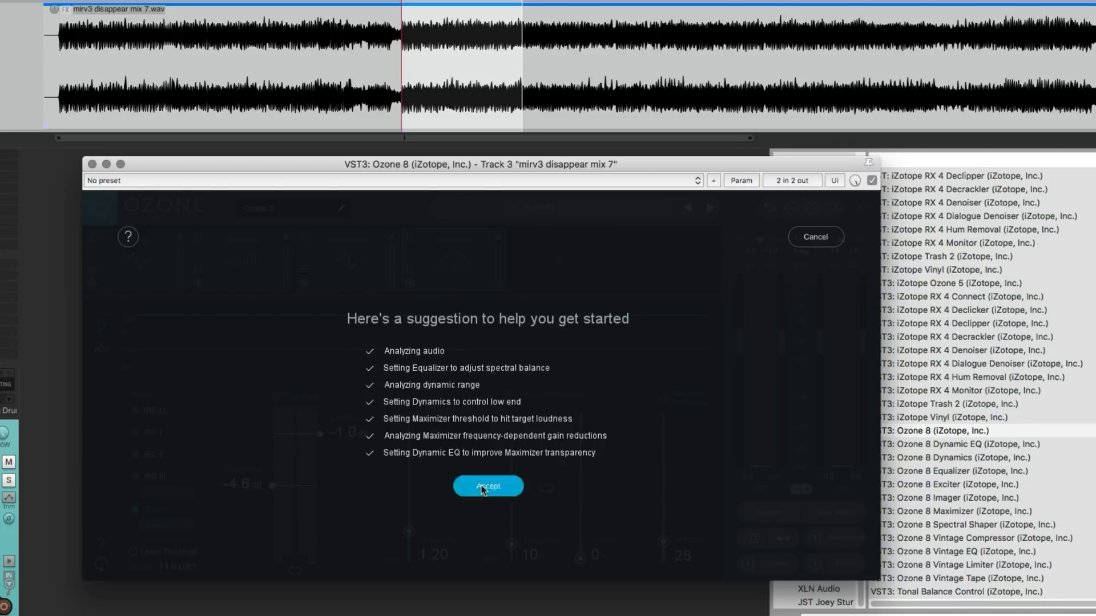
Accept the suggested chain and review its Equalizer, Dynamics and Dynamic EQ settings
left_click(487, 486)
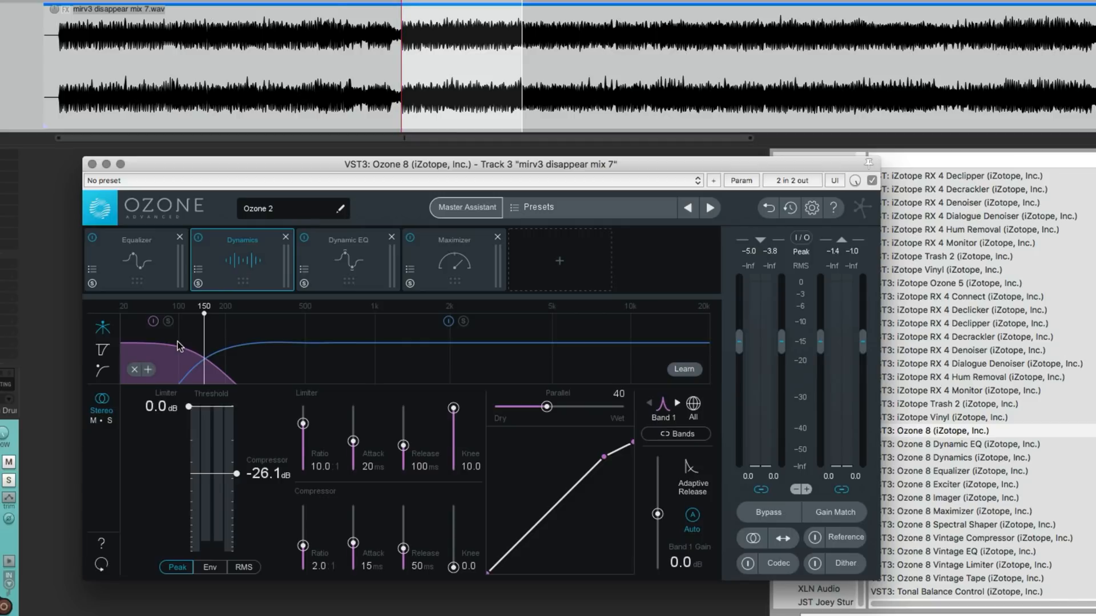
left_click(135, 240)
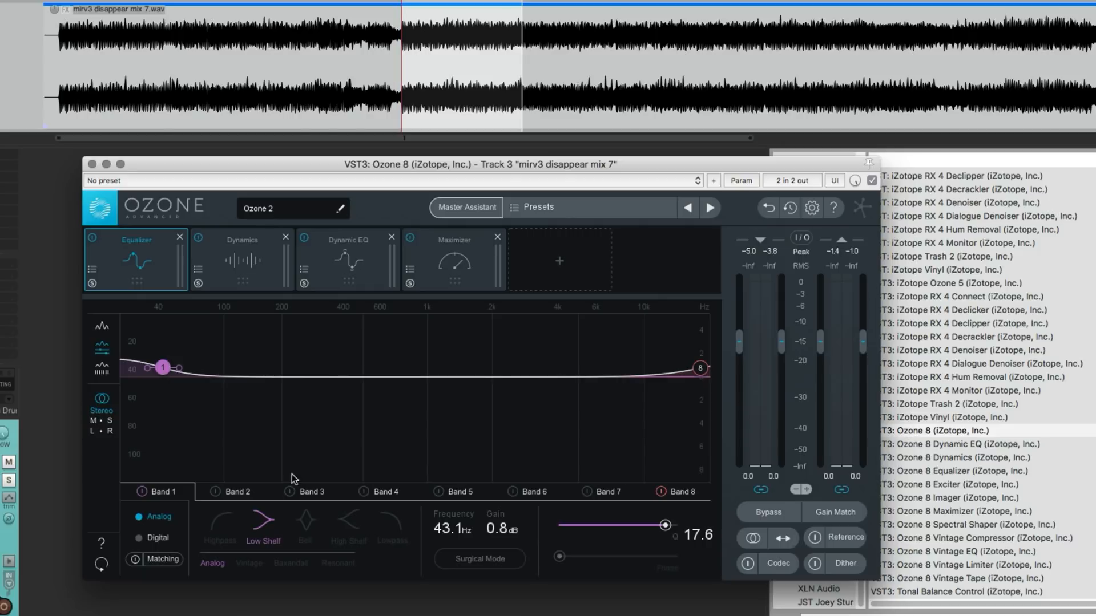
left_click(242, 259)
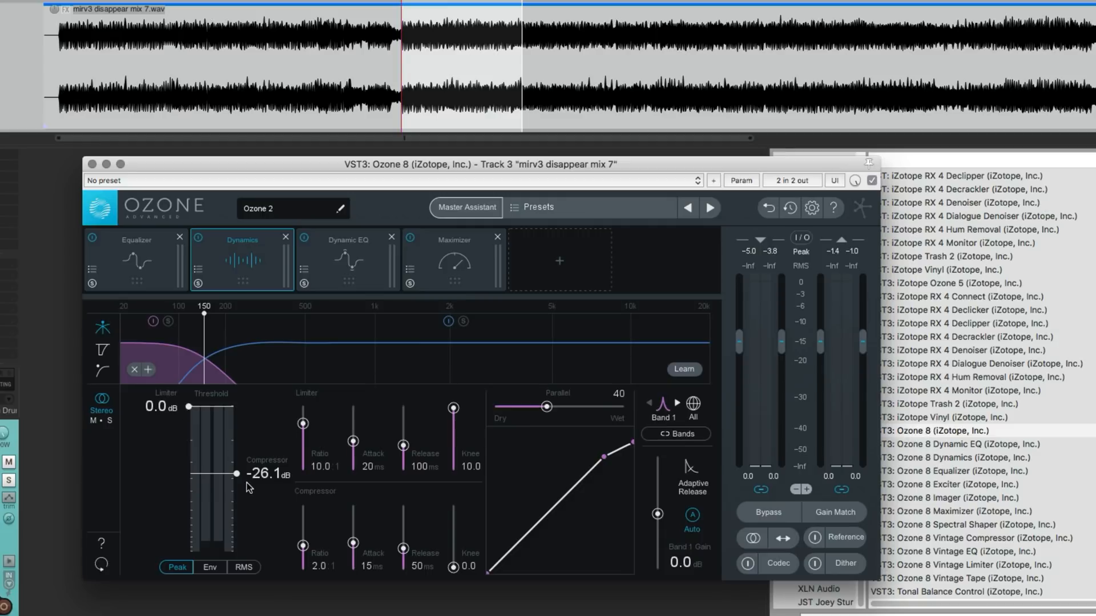
mouse_move(247, 487)
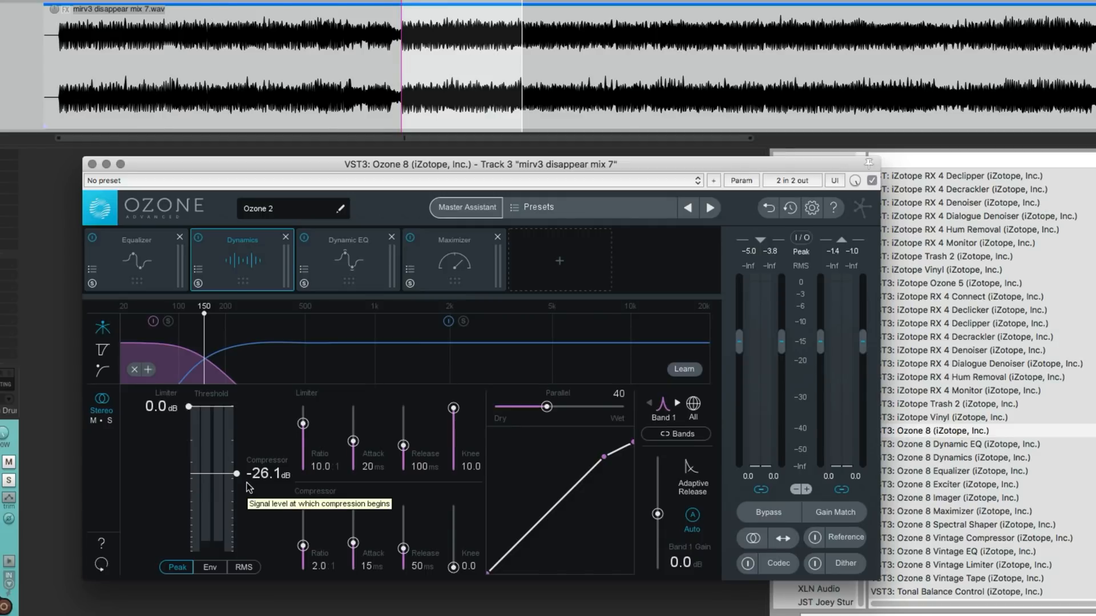
left_click(347, 240)
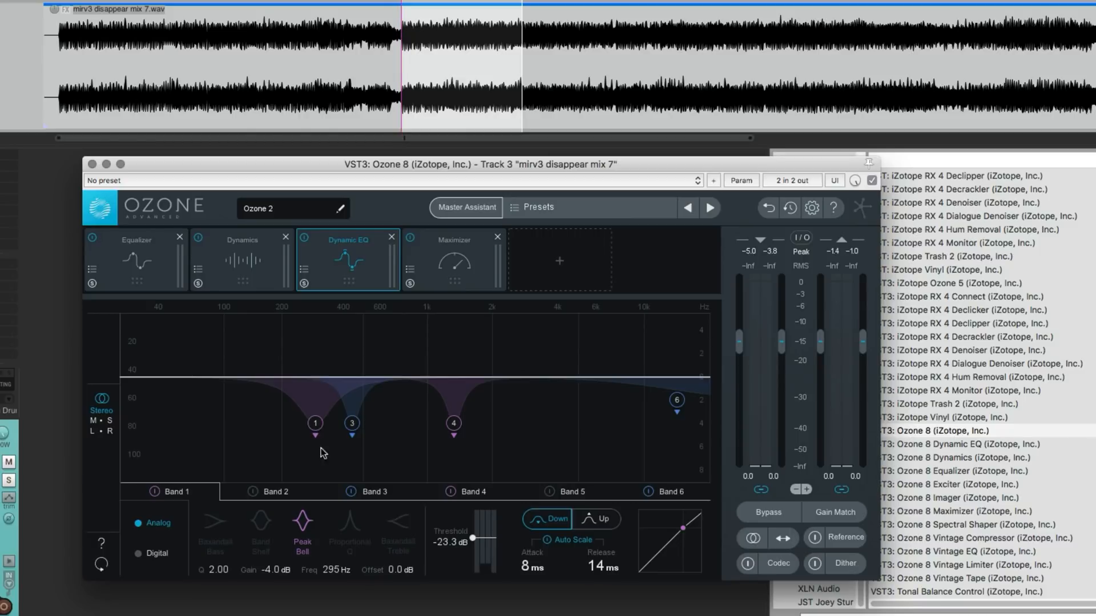
mouse_move(271, 500)
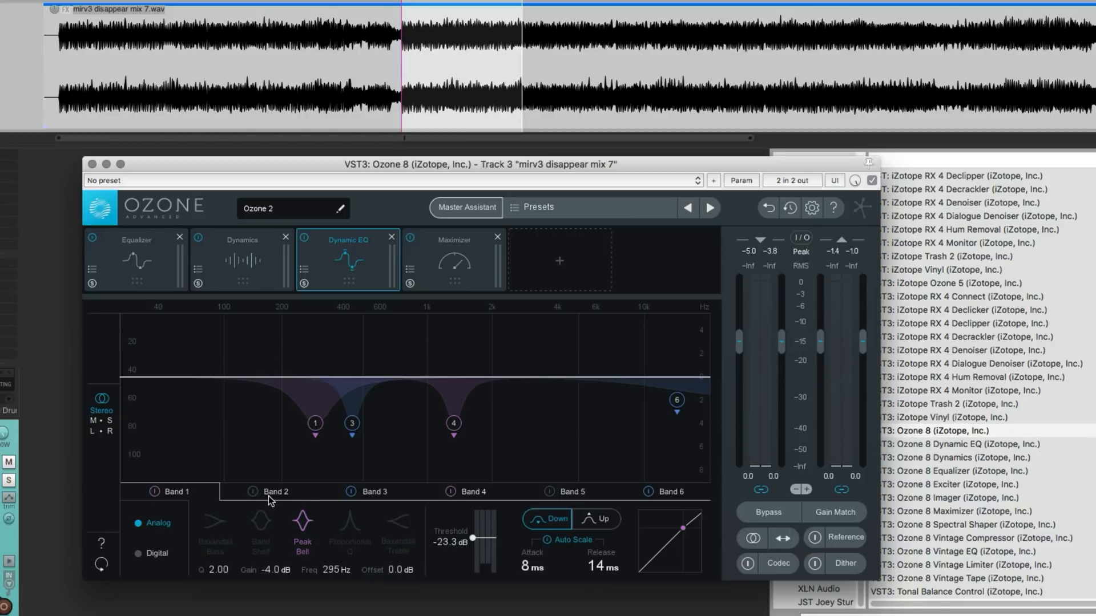
mouse_move(461, 201)
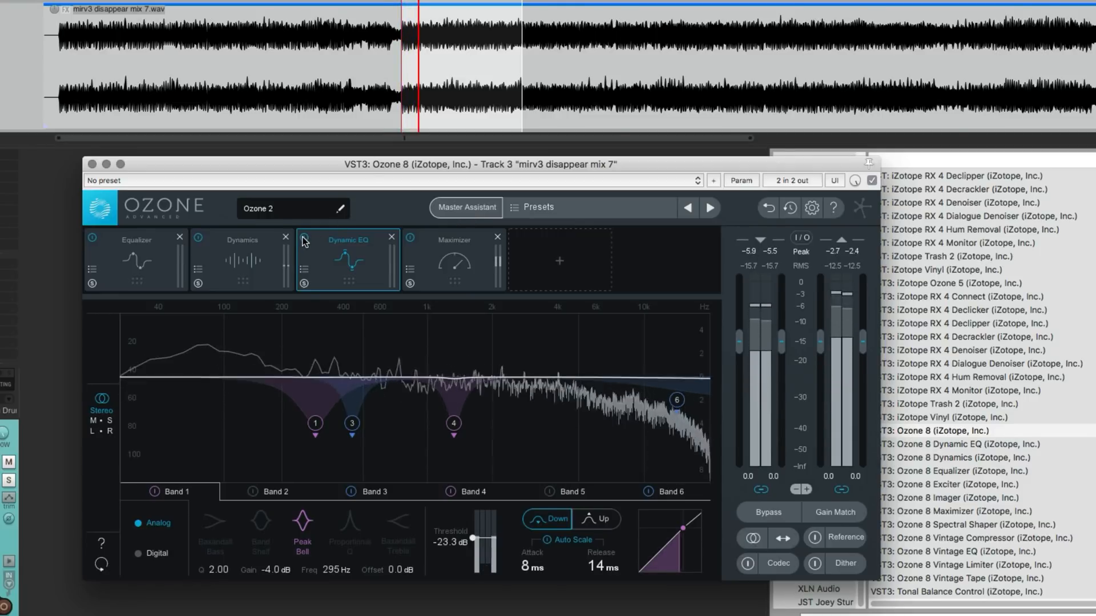
Inspect the Dynamic EQ module's bands, landing on Band 4 at 1.33 kHz, -27.1 dB threshold
left_click(303, 239)
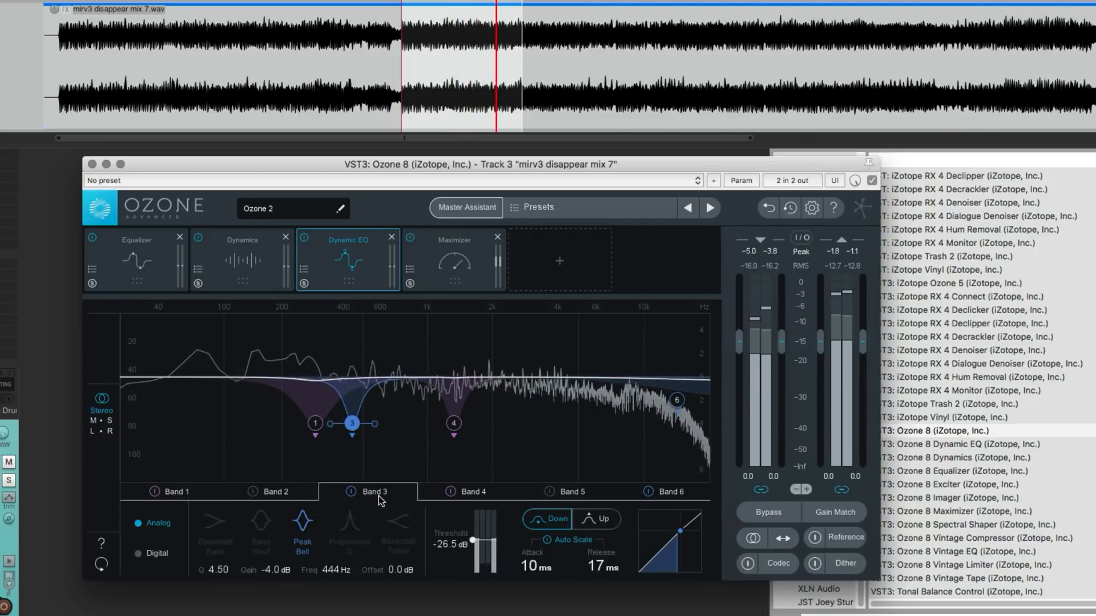
left_click(465, 491)
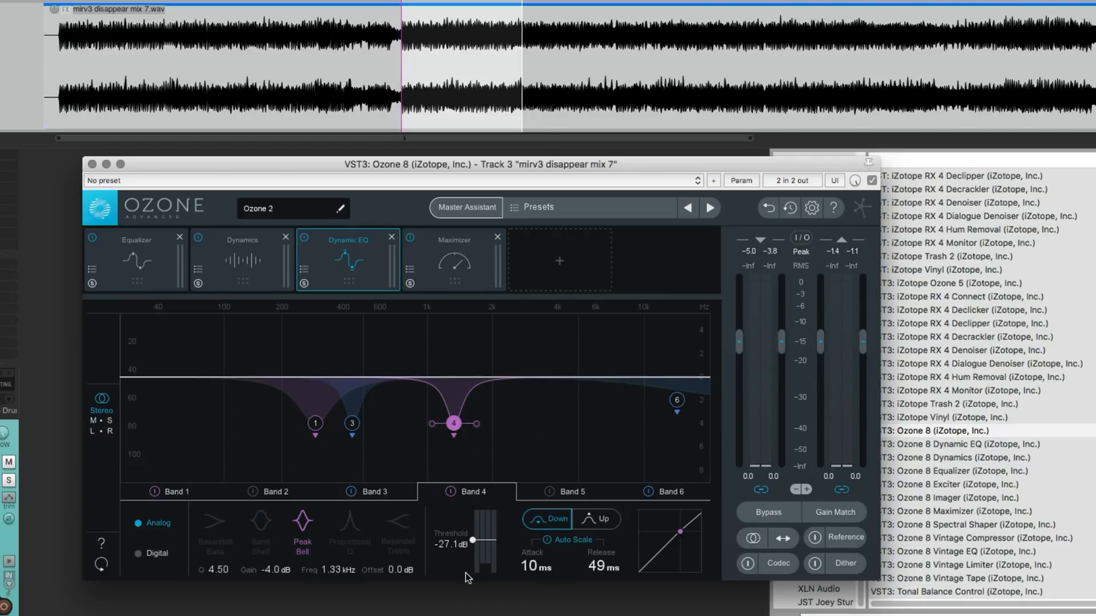
mouse_move(471, 543)
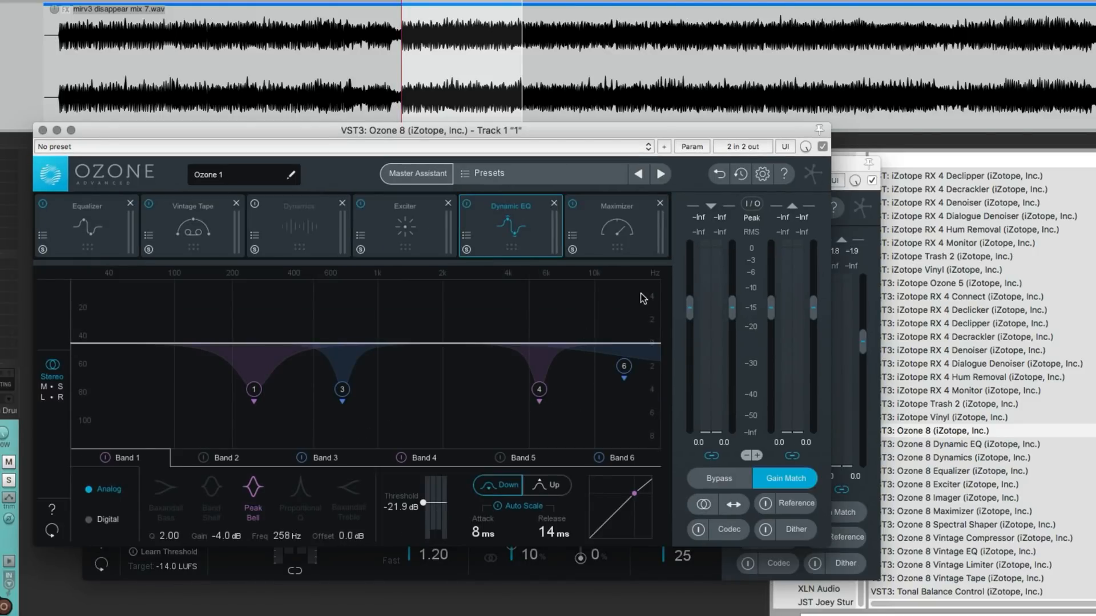
Show the Maximizer module to compare thresholds (-4.0 dB vs -4.6 dB) across both instances
left_click(615, 206)
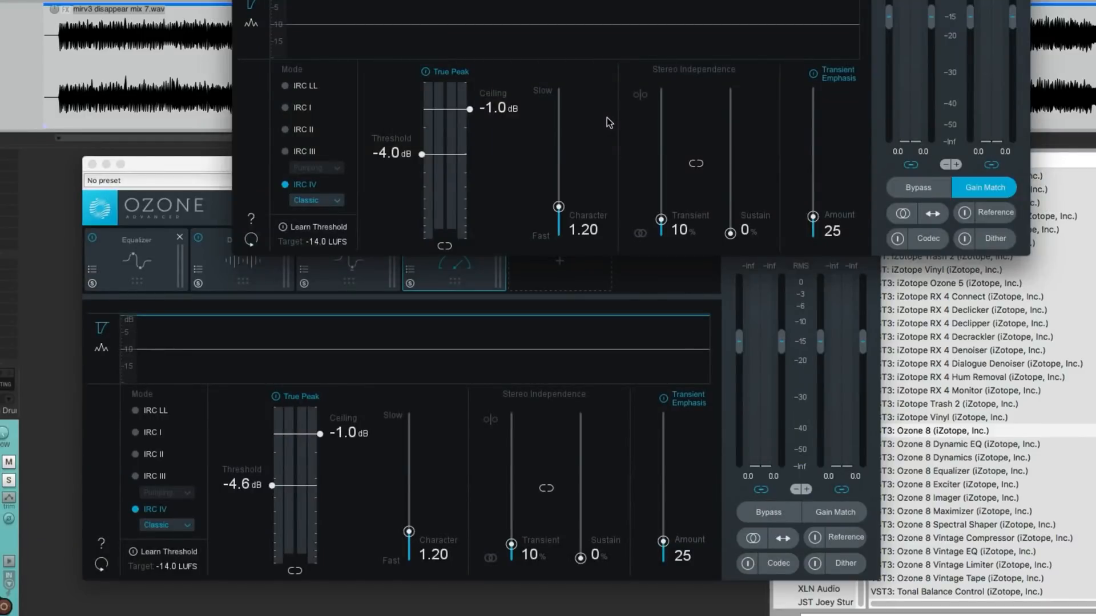
mouse_move(589, 222)
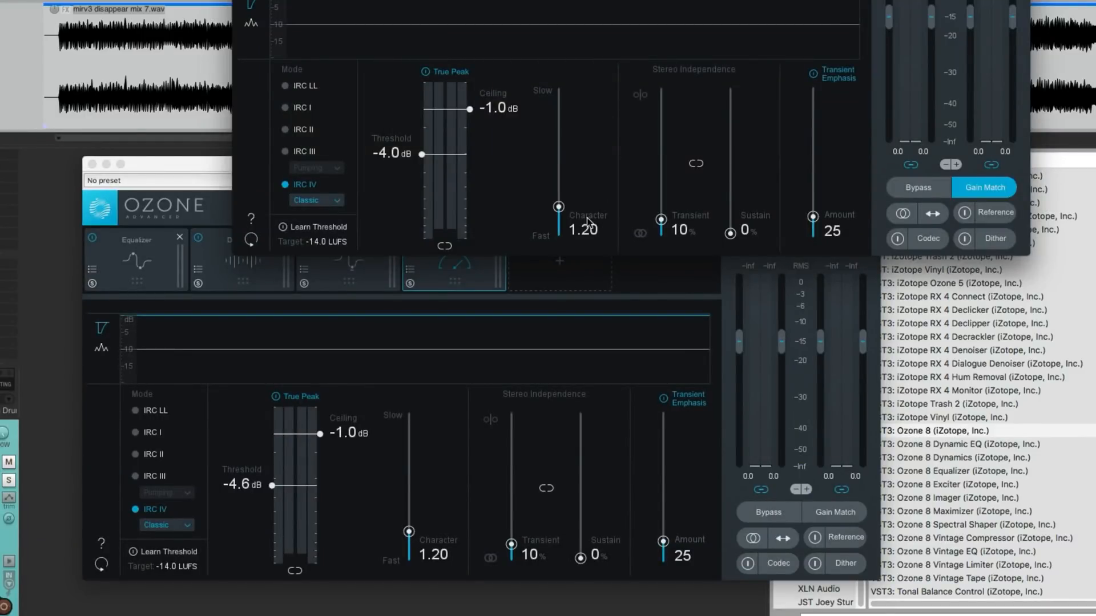
mouse_move(376, 215)
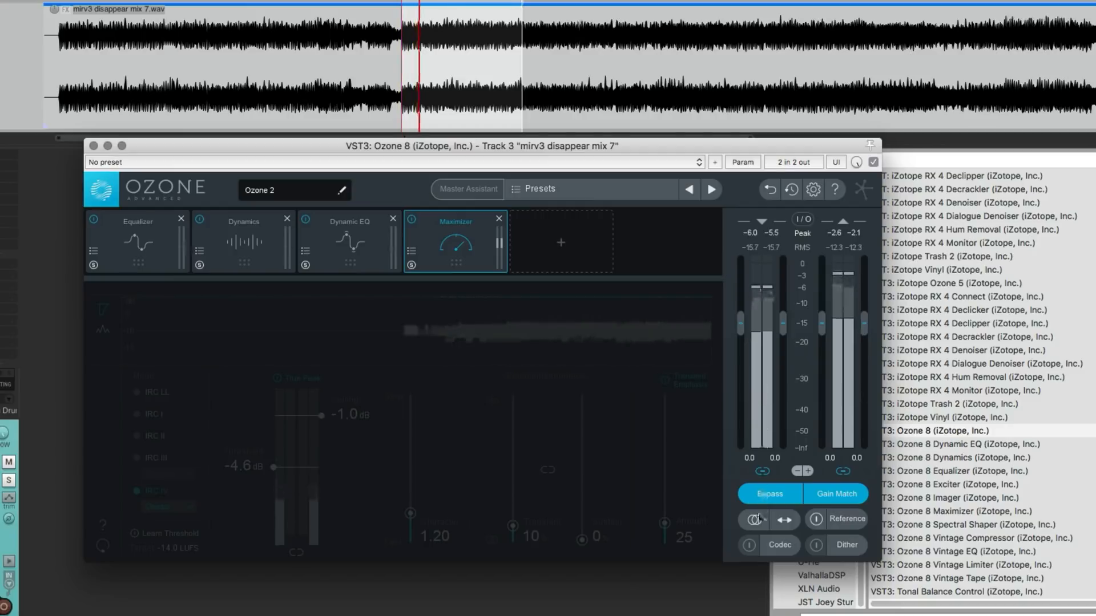
A/B track 3 processed against the original with Gain Match enabled
left_click(768, 493)
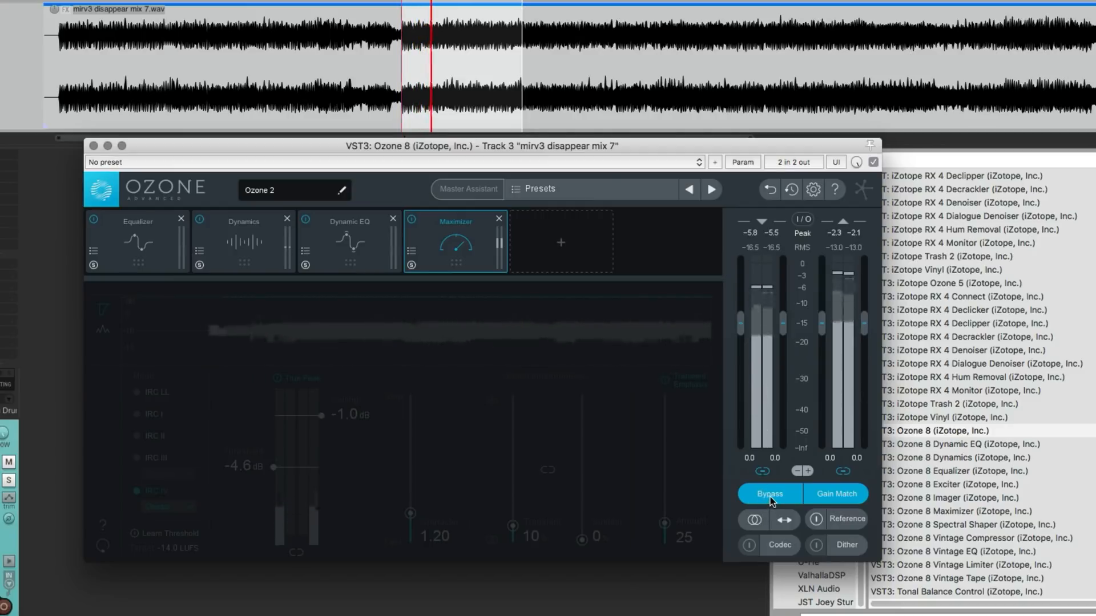
left_click(769, 493)
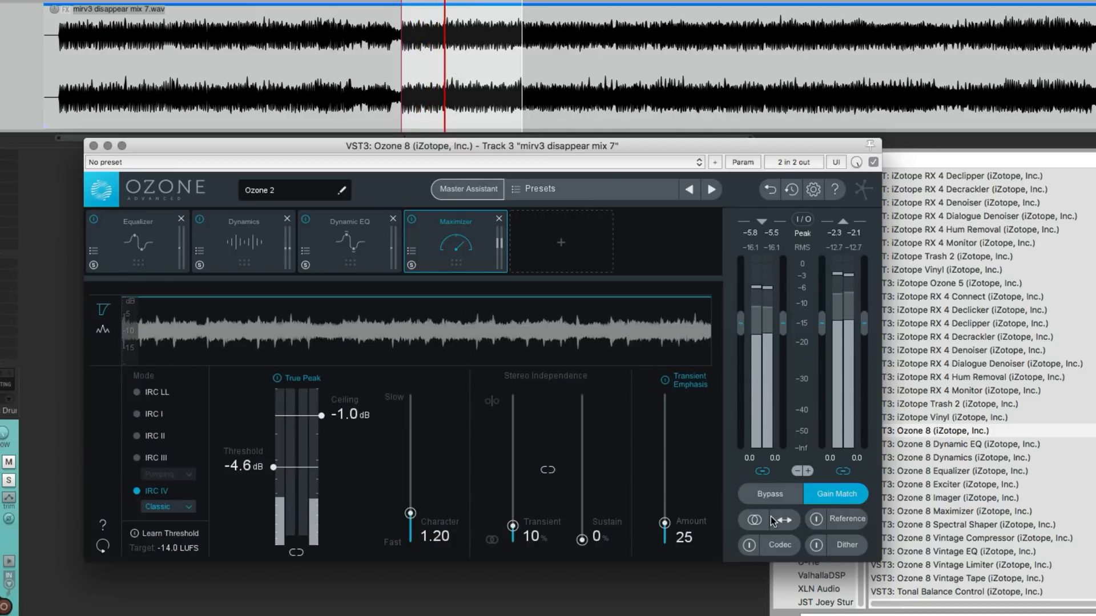
mouse_move(781, 519)
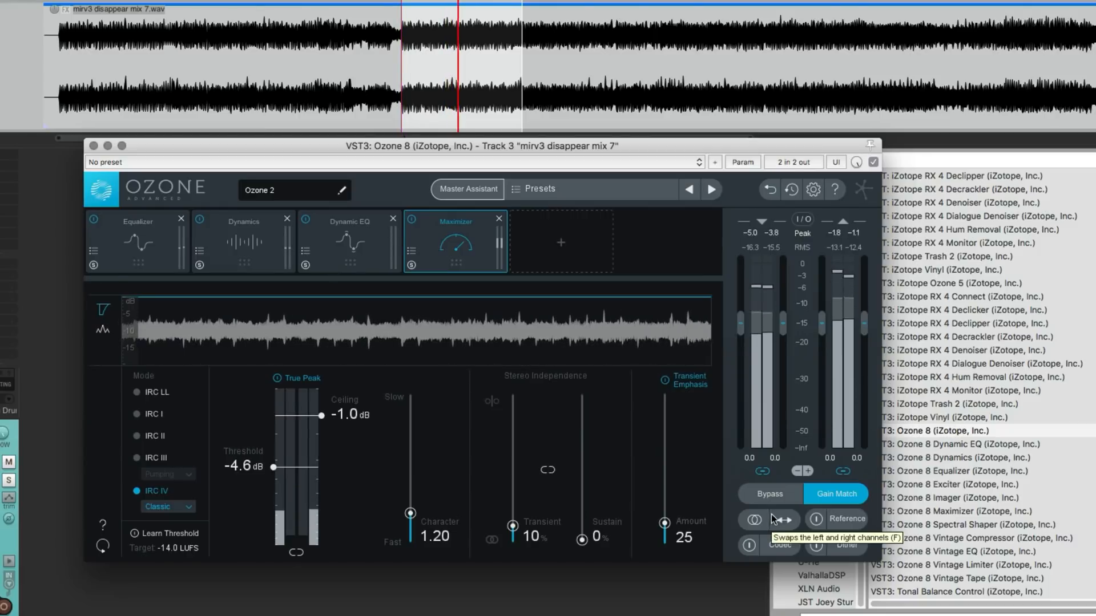
mouse_move(772, 496)
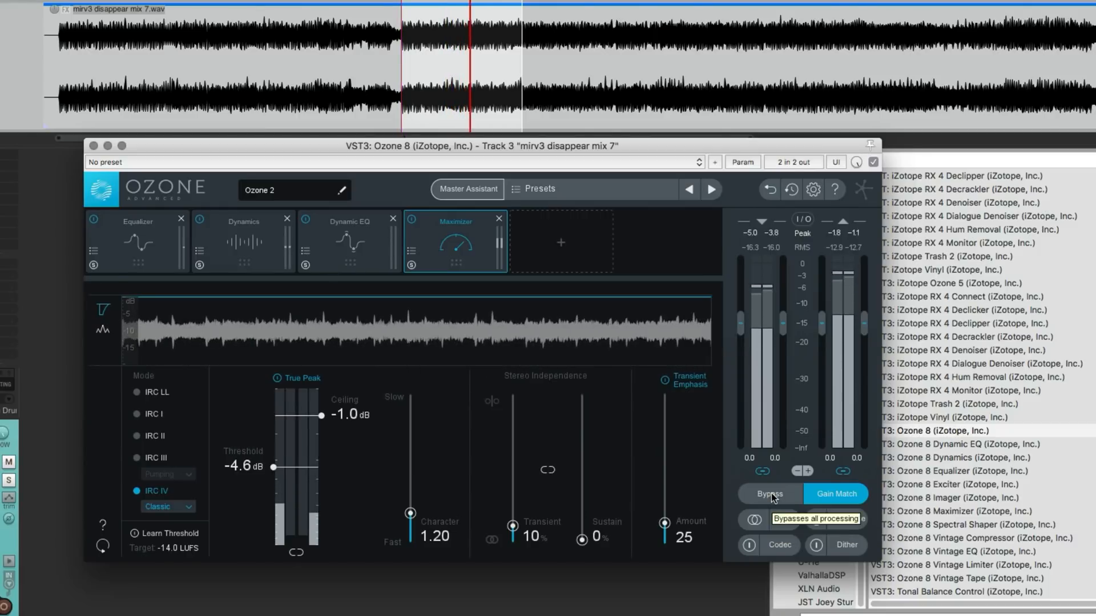
left_click(768, 493)
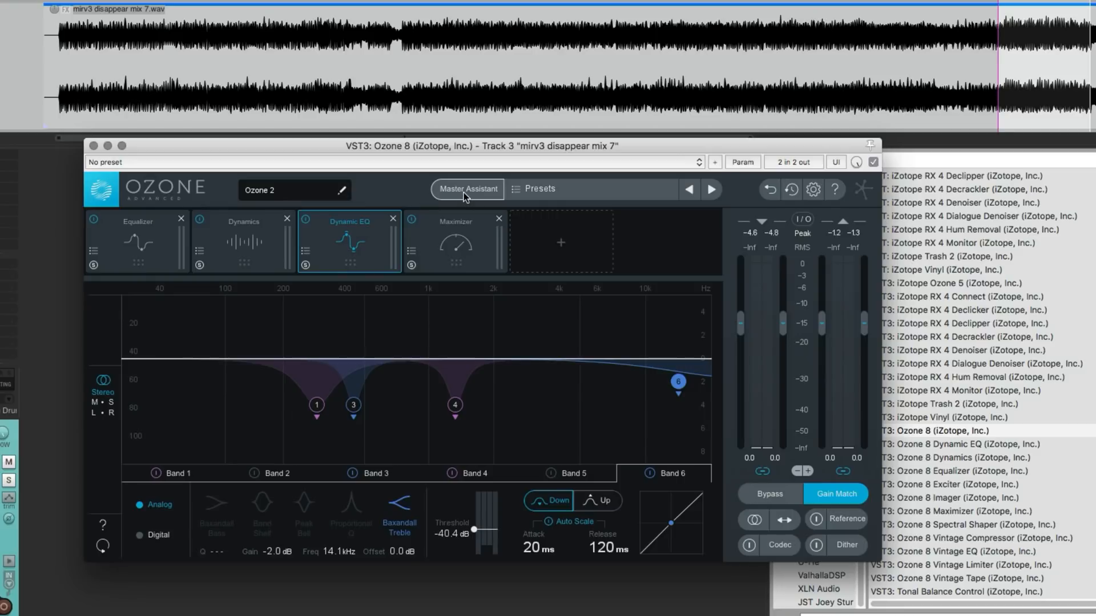
Rerun Master Assistant with the Streaming target and accept its suggested settings
left_click(467, 189)
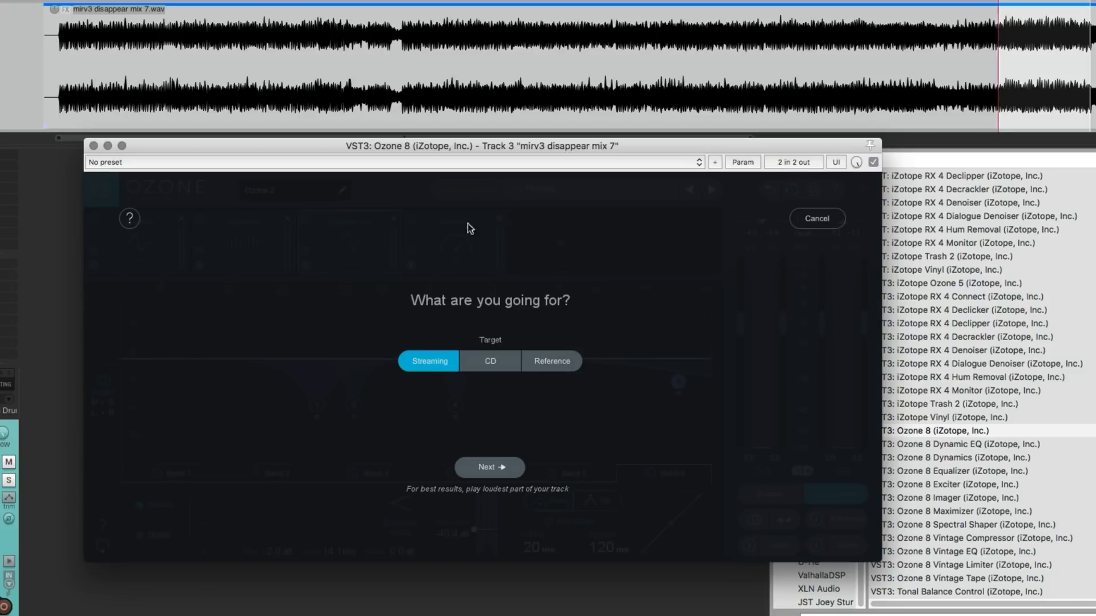
mouse_move(490, 239)
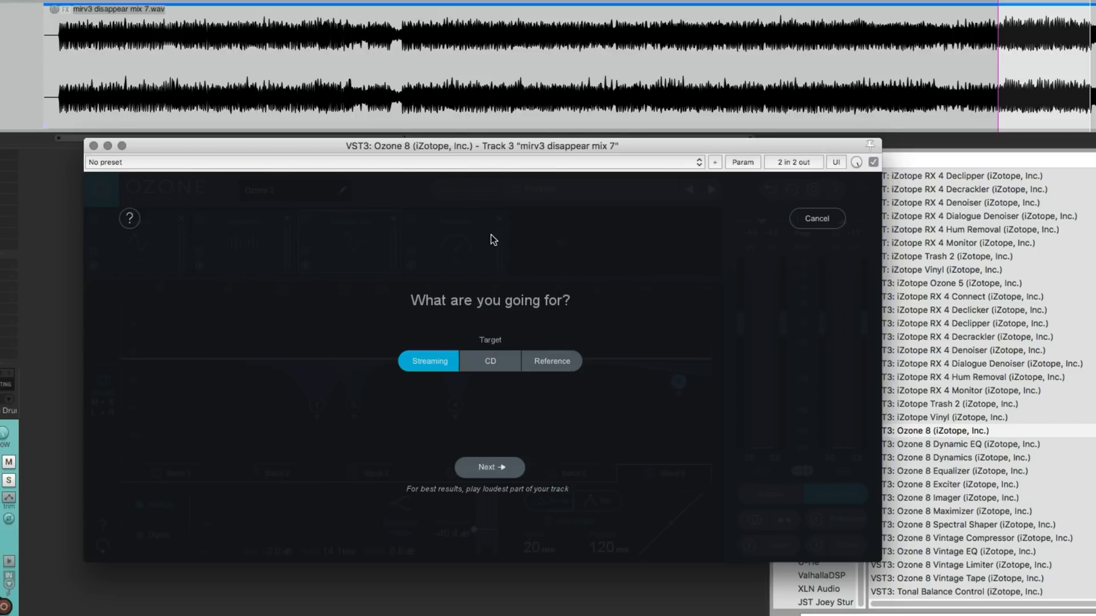
left_click(488, 467)
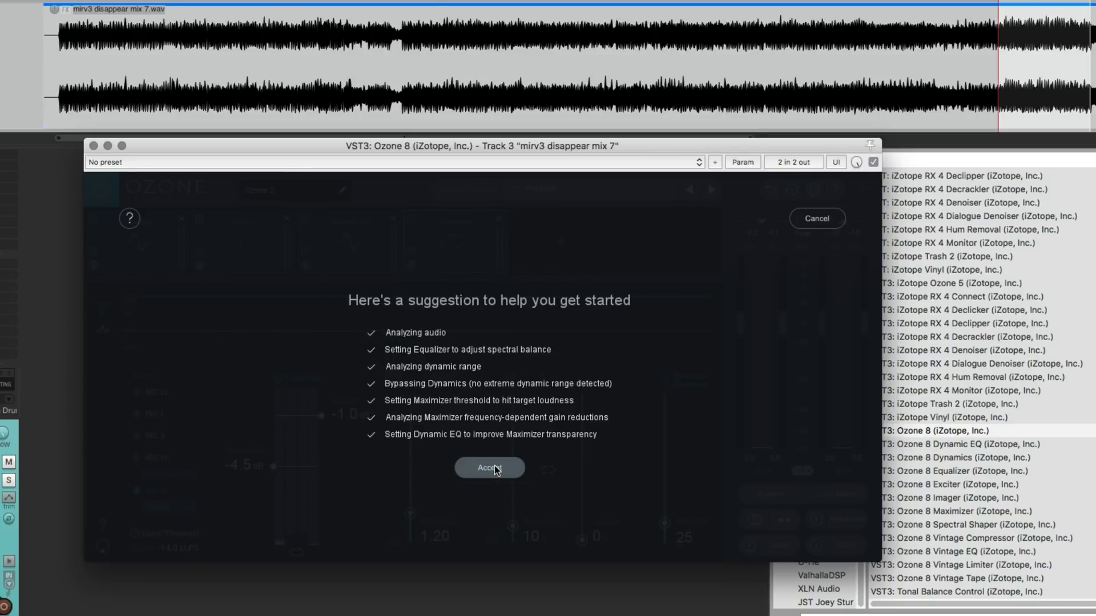
mouse_move(493, 468)
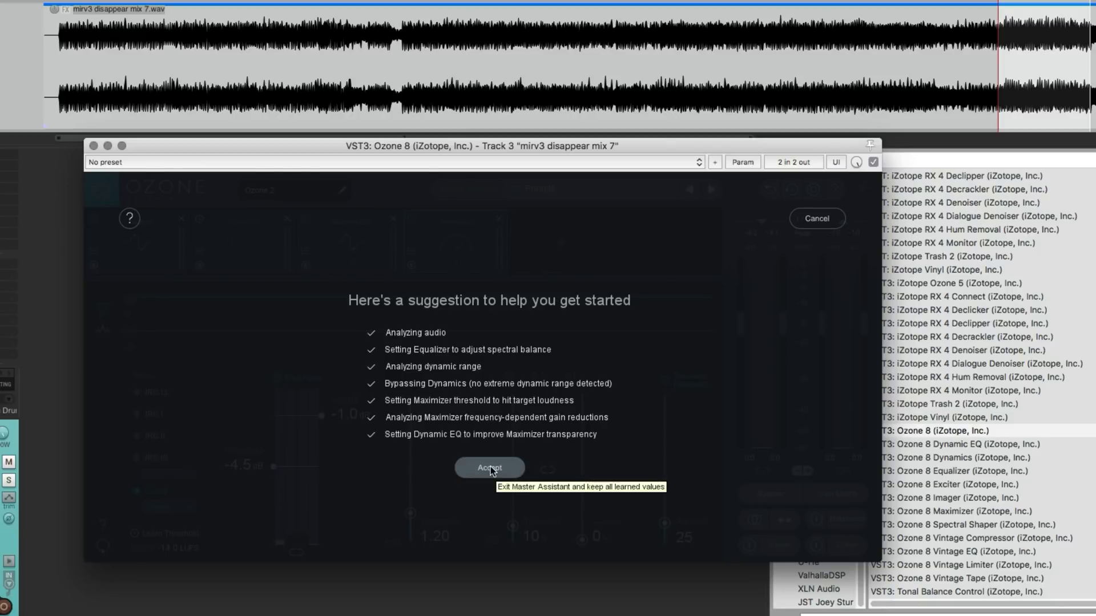
left_click(490, 466)
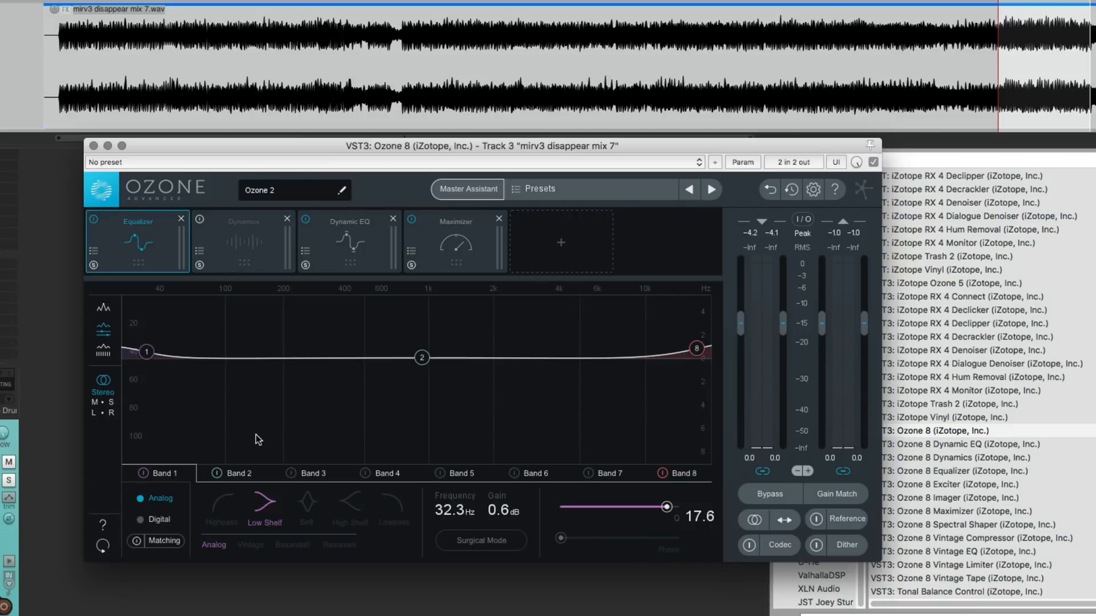
mouse_move(232, 471)
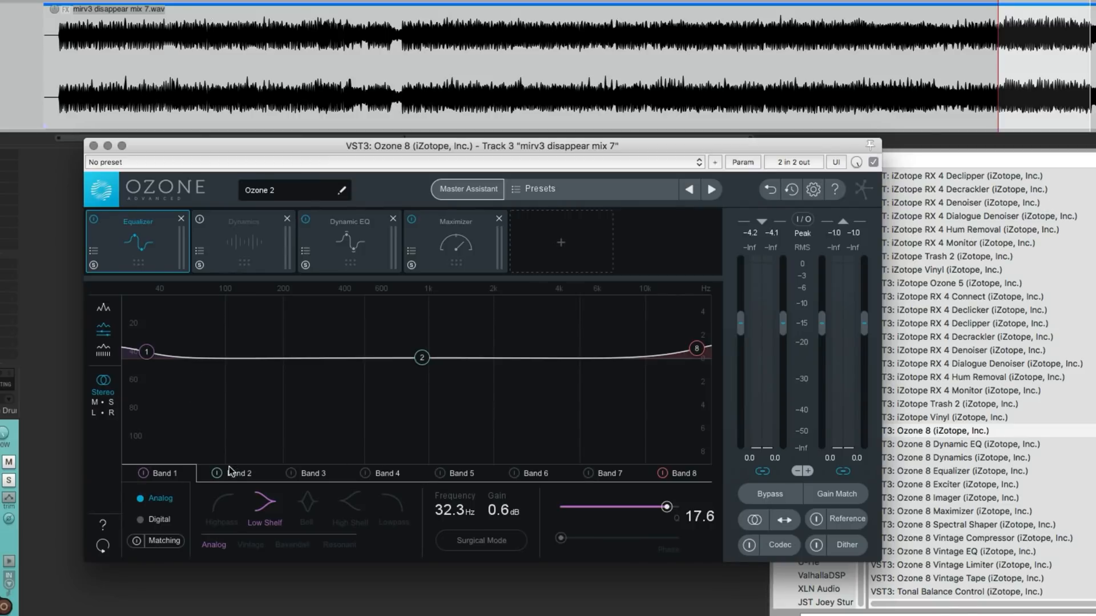
Inspect the new Dynamic EQ bands, then bypass all processing on track 3
left_click(241, 473)
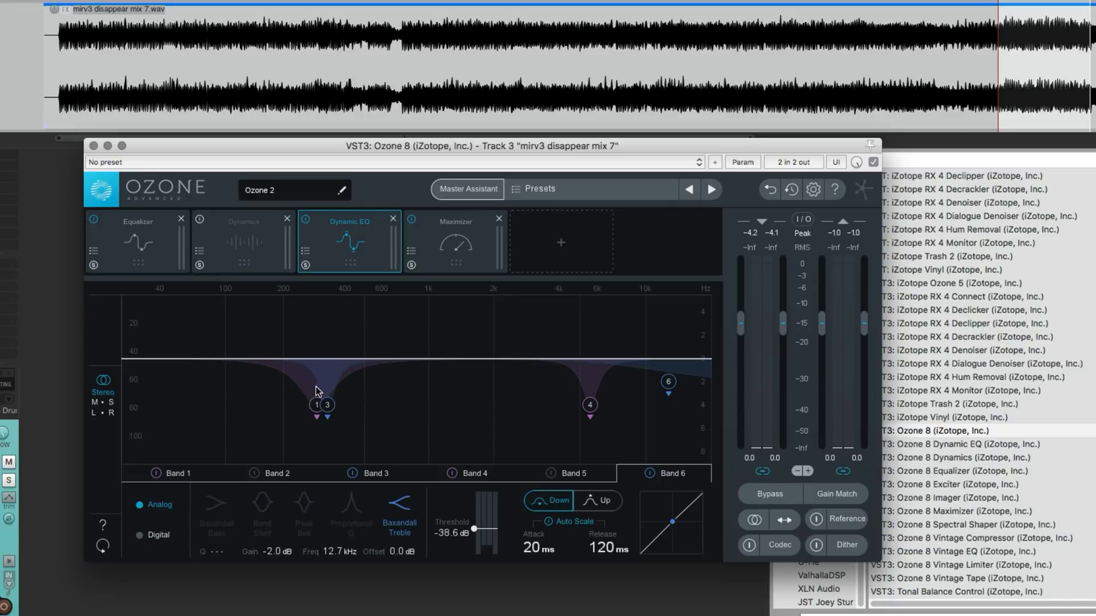
mouse_move(513, 421)
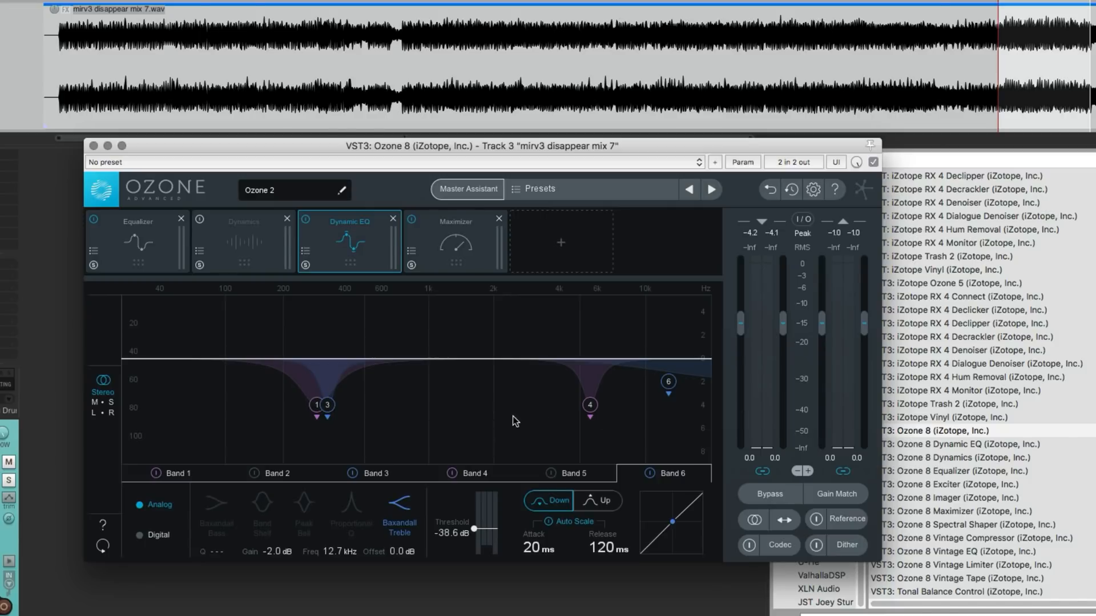
mouse_move(889, 253)
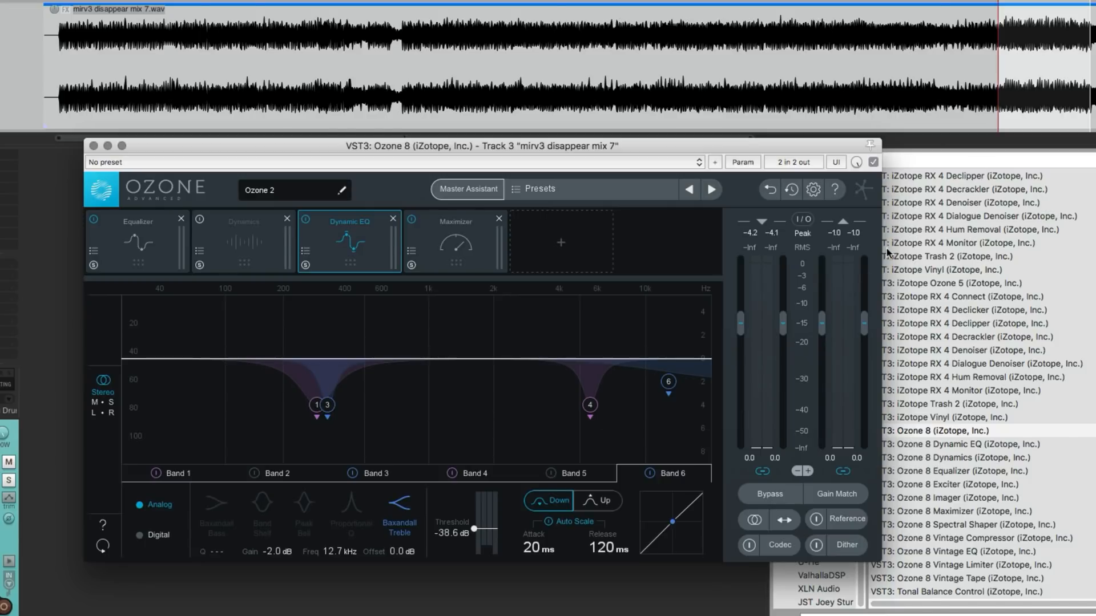
left_click(768, 495)
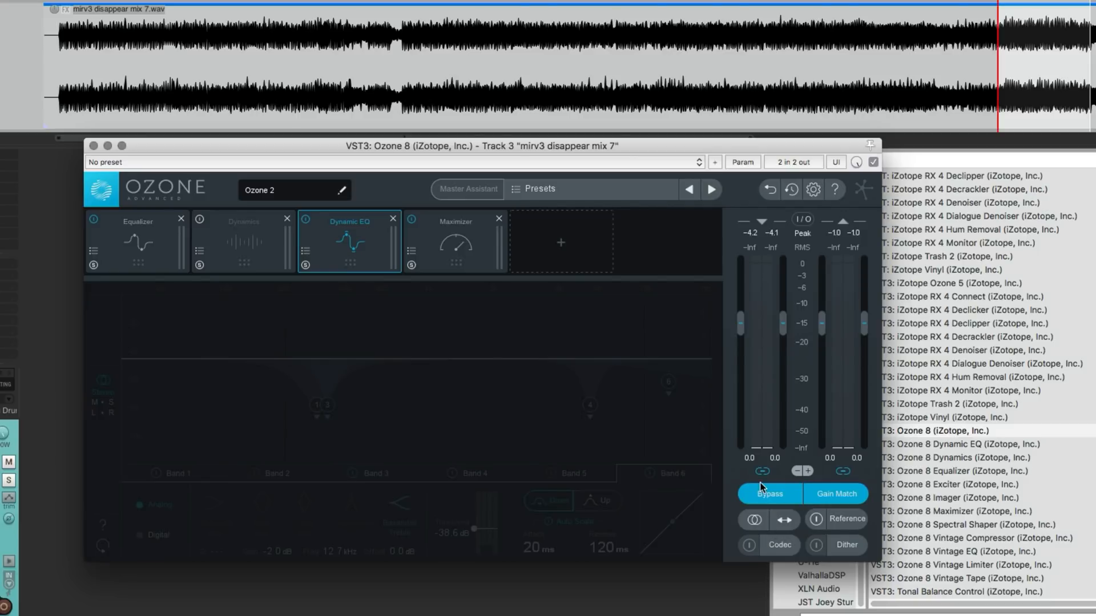
mouse_move(768, 493)
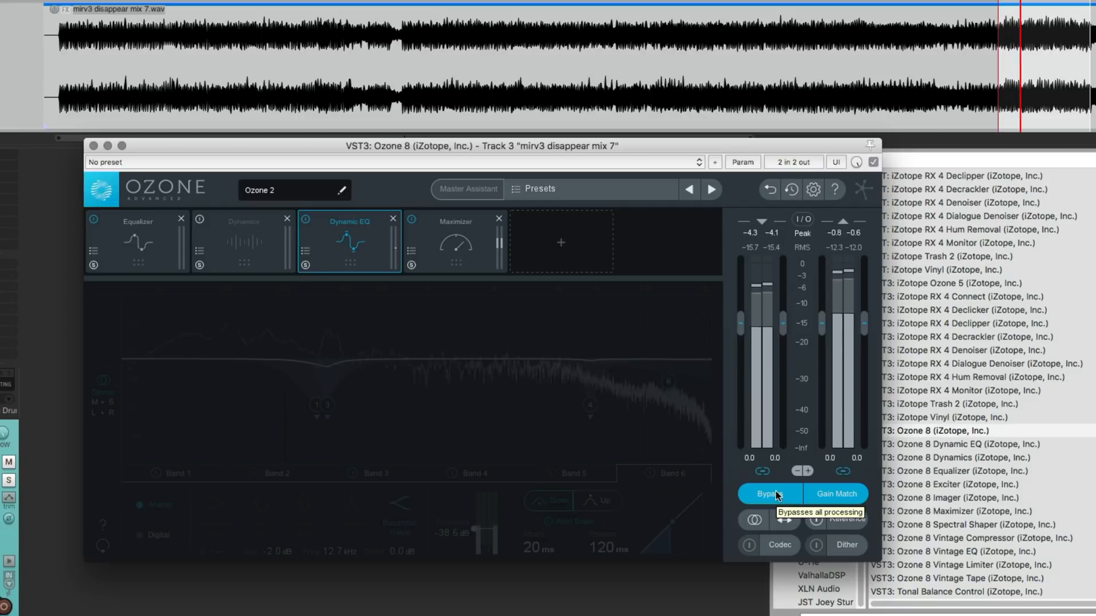
Return to the processed sound and keep Gain Match on for level-matched comparison
left_click(768, 494)
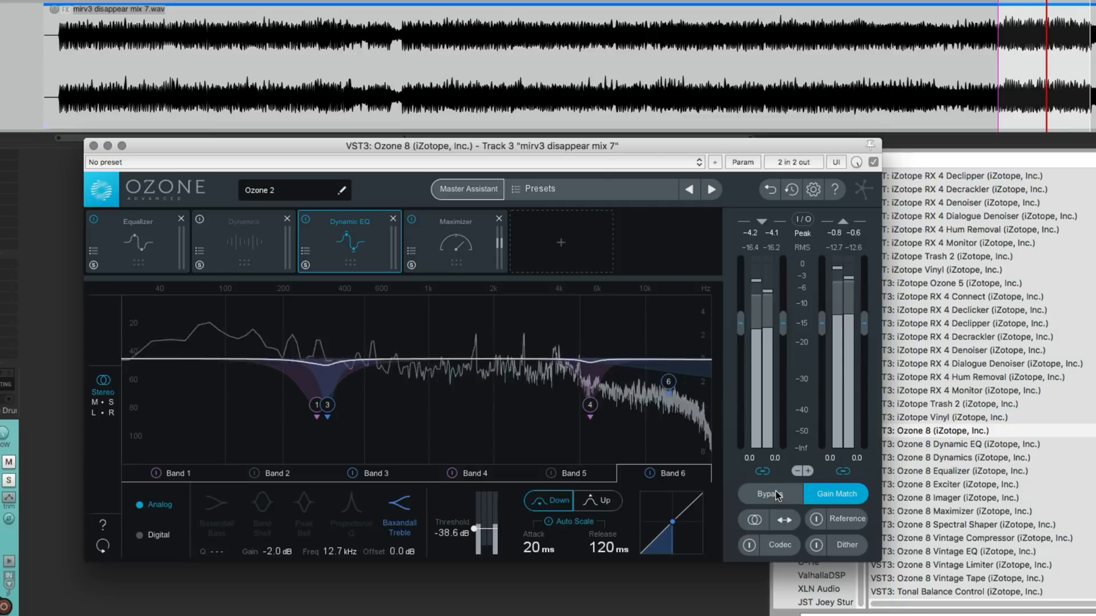
left_click(768, 494)
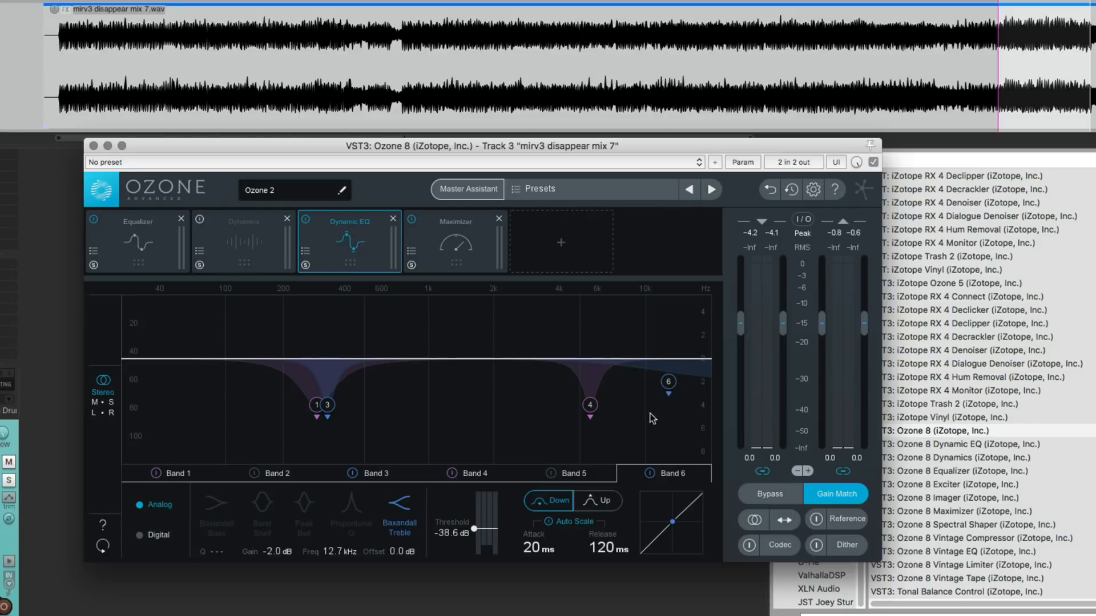
mouse_move(411, 403)
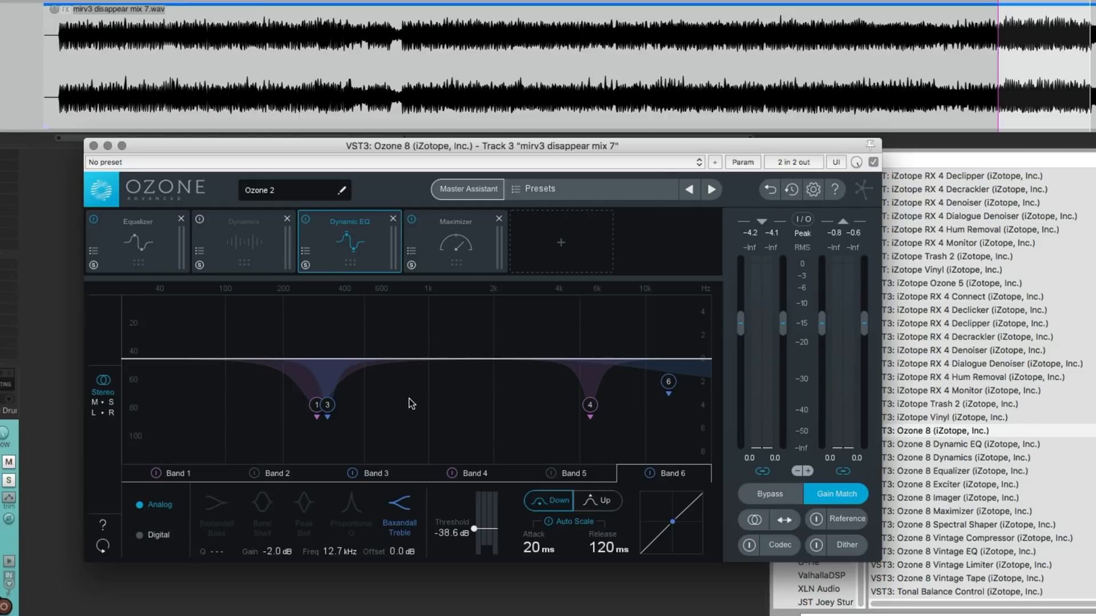
mouse_move(434, 315)
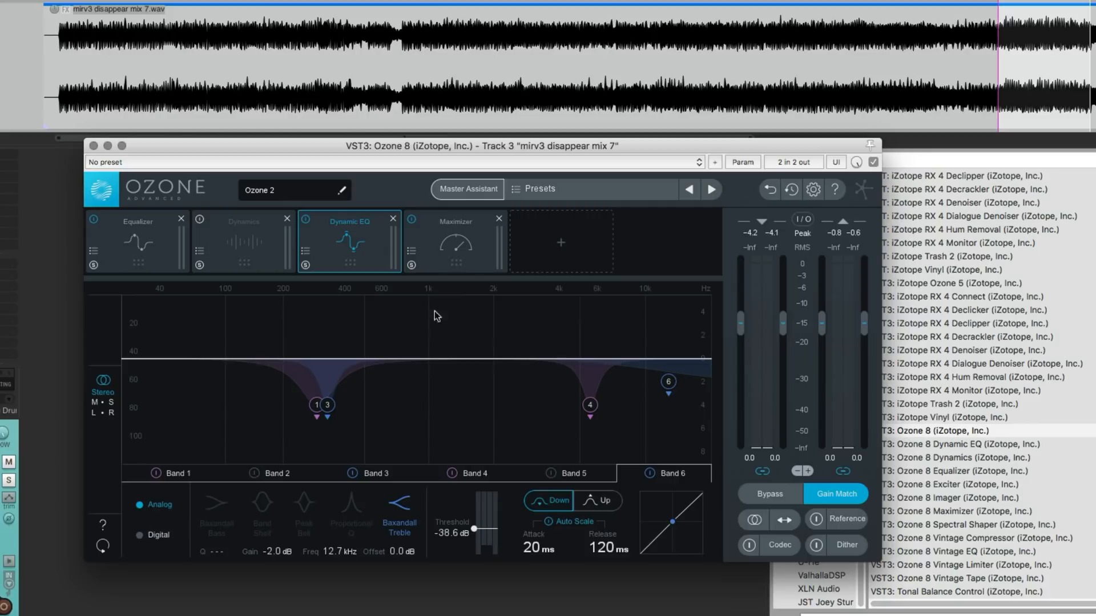